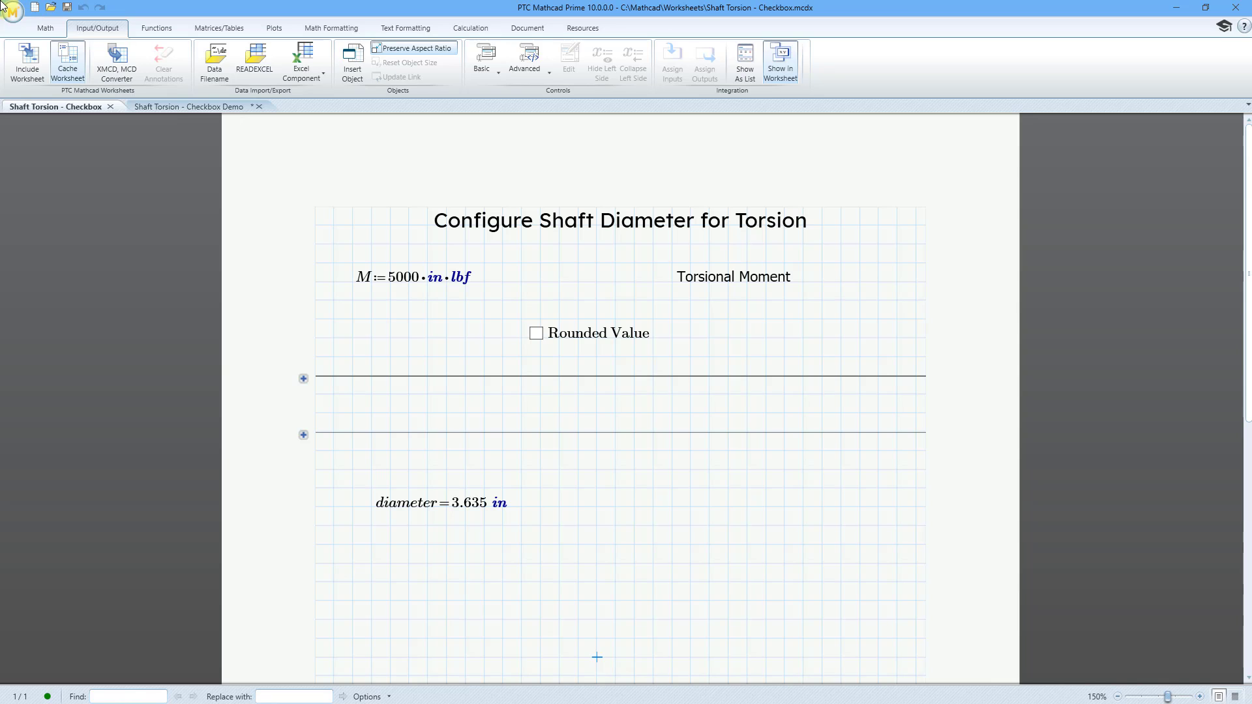
mouse_move(385, 310)
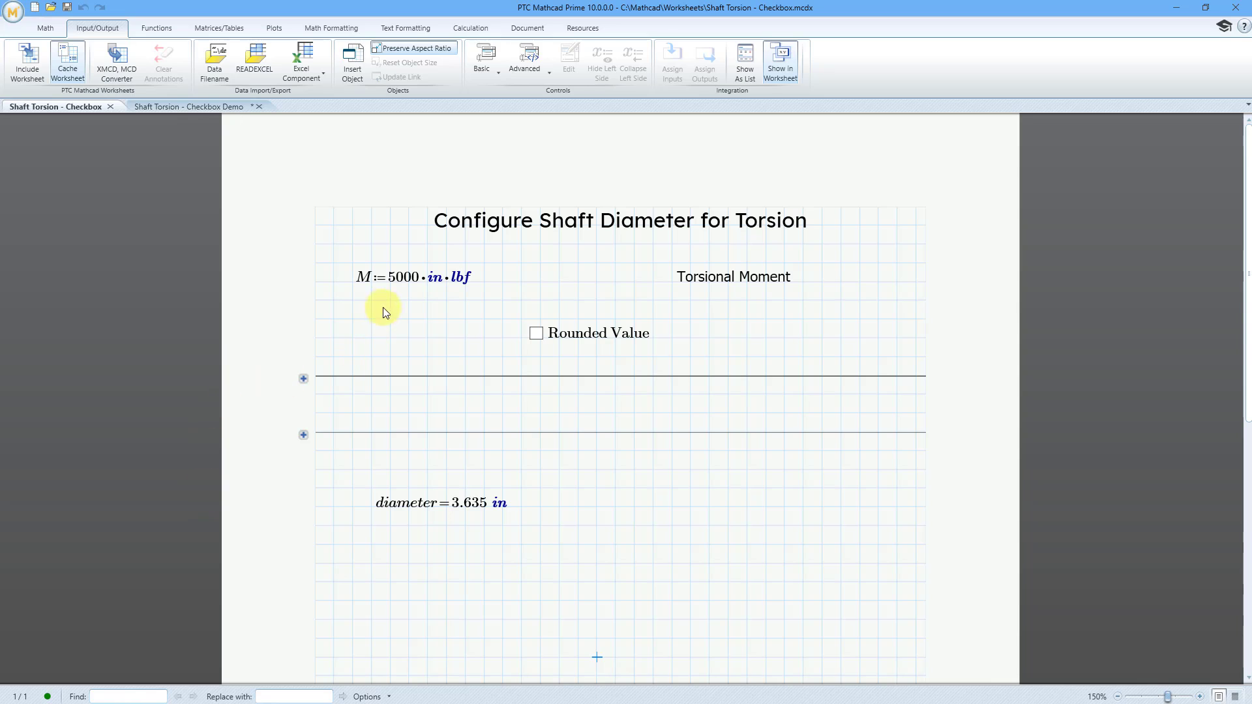
Set M to 6000 with Rounded Value ticked, then to 7000 in·lbf unticked for a 3.954 in diameter
left_click(414, 276)
type("6")
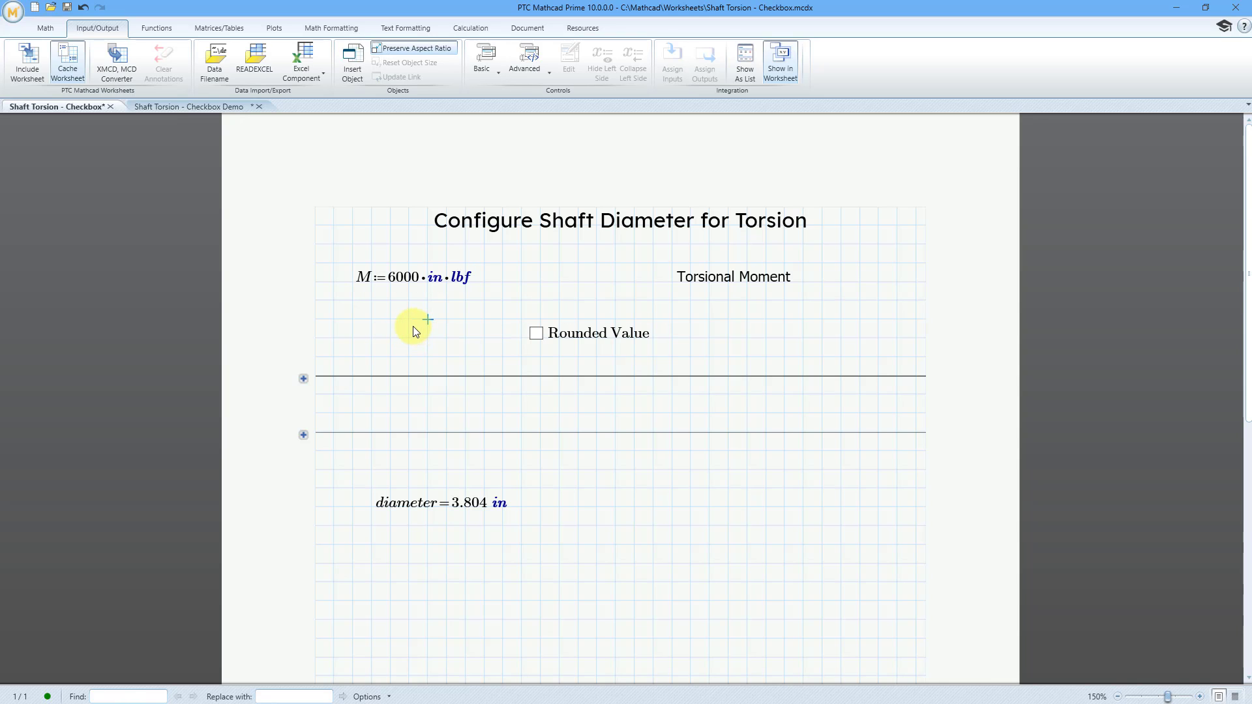
mouse_move(536, 336)
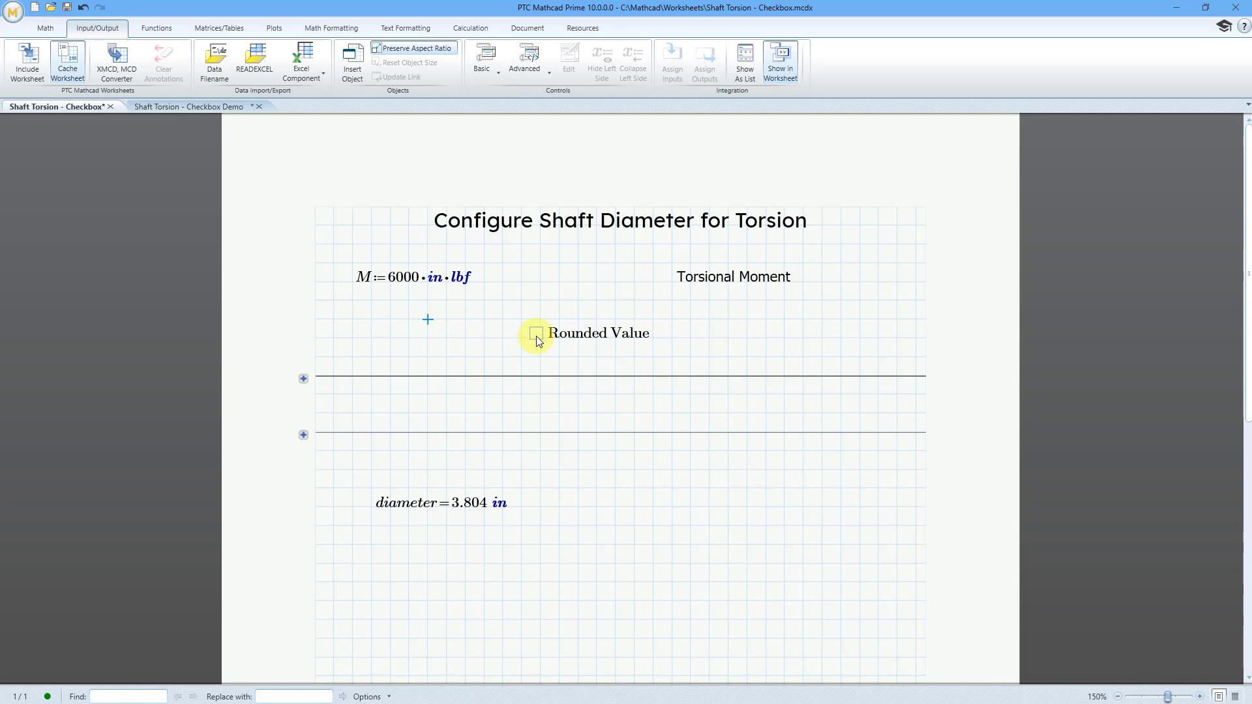
left_click(536, 332)
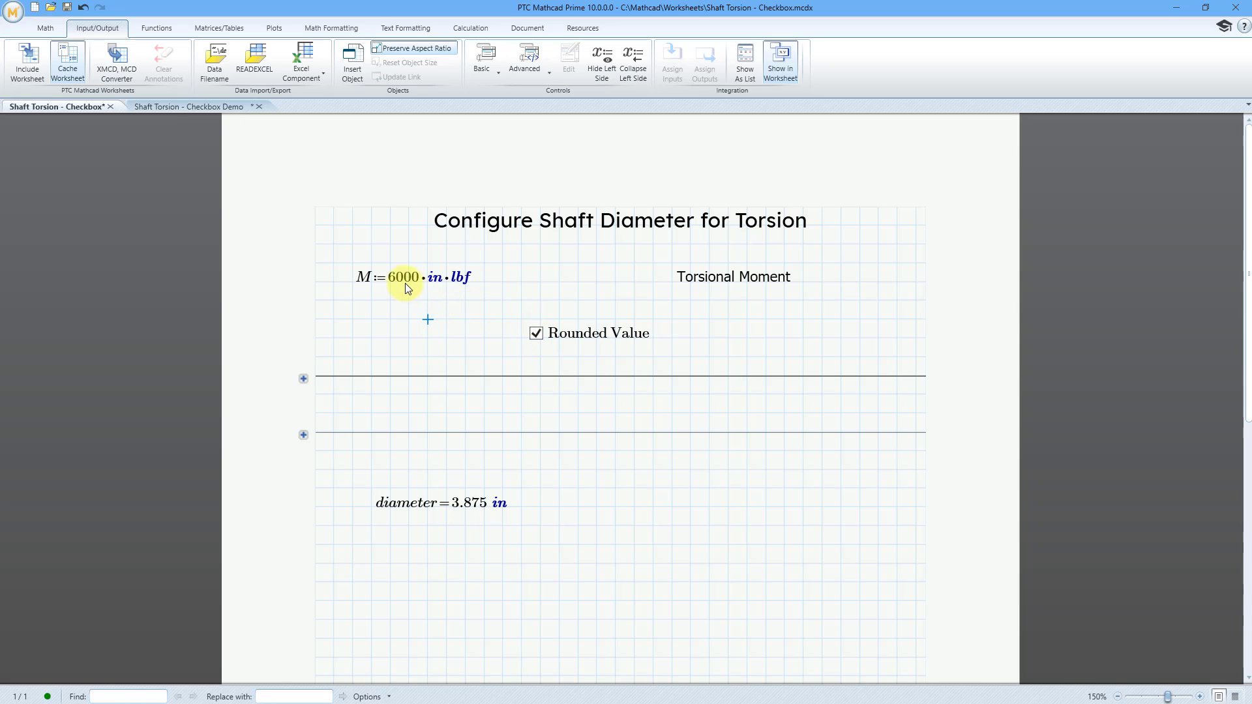
left_click(406, 311)
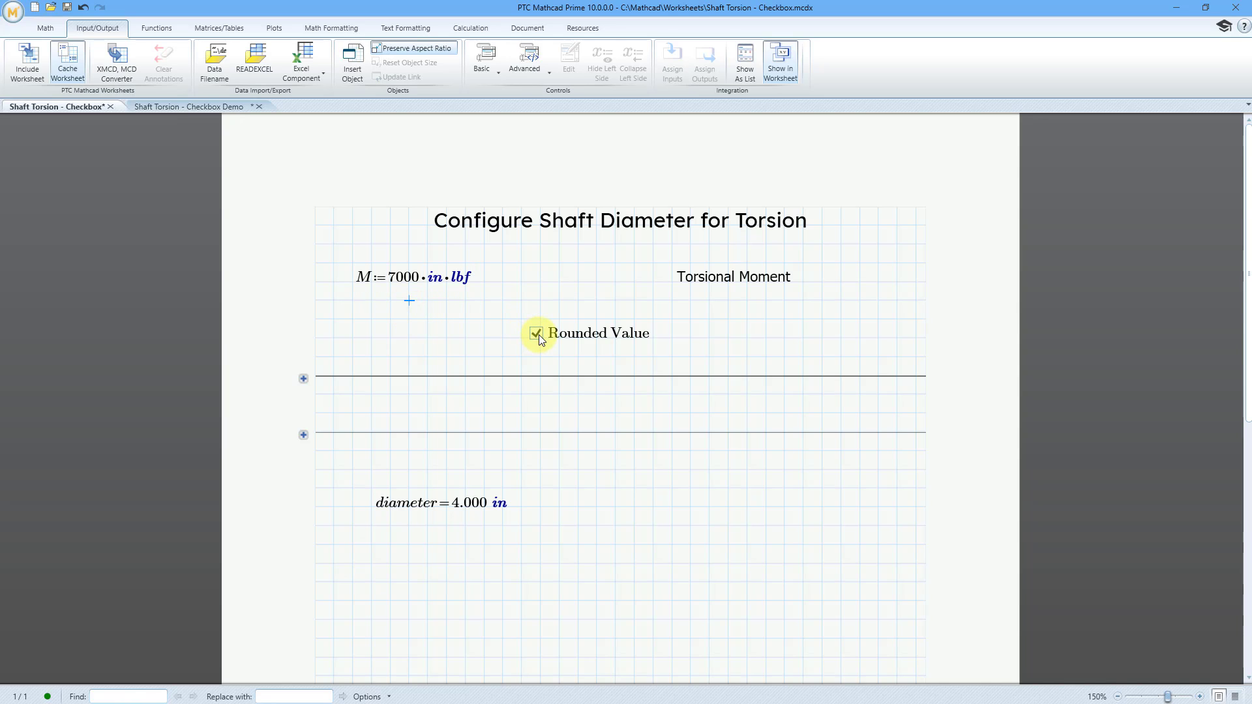
left_click(536, 332)
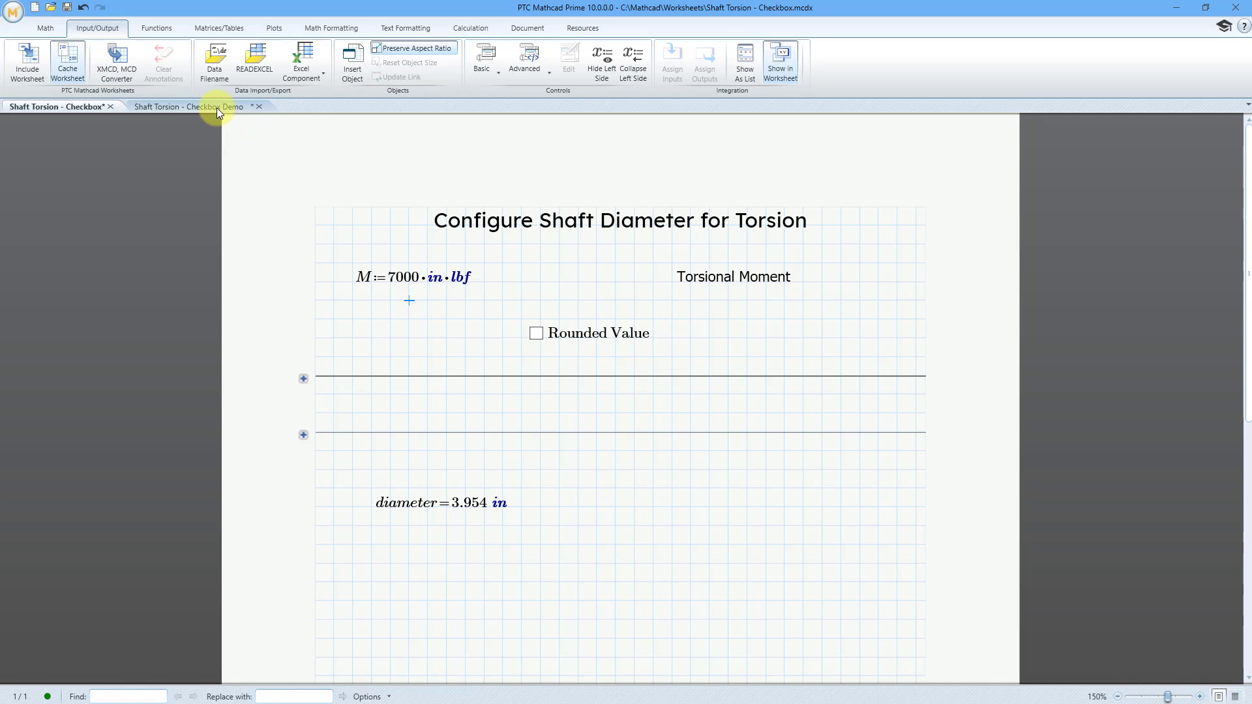
Switch to the Shaft Torsion - Checkbox Demo worksheet to review its formula and inputs
left_click(191, 106)
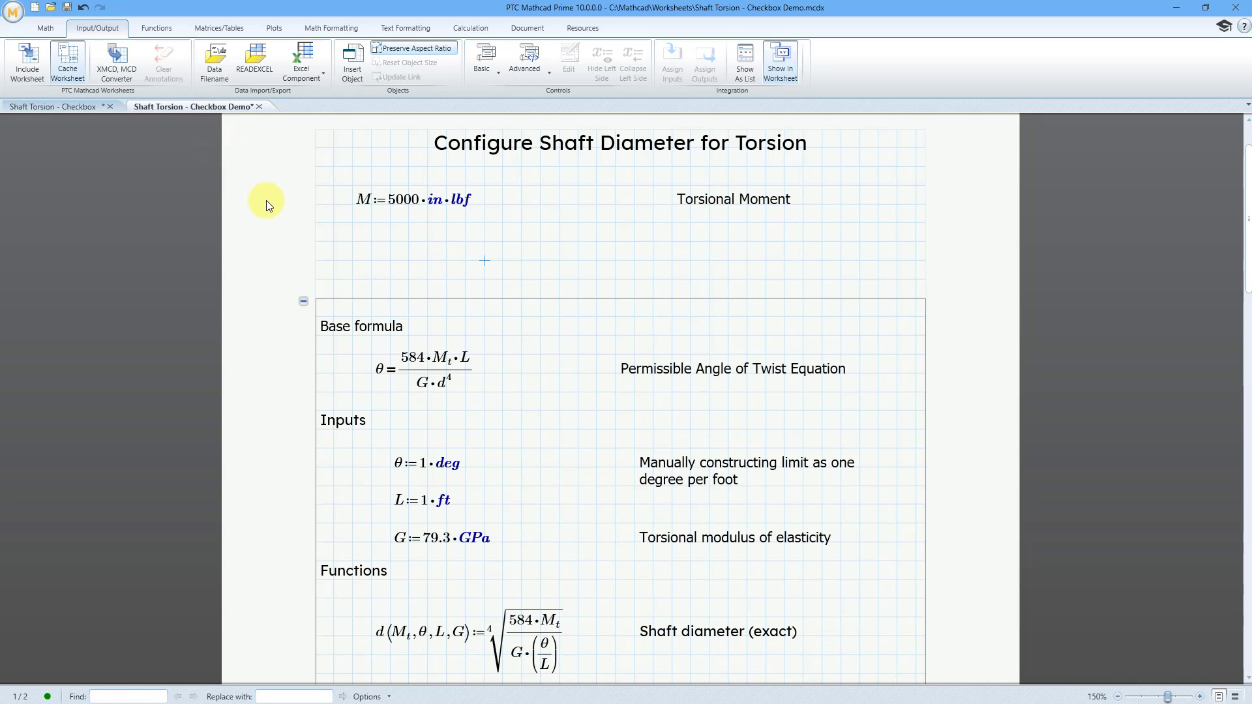
mouse_move(372, 218)
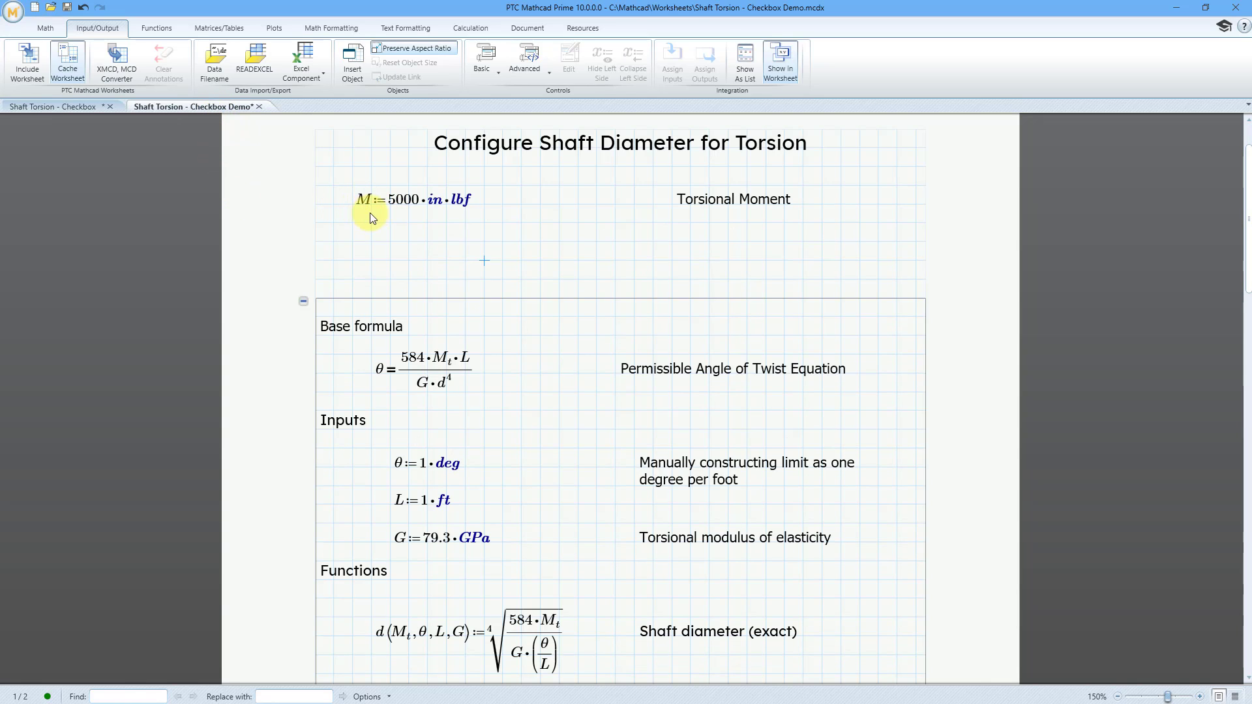
mouse_move(956, 347)
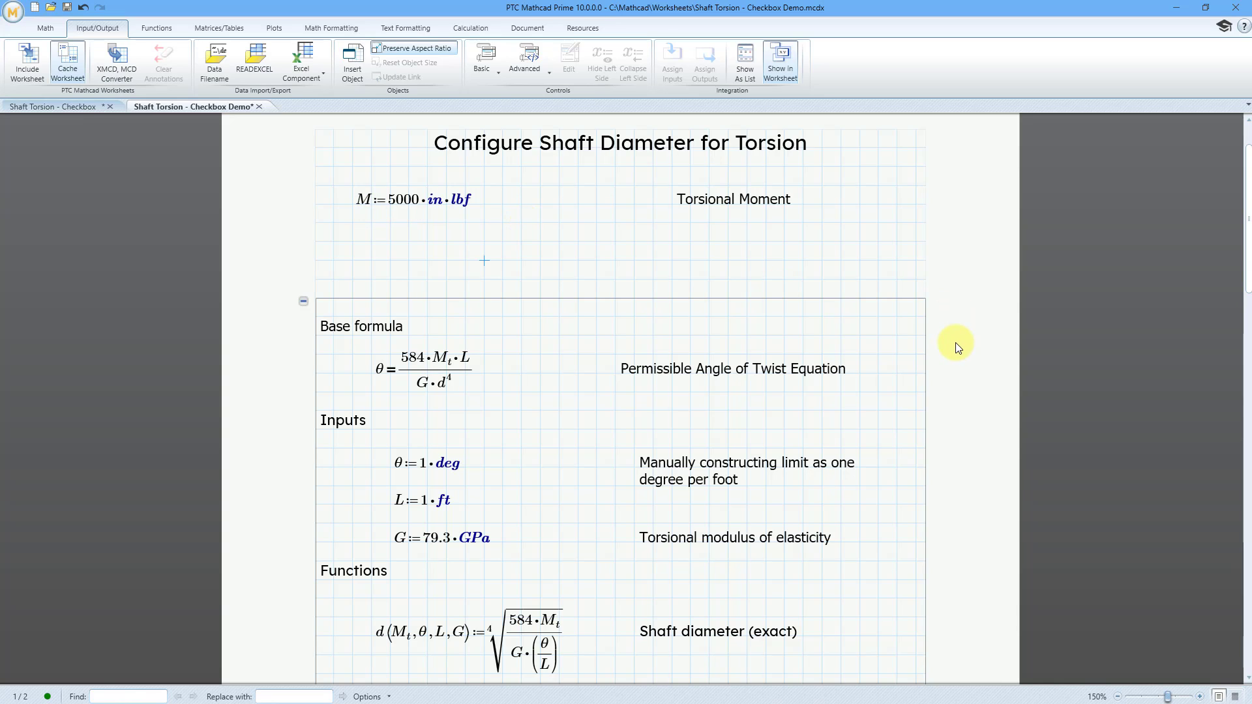
mouse_move(391, 387)
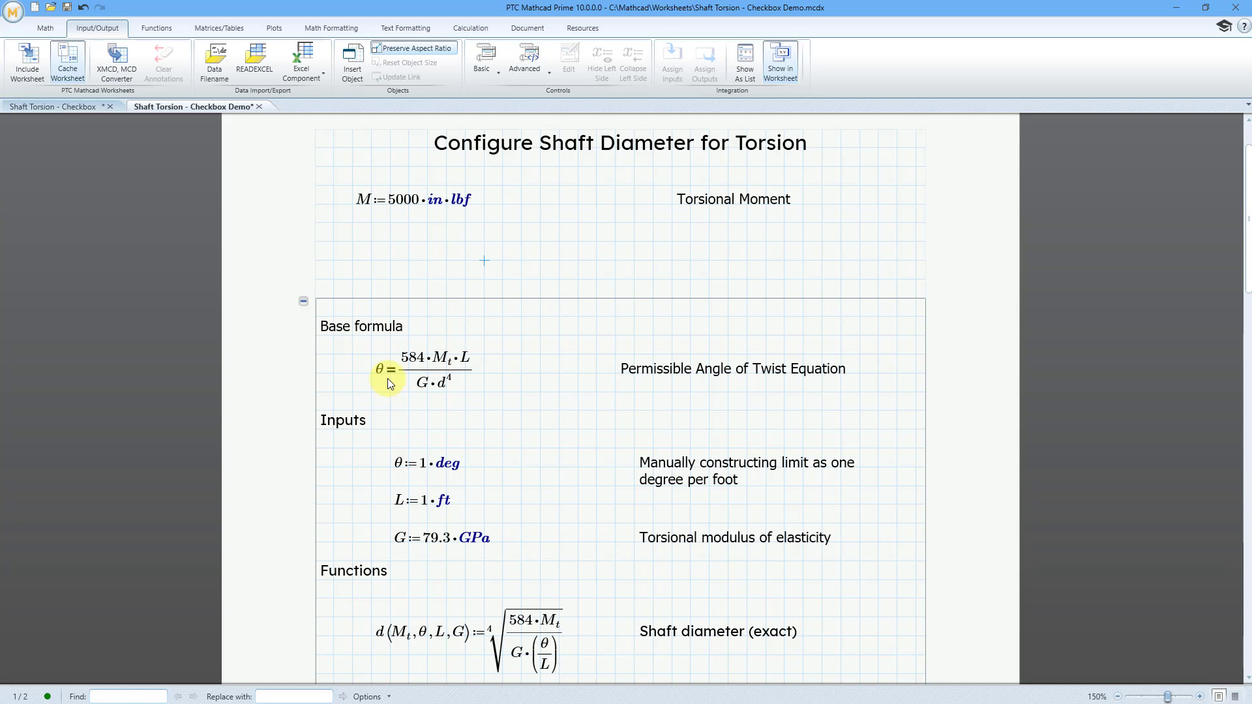
mouse_move(409, 392)
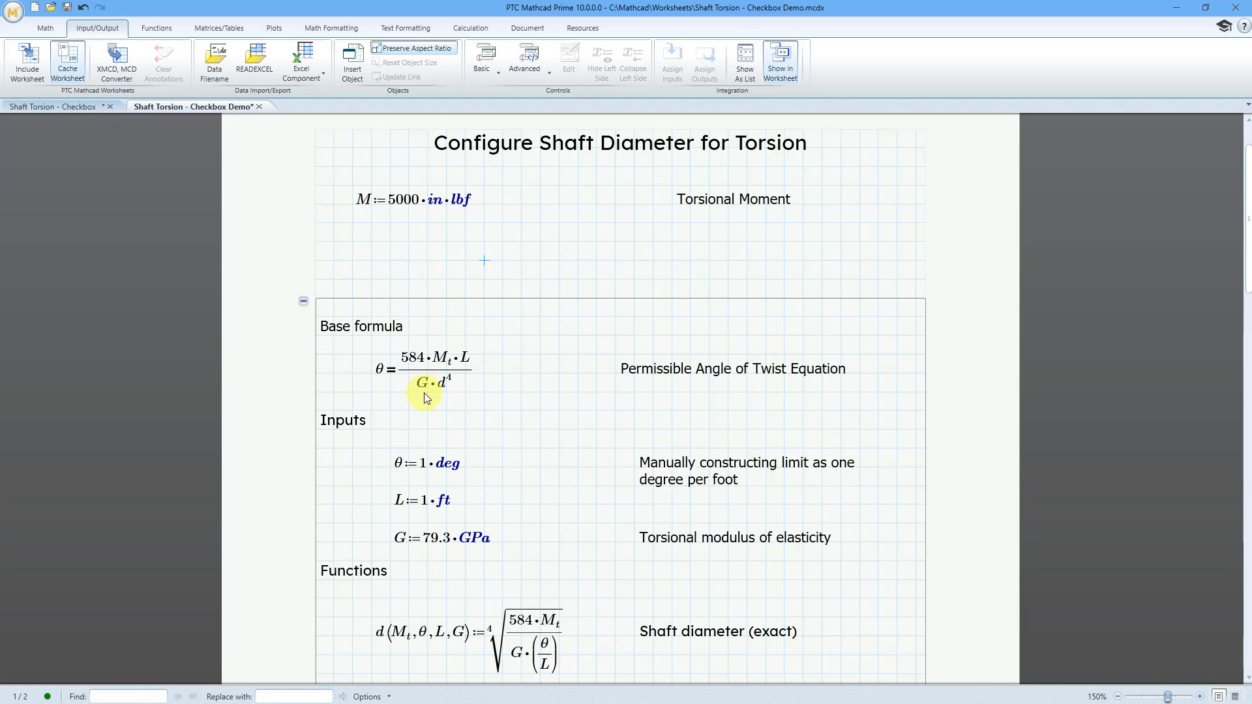
mouse_move(503, 470)
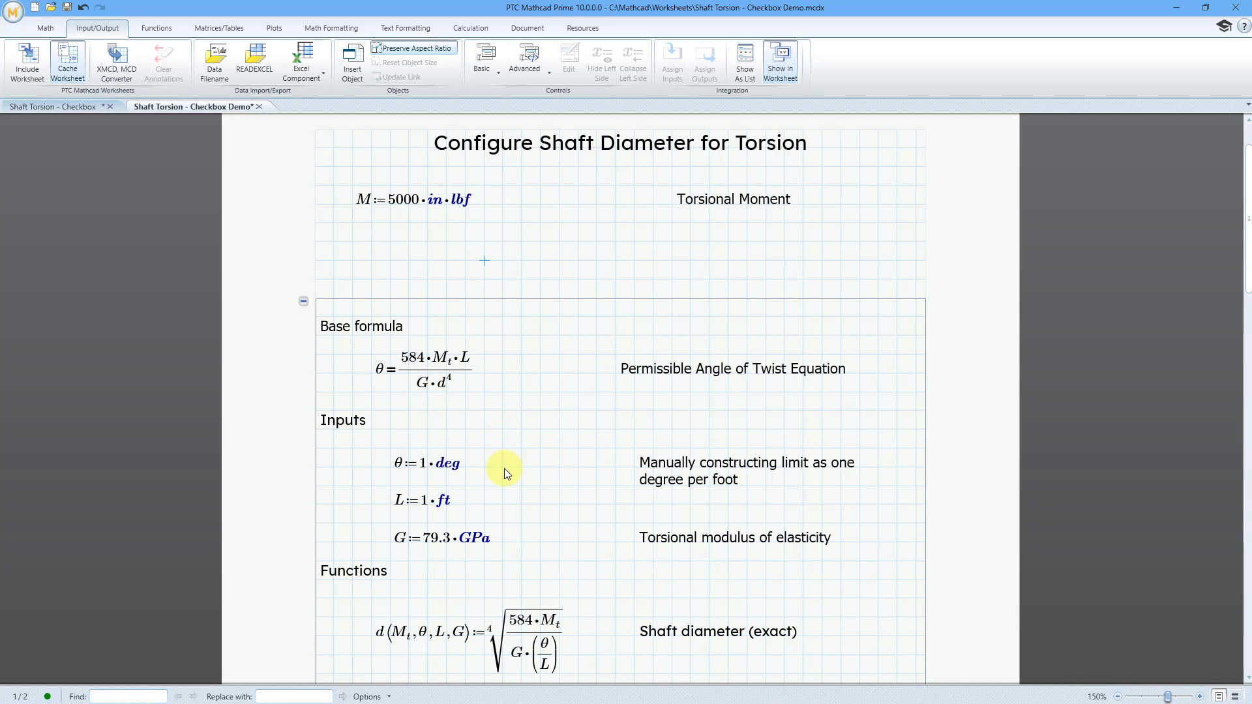
mouse_move(470, 477)
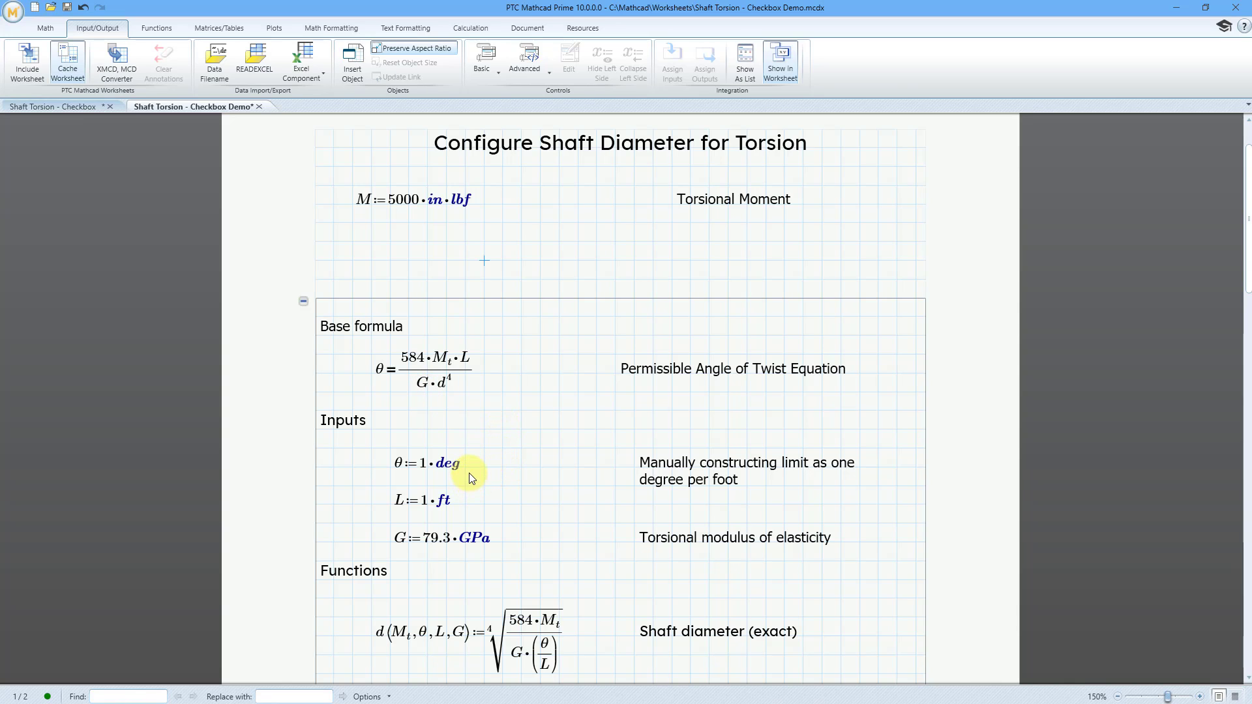
mouse_move(496, 472)
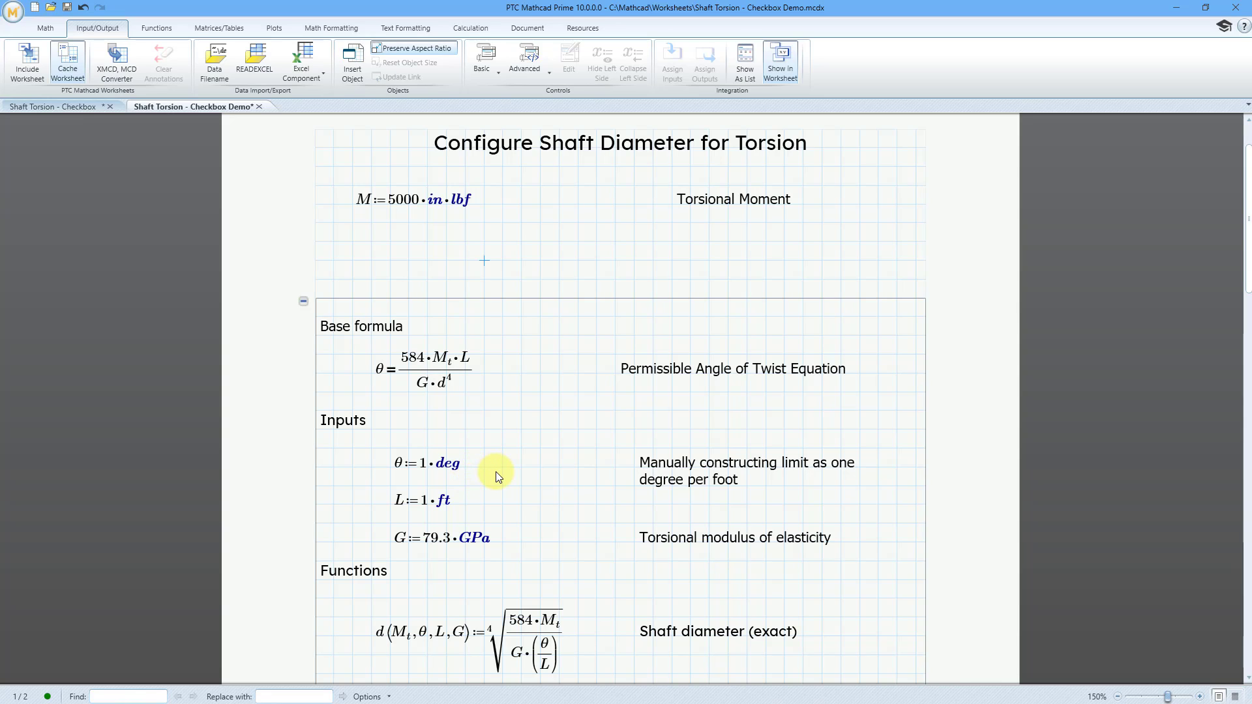
mouse_move(488, 478)
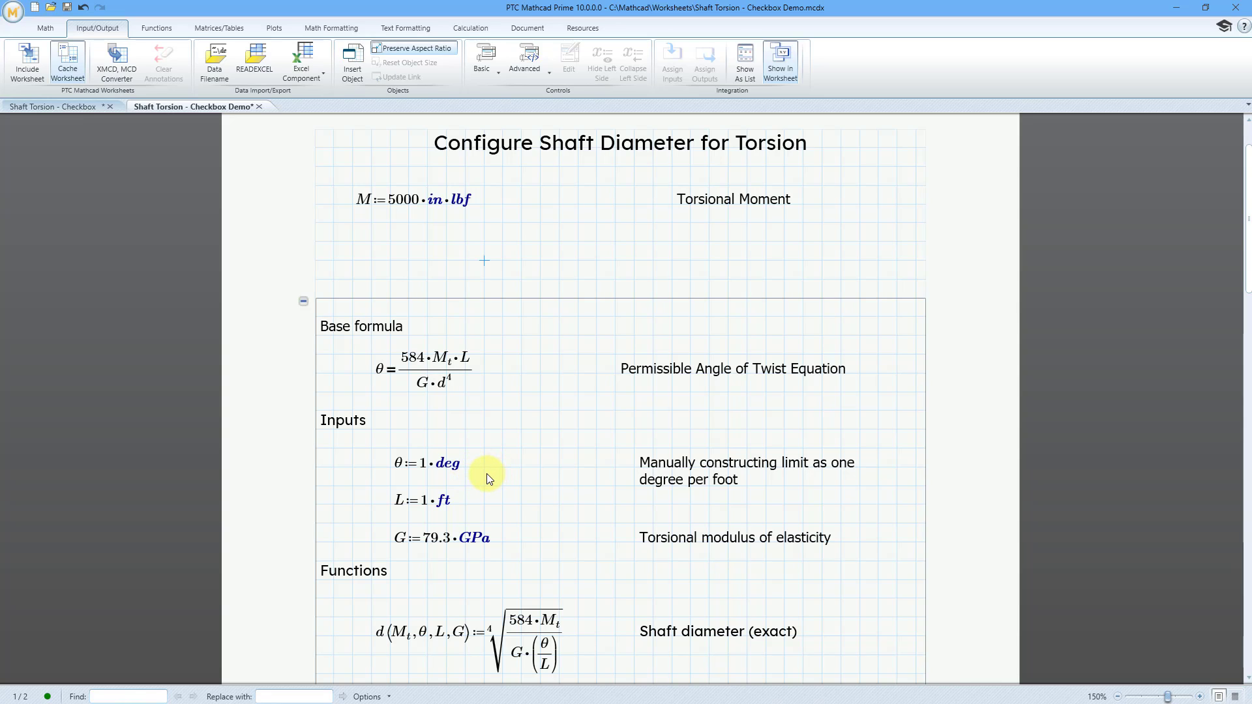
mouse_move(479, 498)
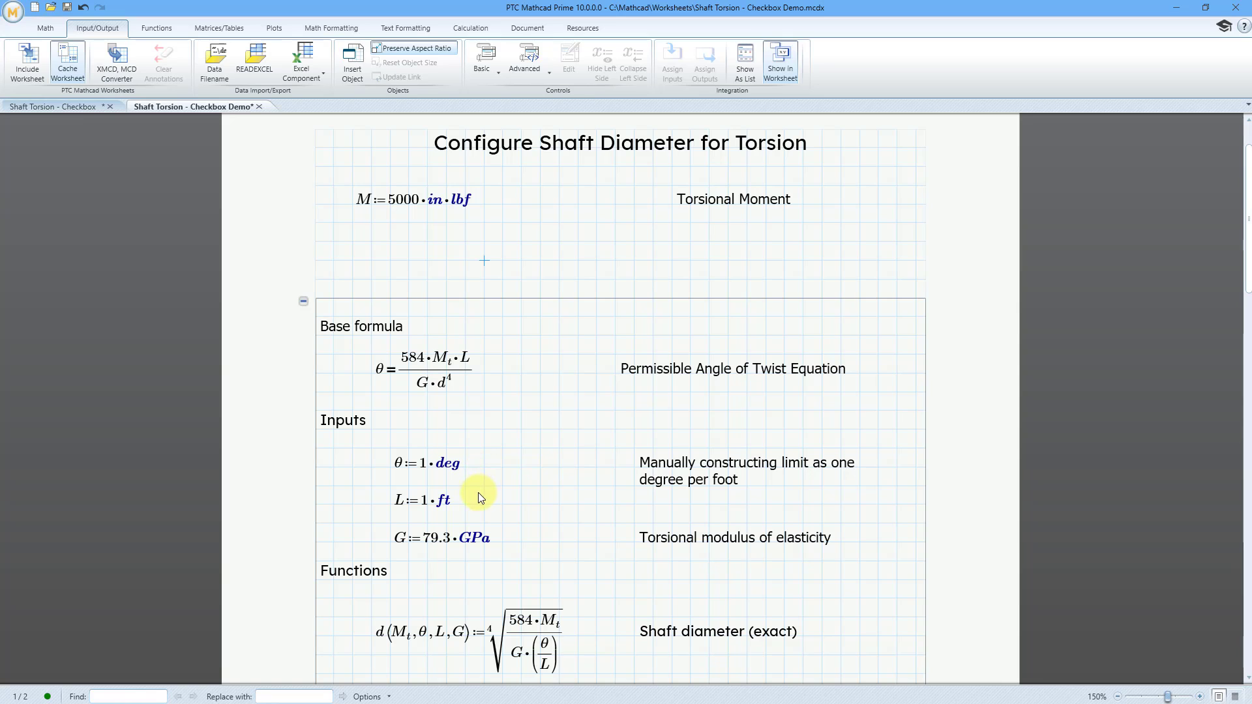
scroll("down", 3)
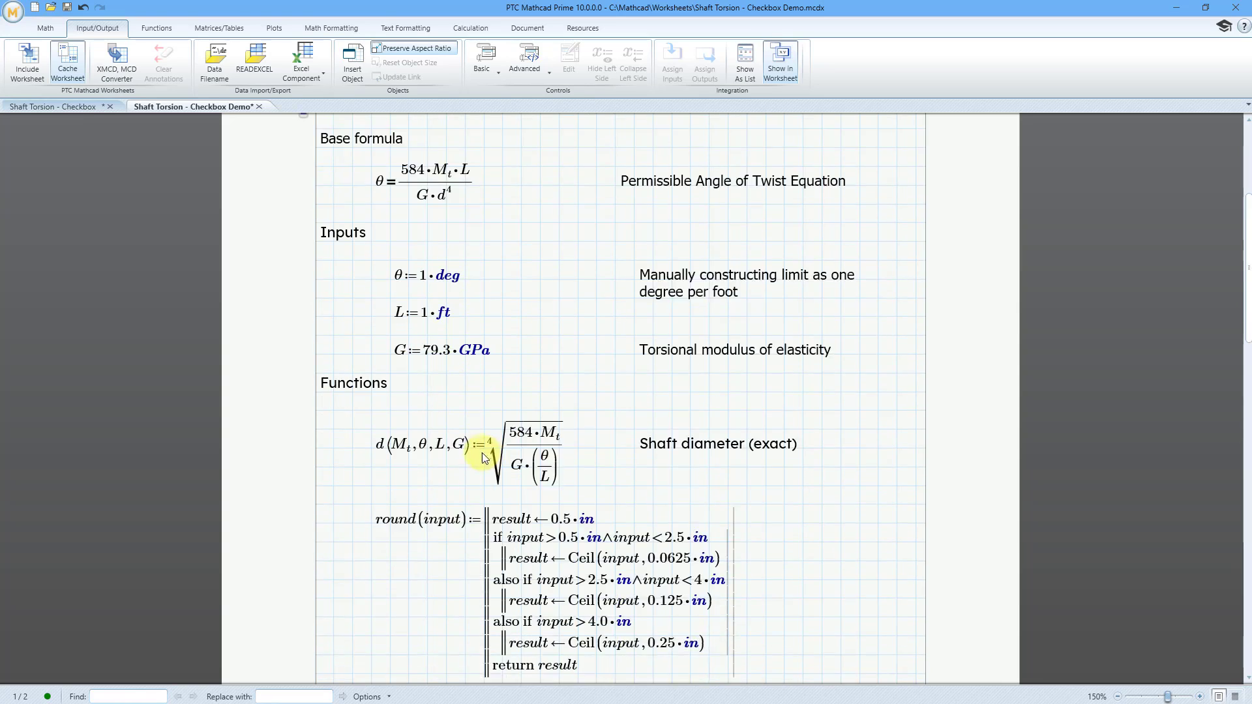
scroll("down", 3)
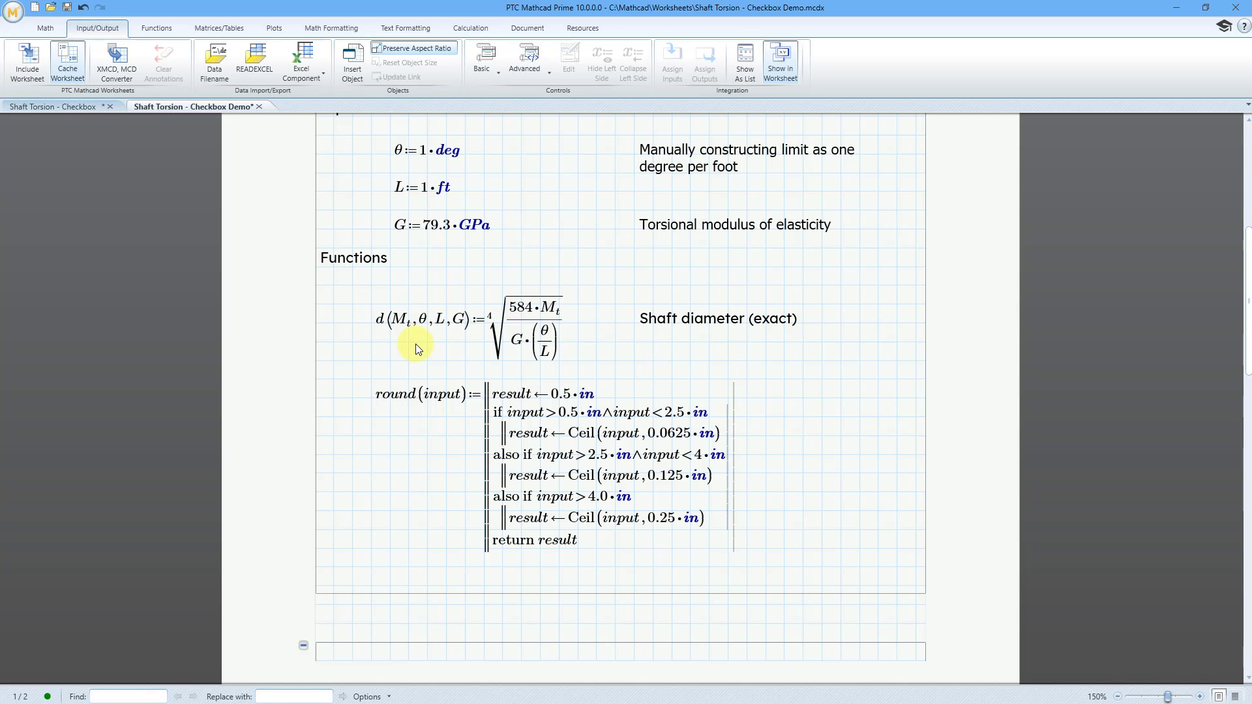
mouse_move(390, 446)
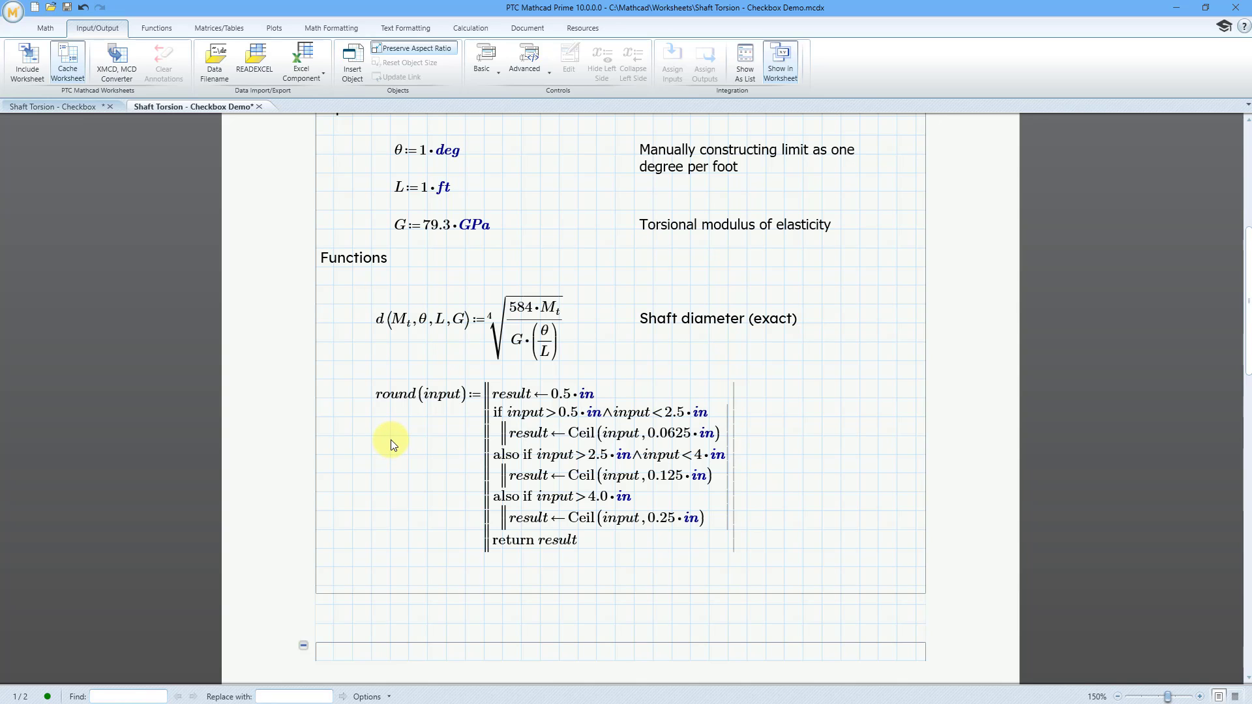
mouse_move(671, 446)
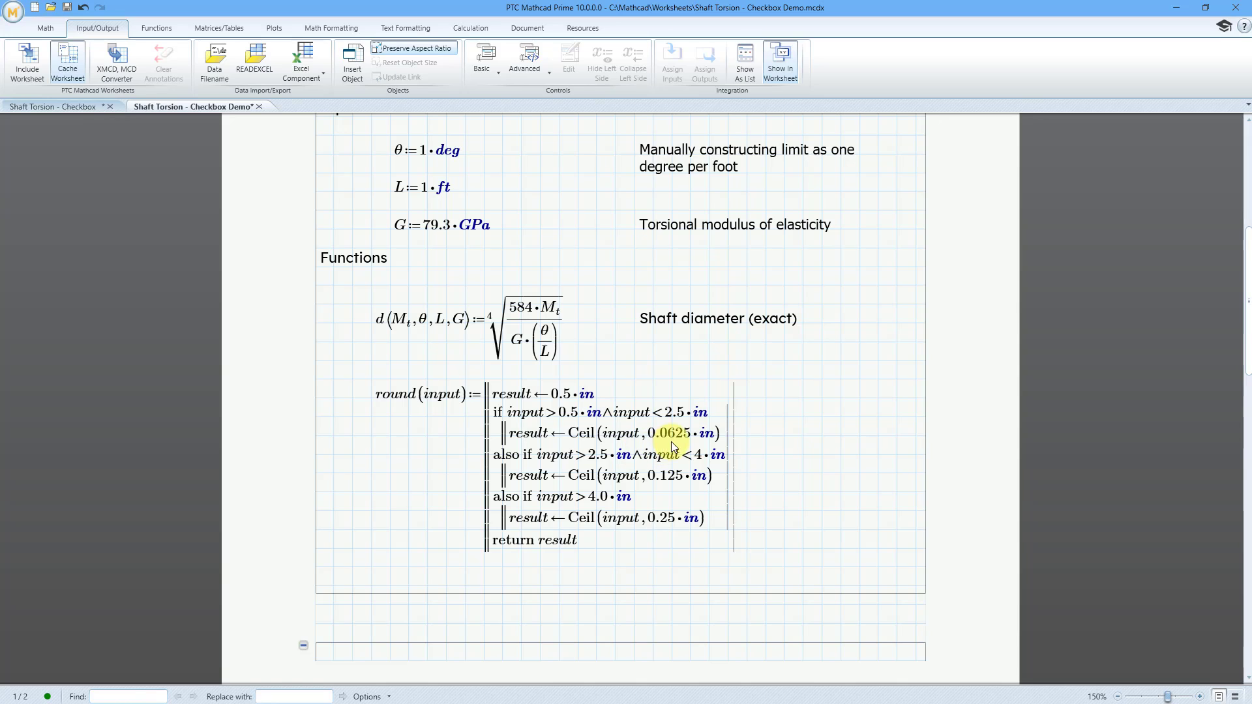
mouse_move(323, 466)
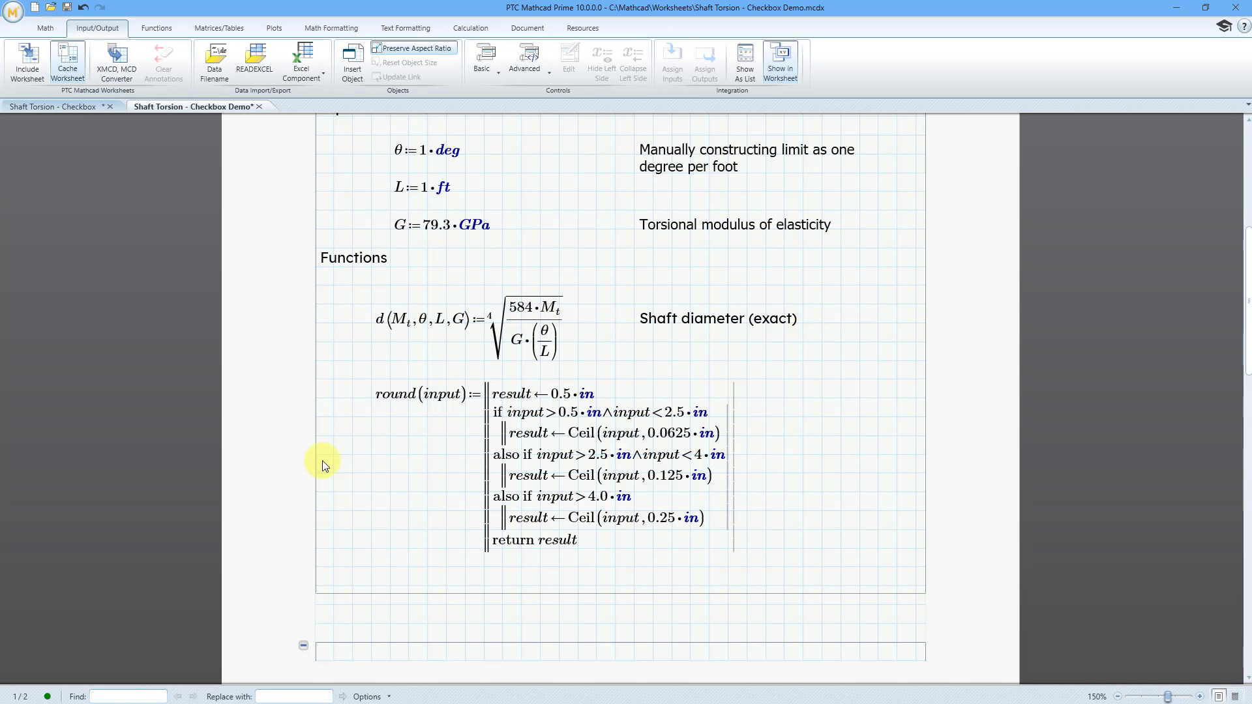
mouse_move(660, 544)
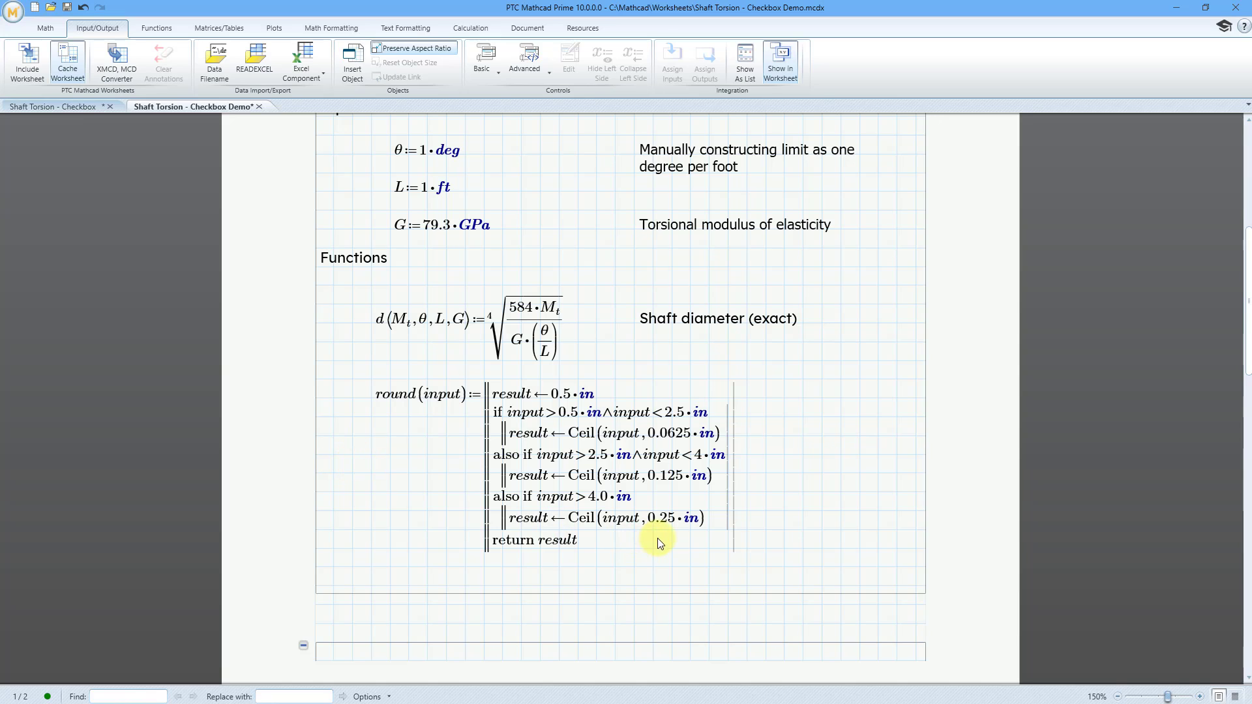
mouse_move(478, 496)
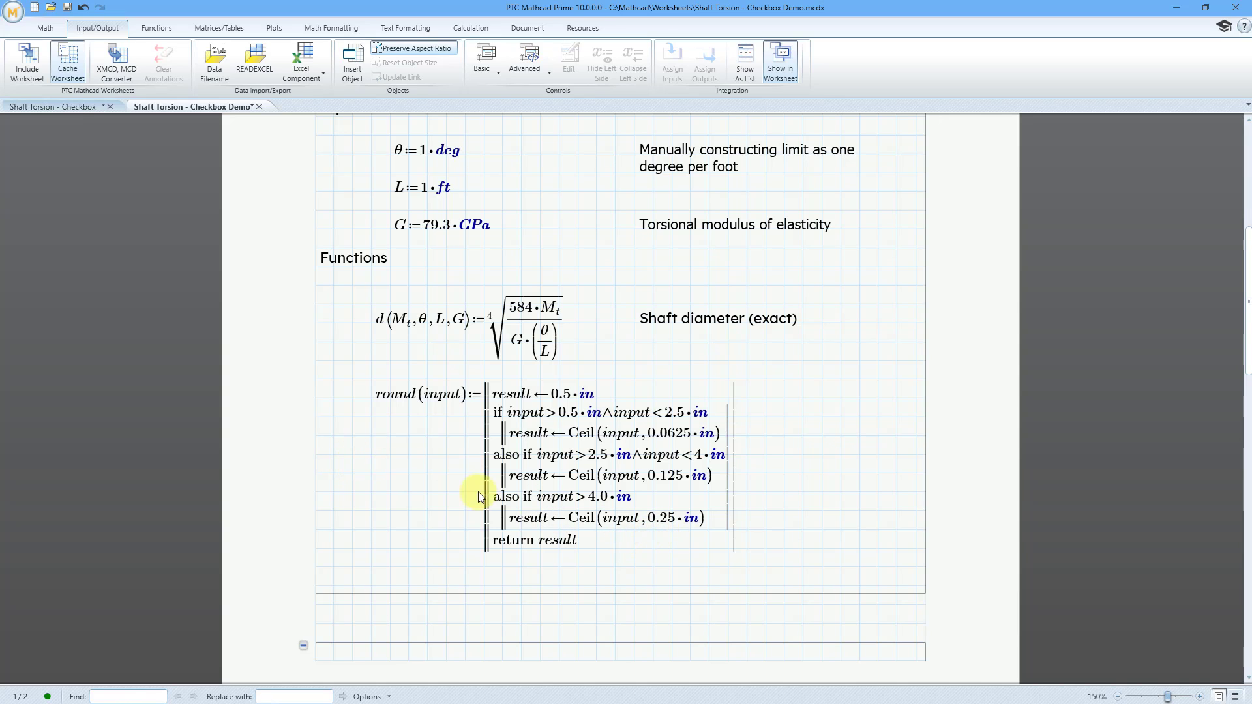
mouse_move(399, 461)
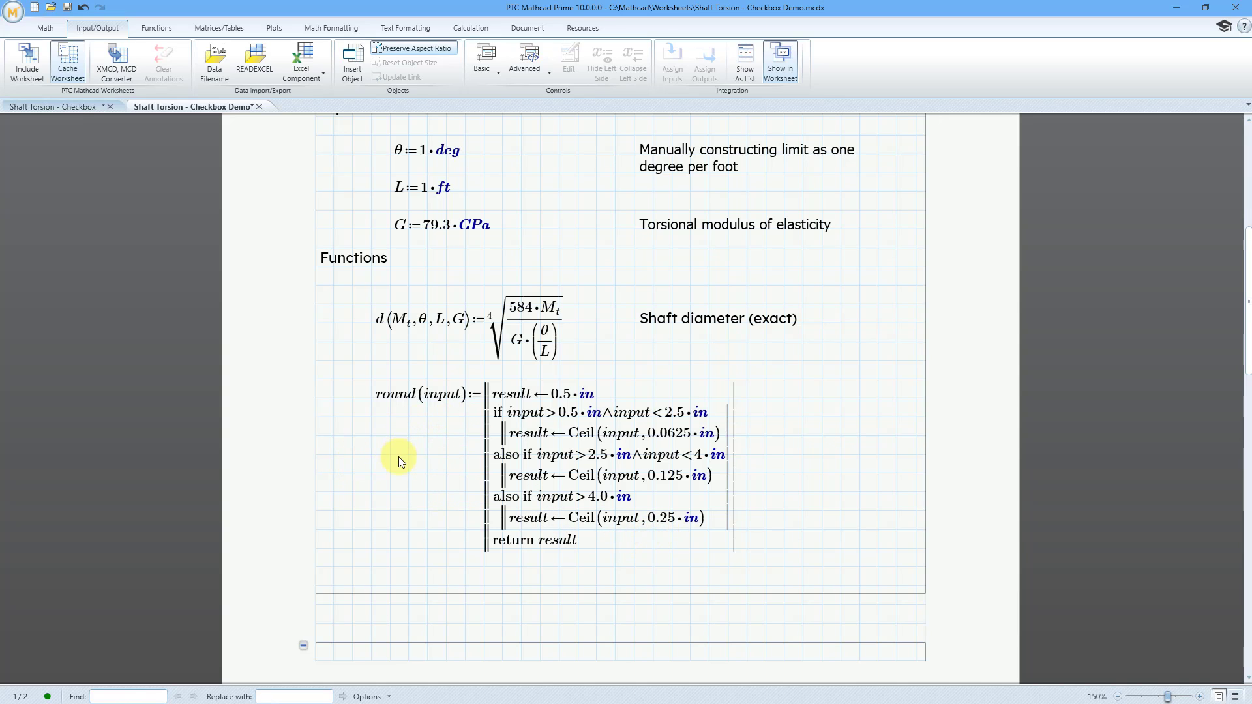
scroll("up", 3)
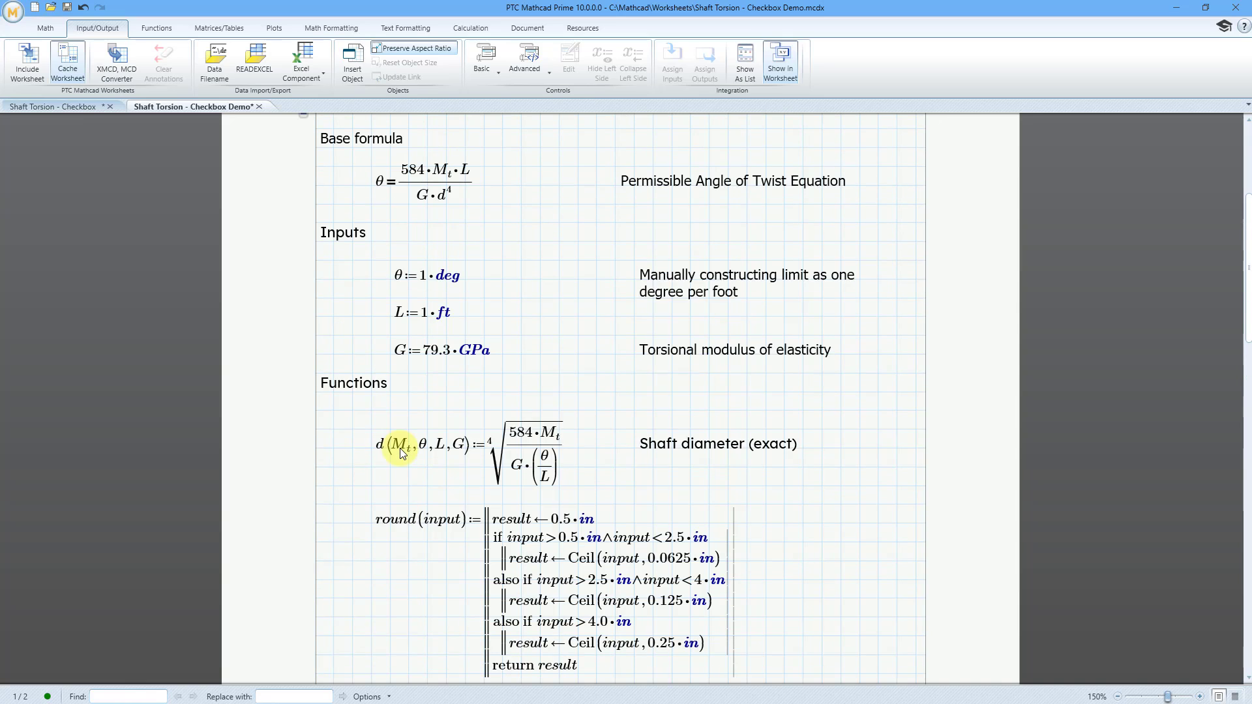
Scroll up to the worksheet title and the M definition above the Evaluation section
scroll("up", 3)
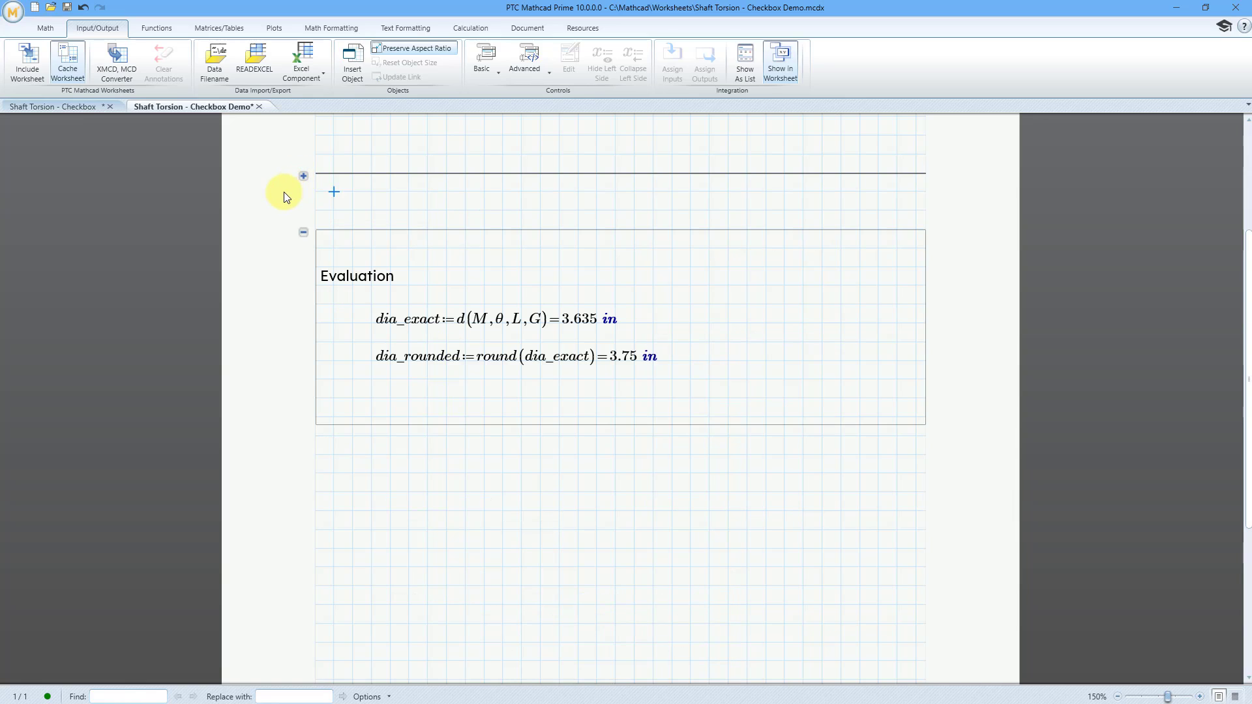
mouse_move(349, 300)
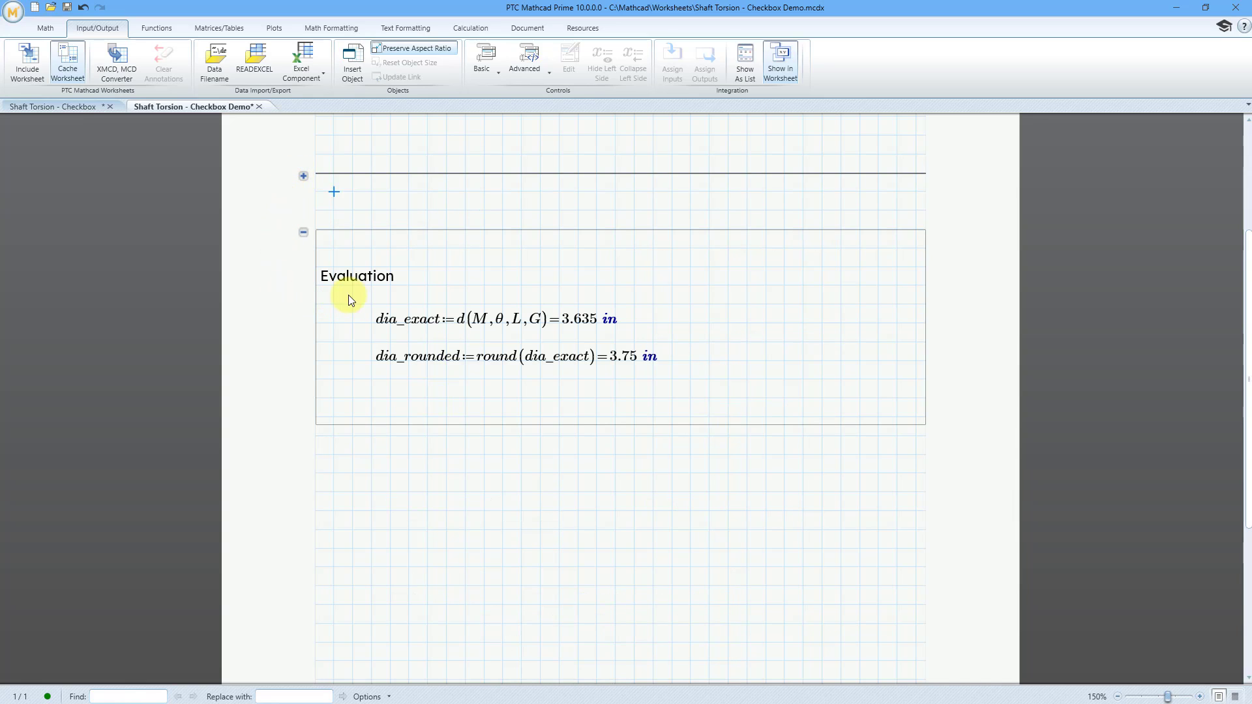
mouse_move(408, 344)
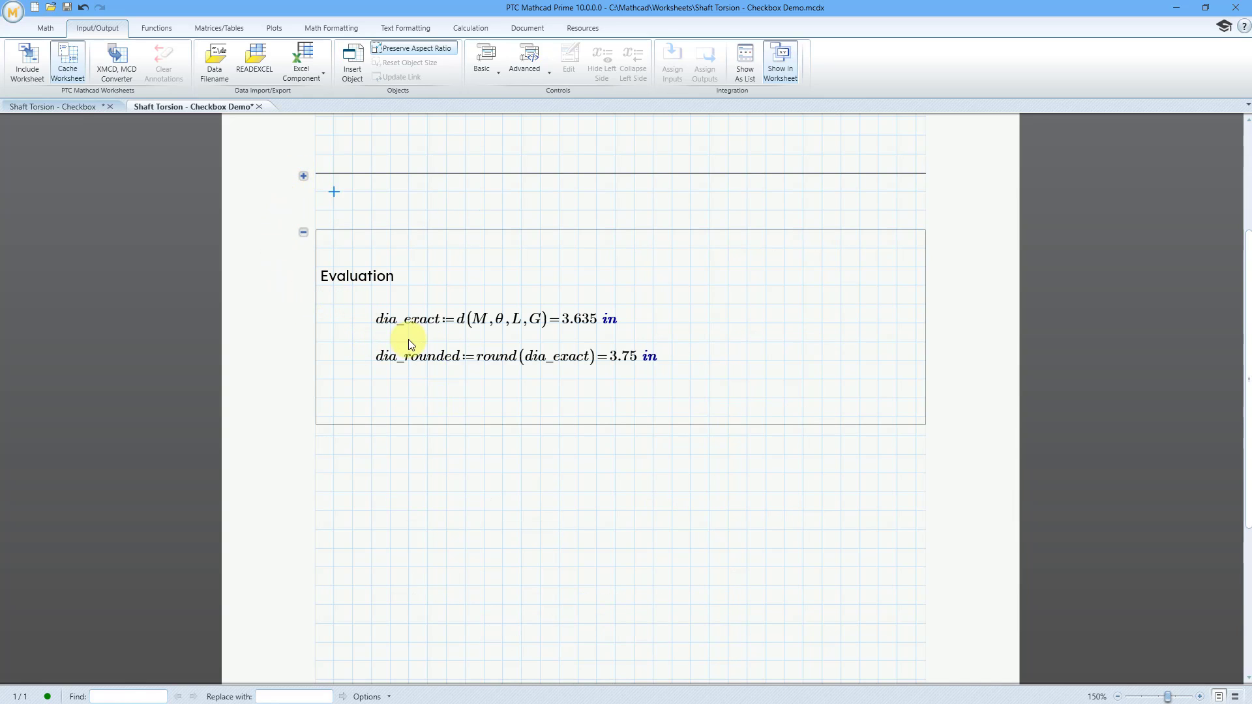
mouse_move(391, 379)
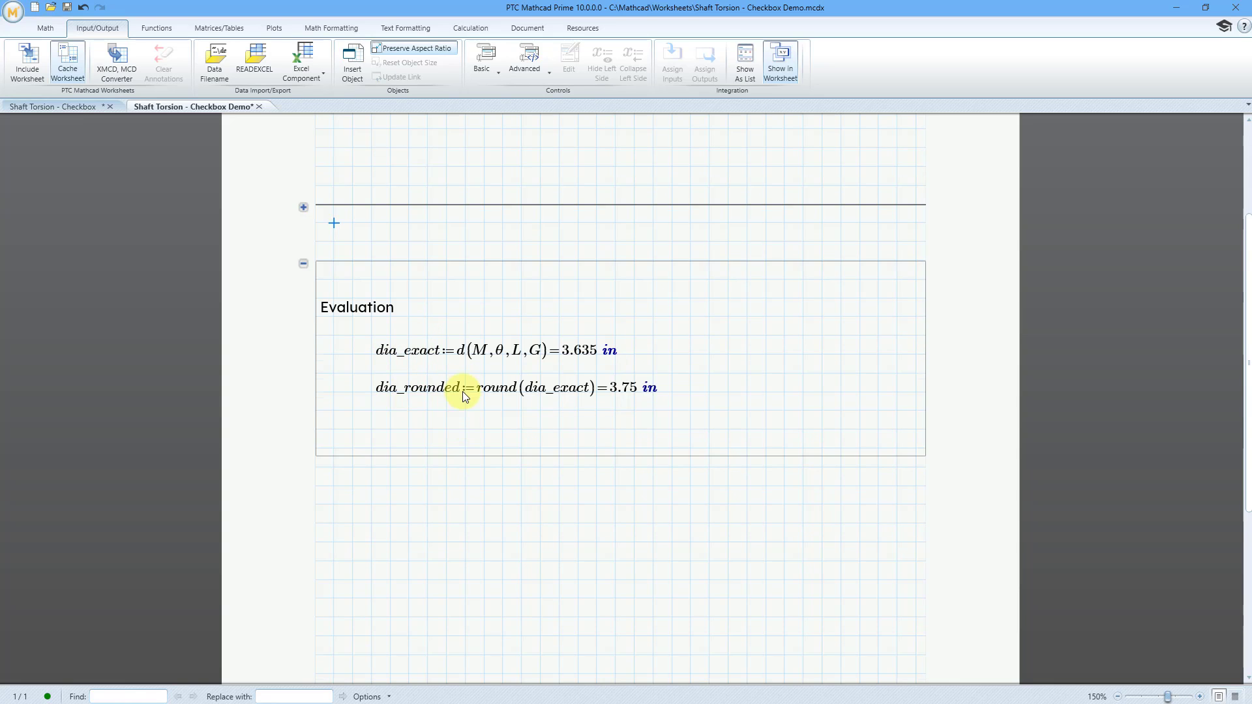
scroll("up", 3)
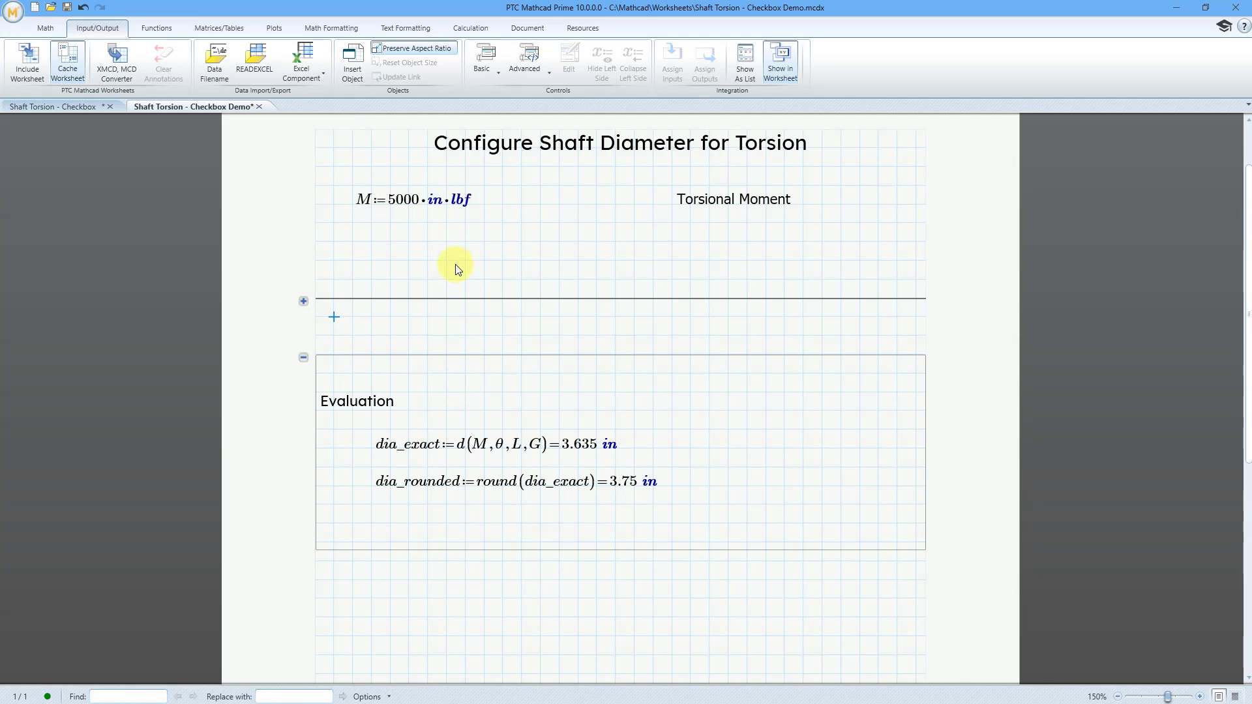
mouse_move(472, 262)
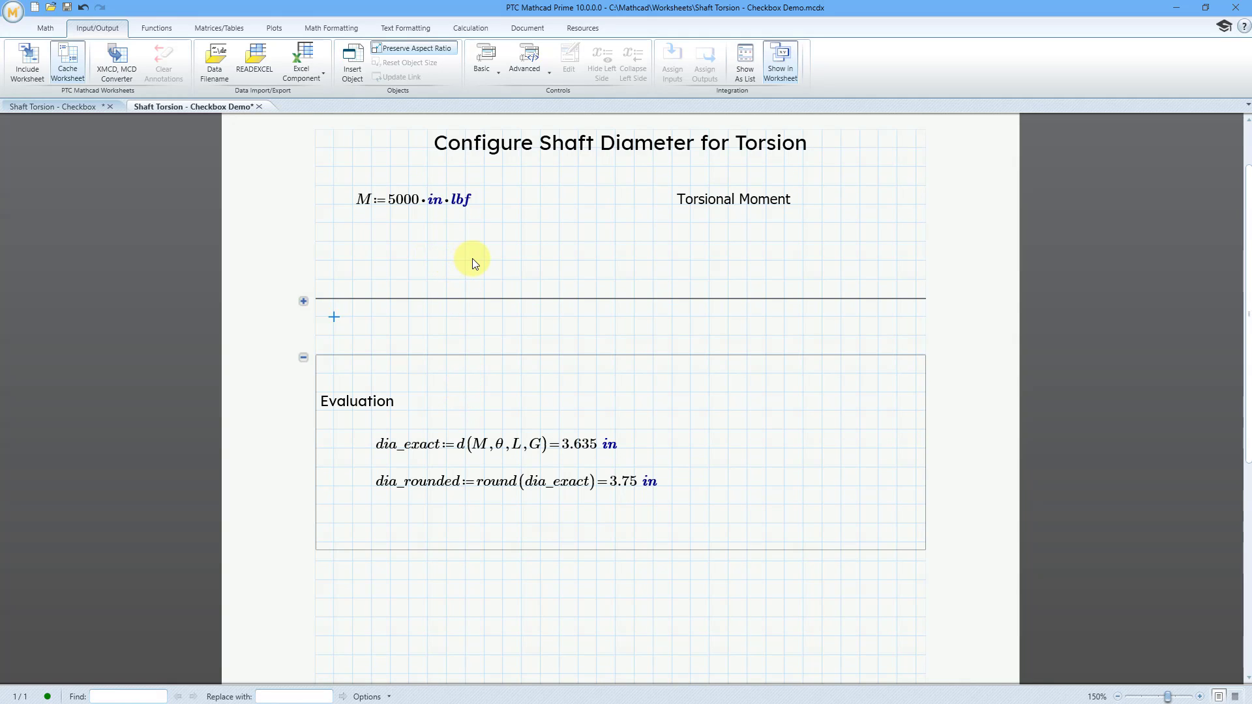
mouse_move(468, 262)
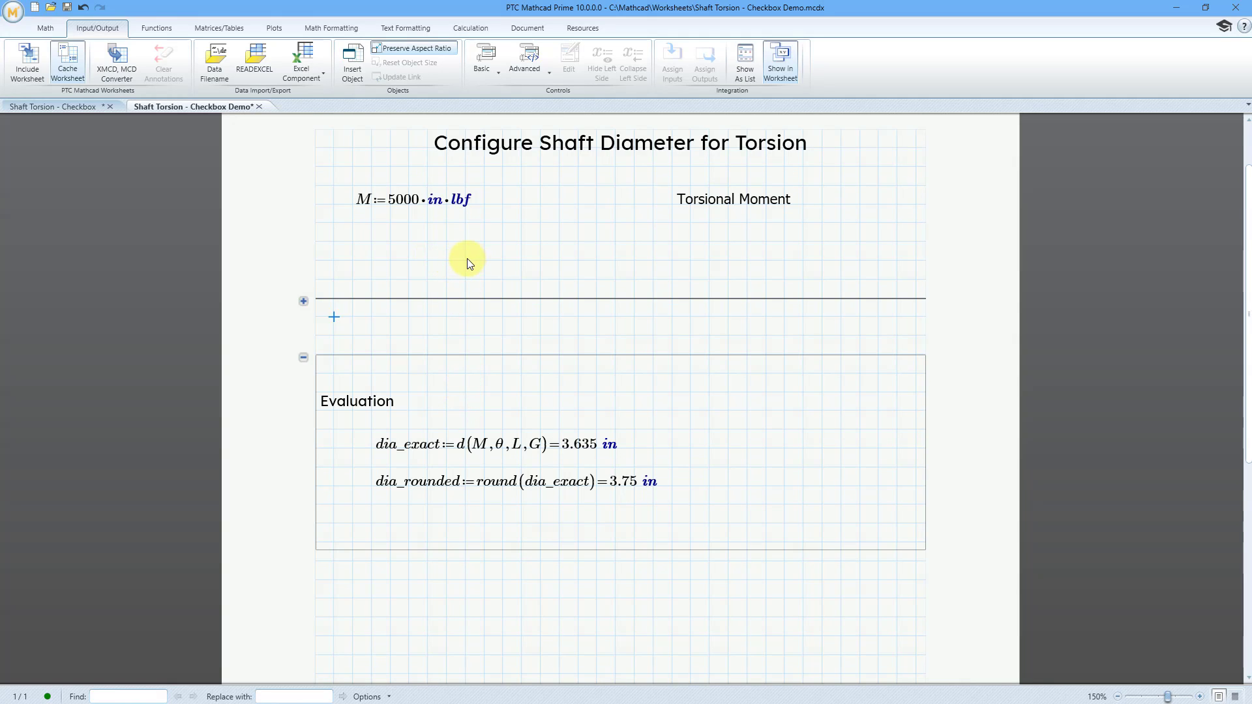
mouse_move(391, 255)
type("Que")
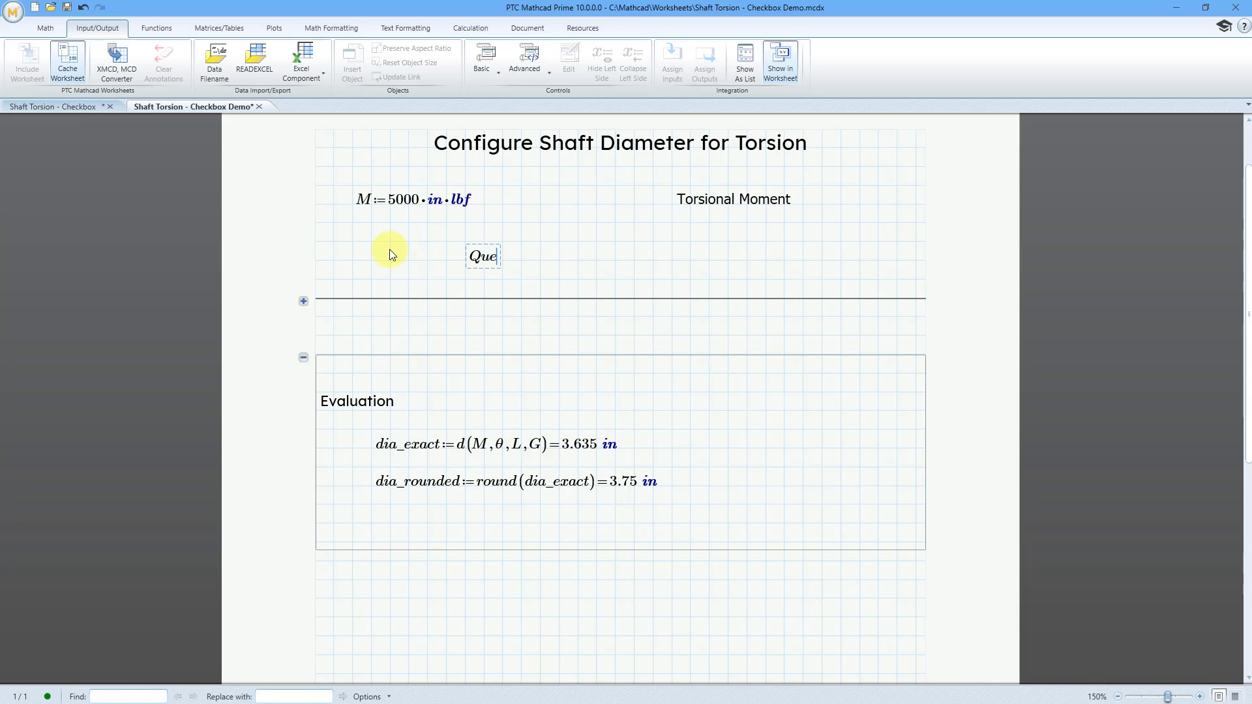
Create a math region named Question below the M definition
type("stion")
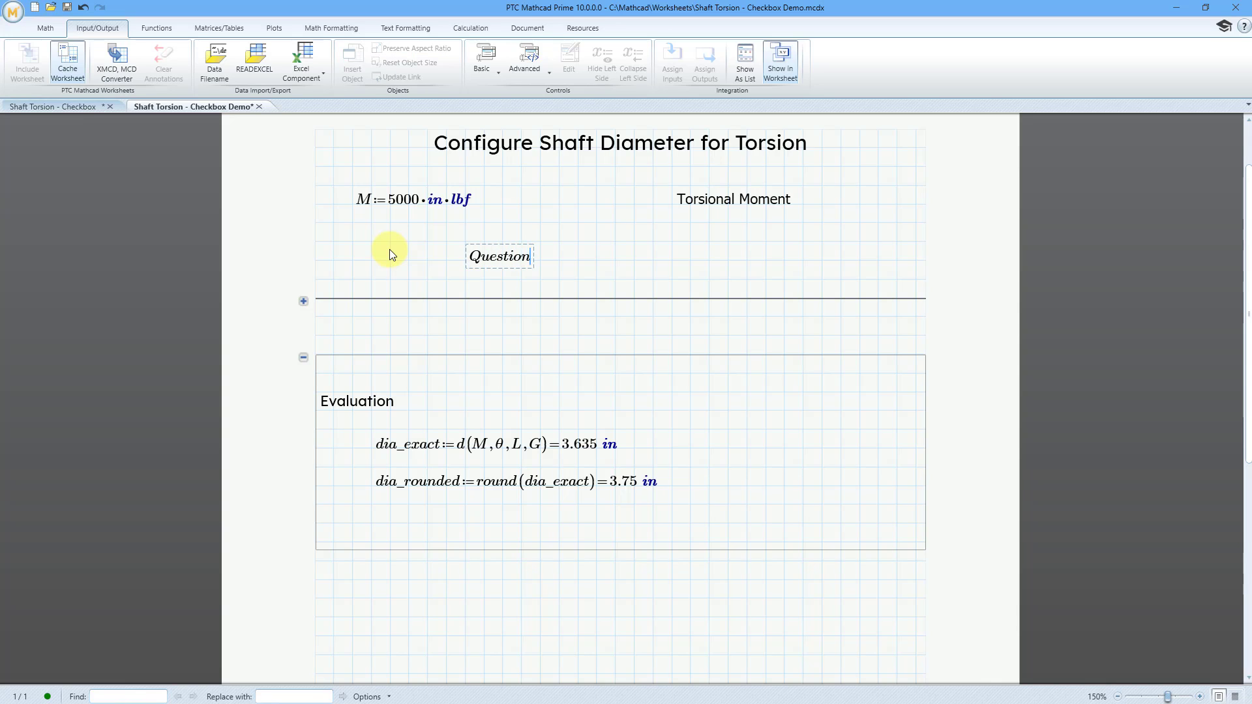
mouse_move(114, 63)
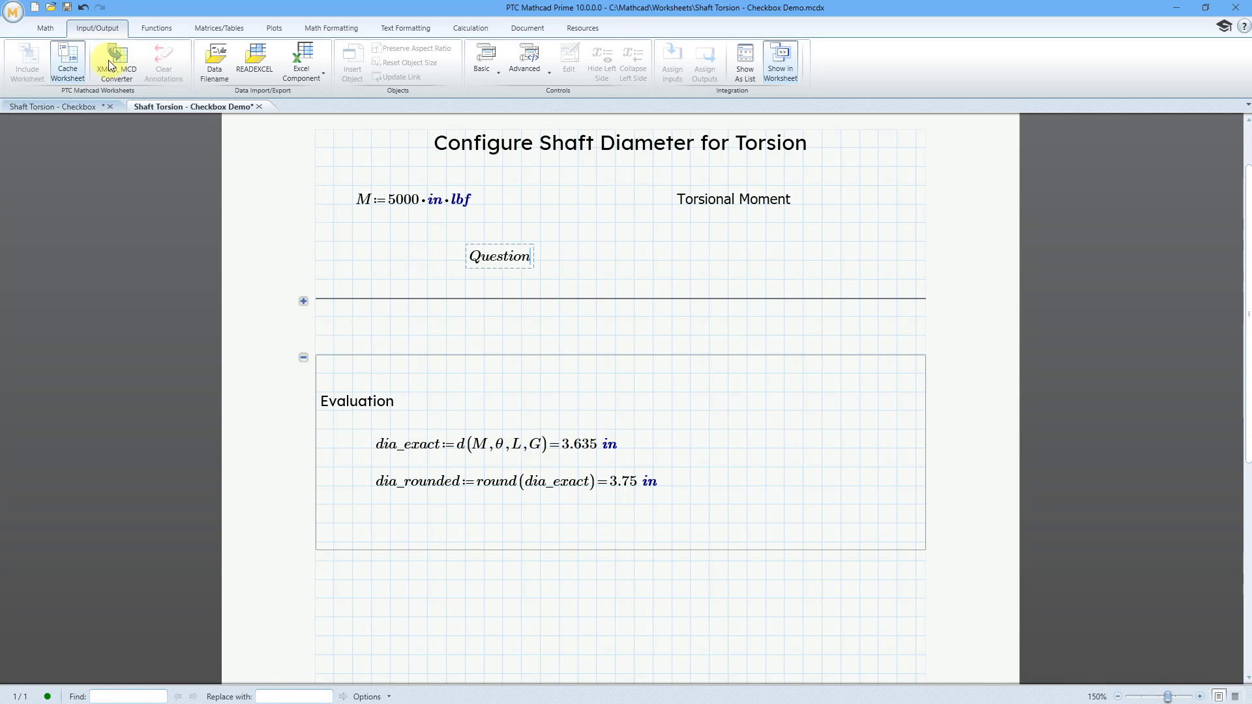
left_click(44, 27)
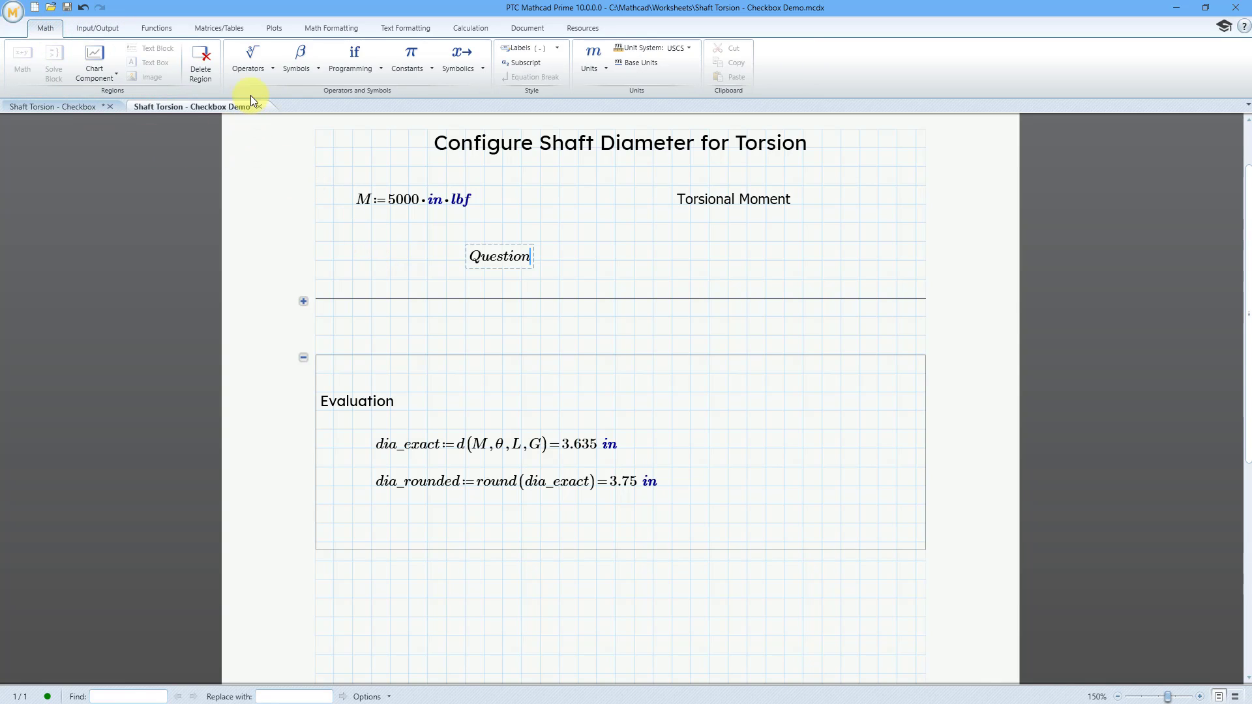
Apply the definition operator := to Question, leaving its value placeholder empty
left_click(249, 57)
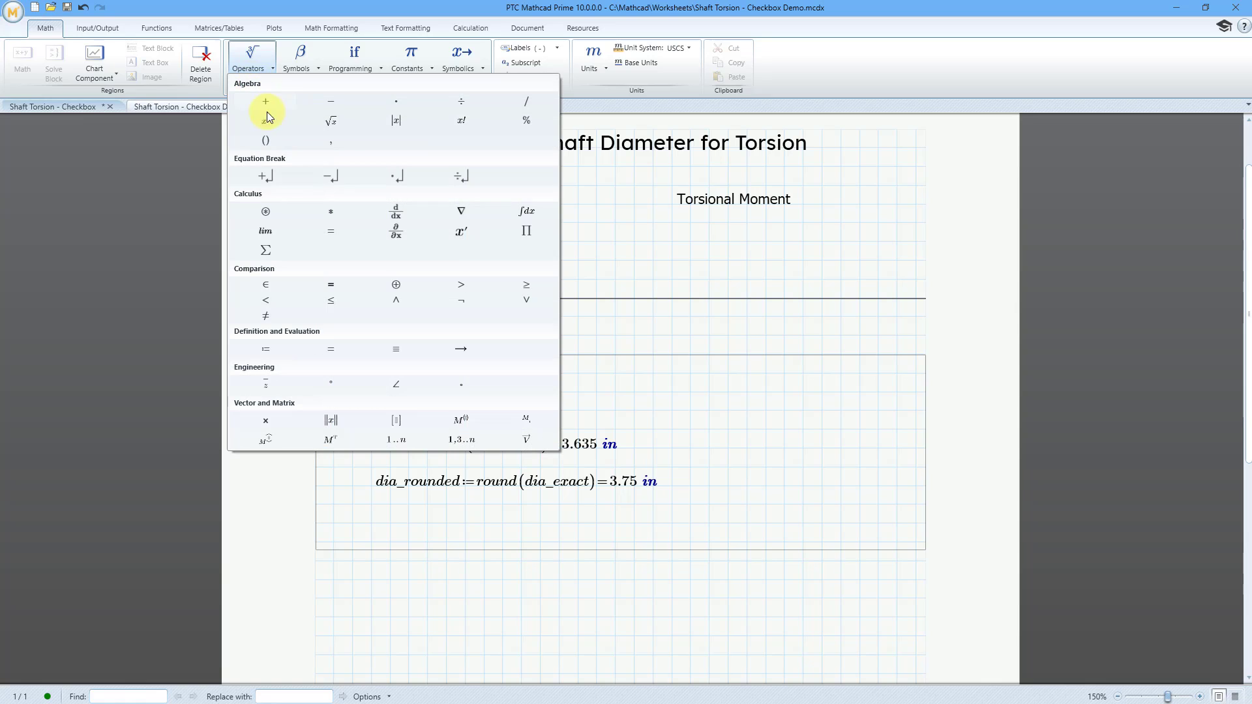
mouse_move(264, 350)
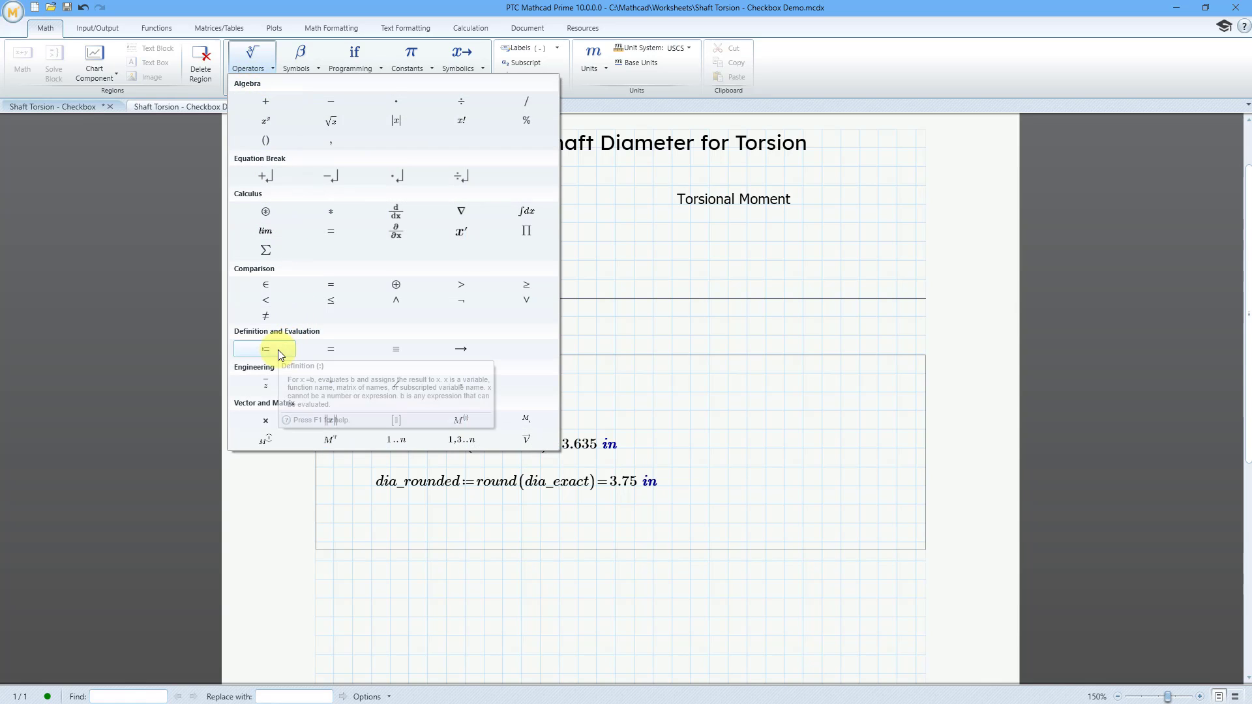
mouse_move(266, 349)
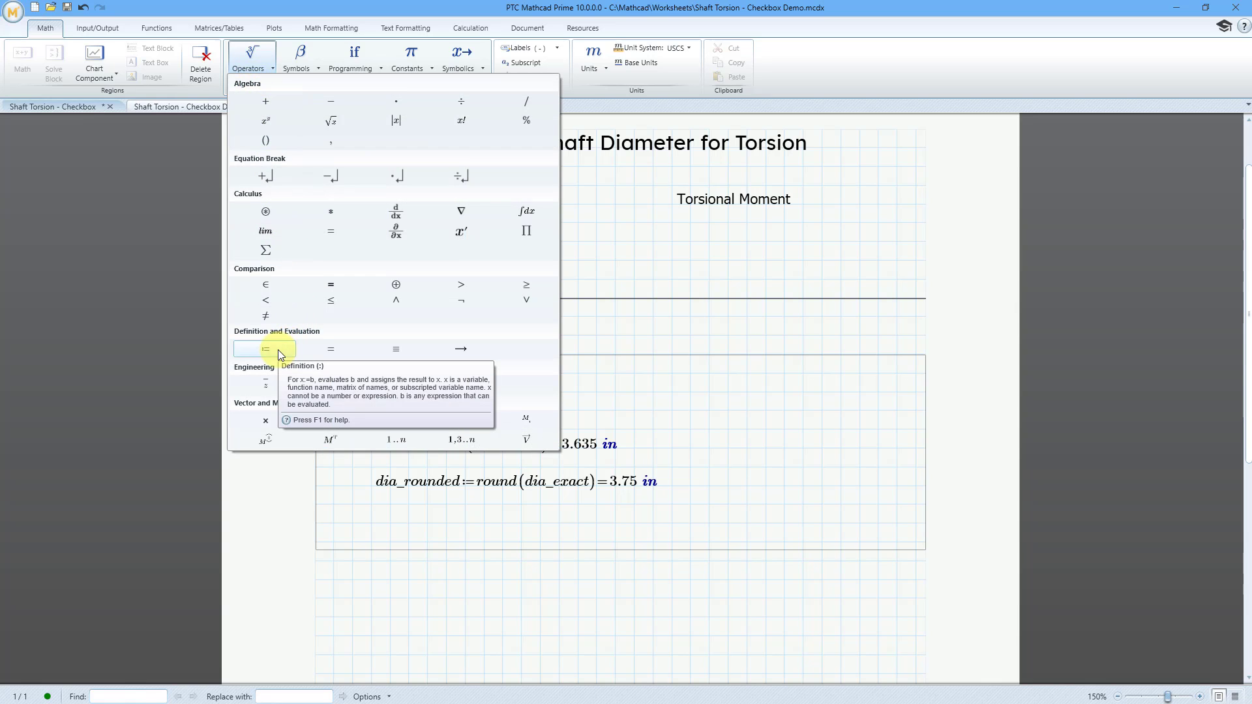
left_click(264, 350)
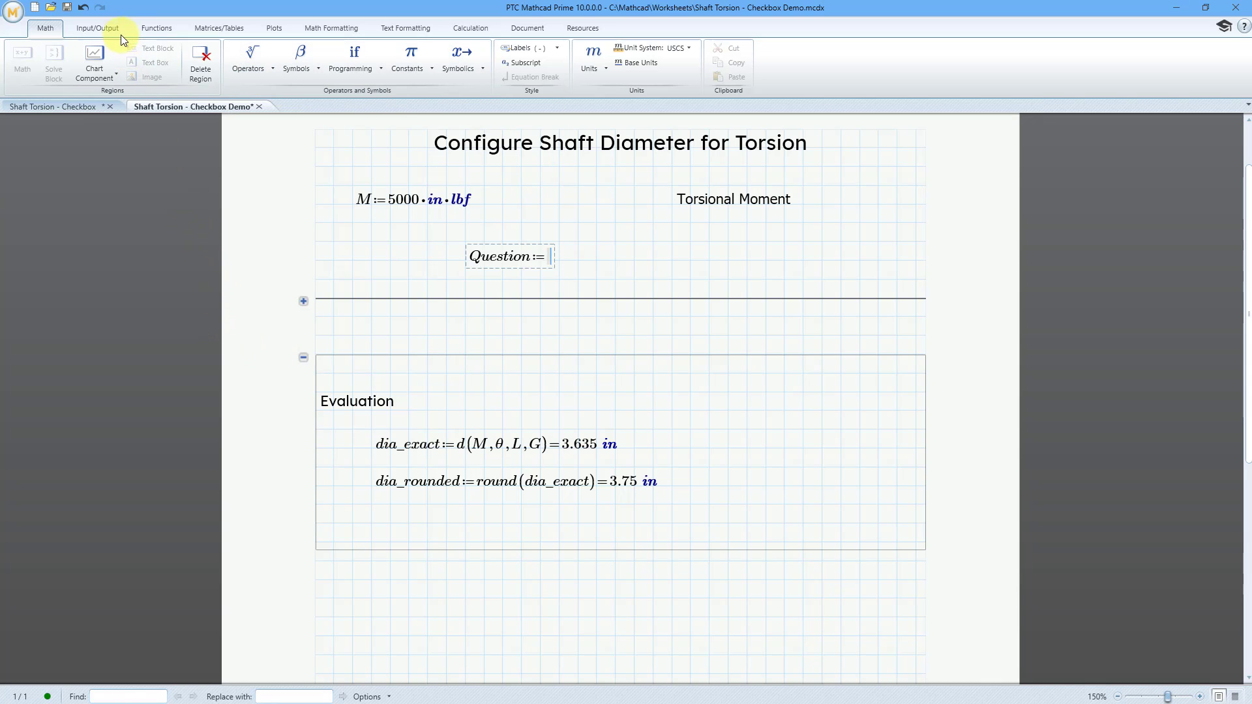
Insert a Checkbox control from Input/Output Advanced controls as Question's value
left_click(95, 28)
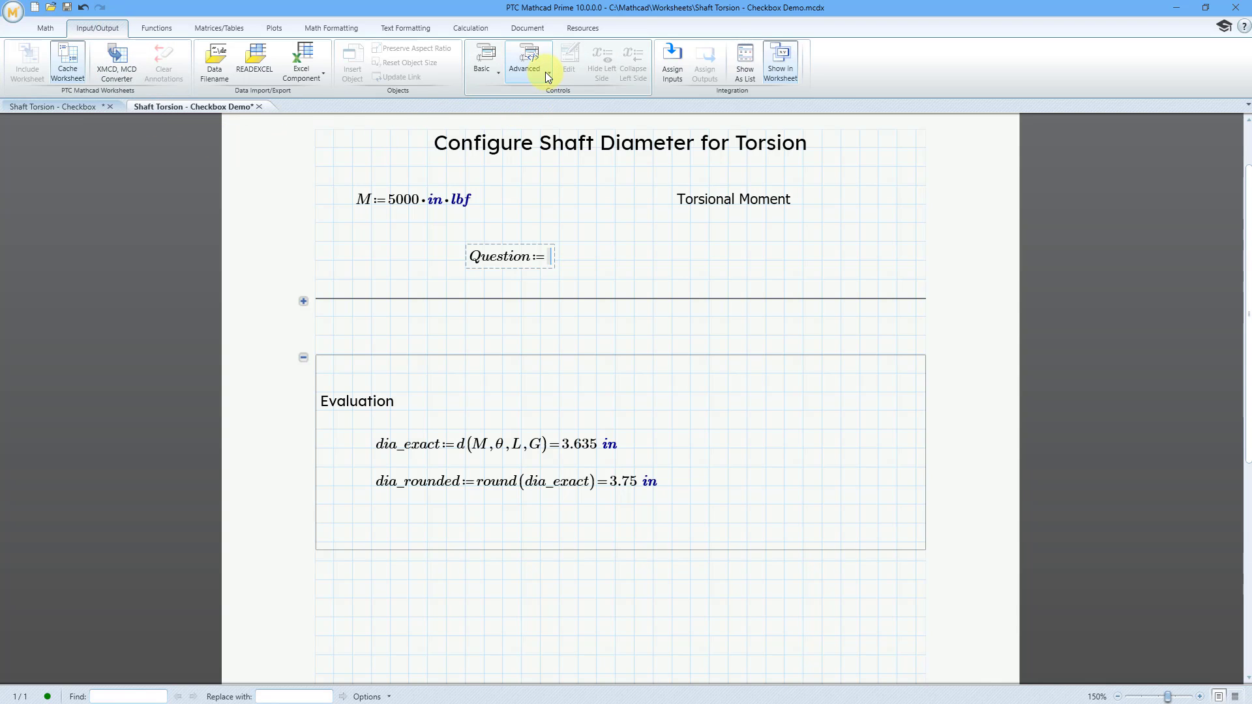
left_click(525, 60)
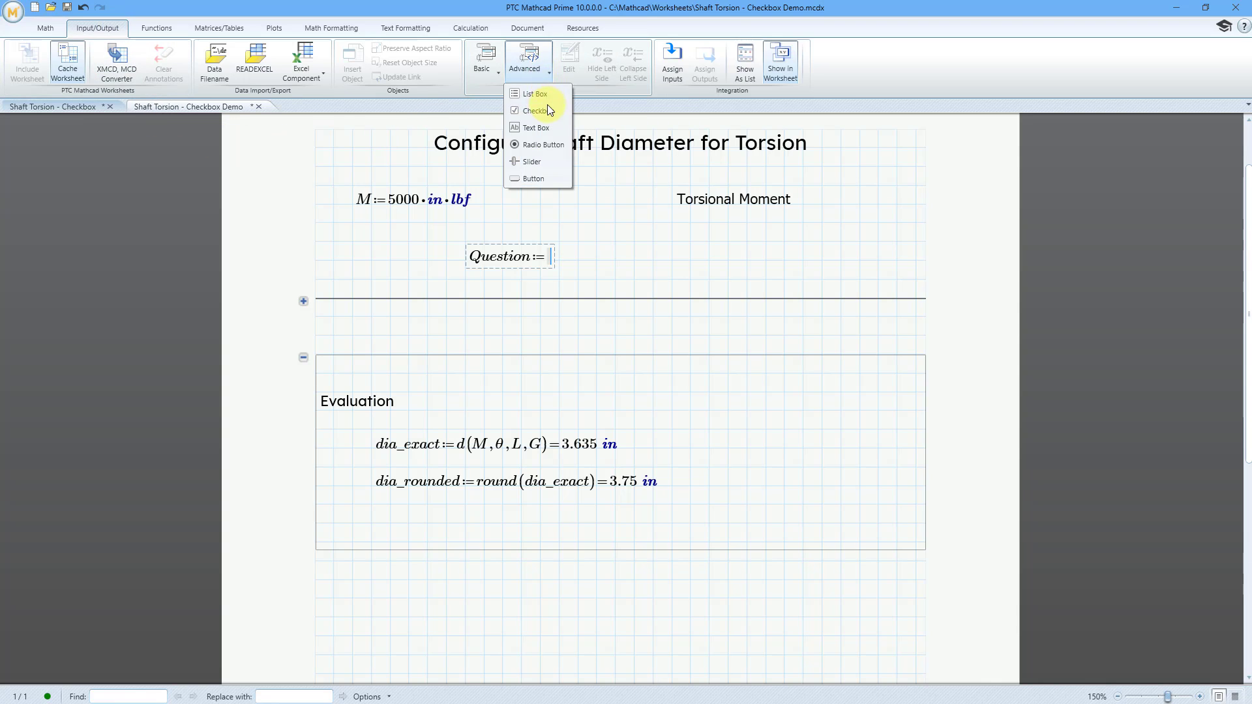
mouse_move(535, 110)
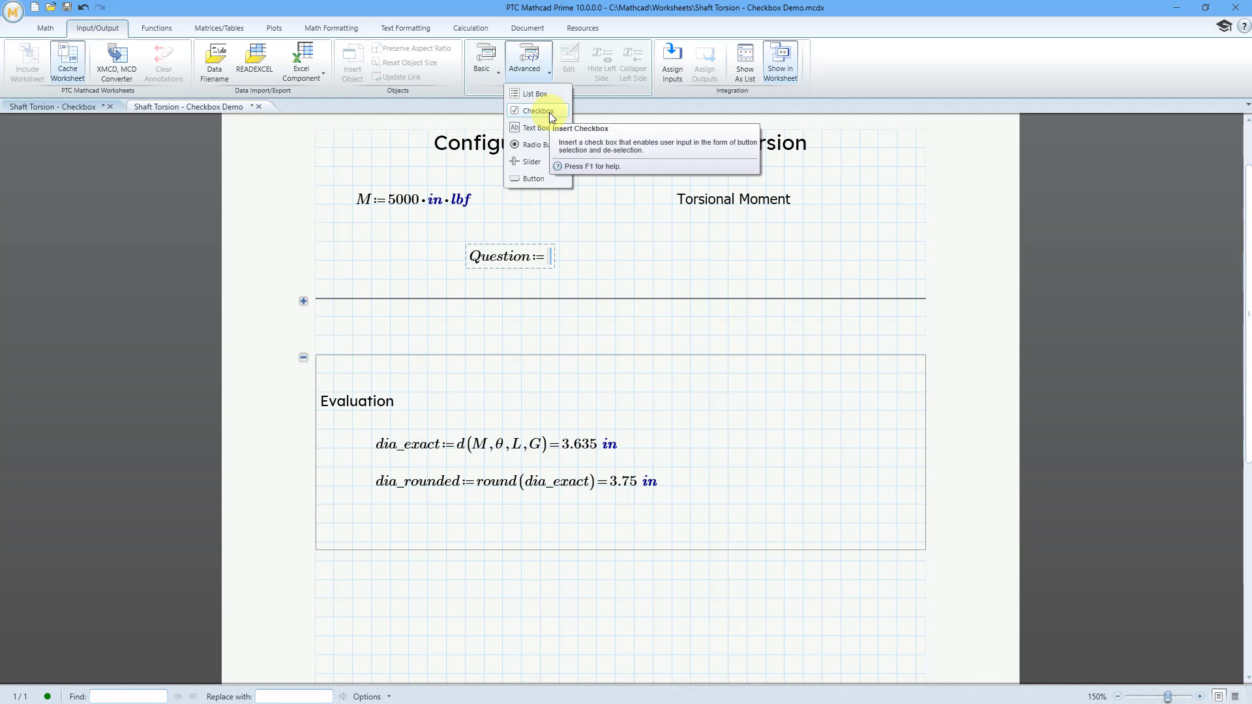
left_click(535, 109)
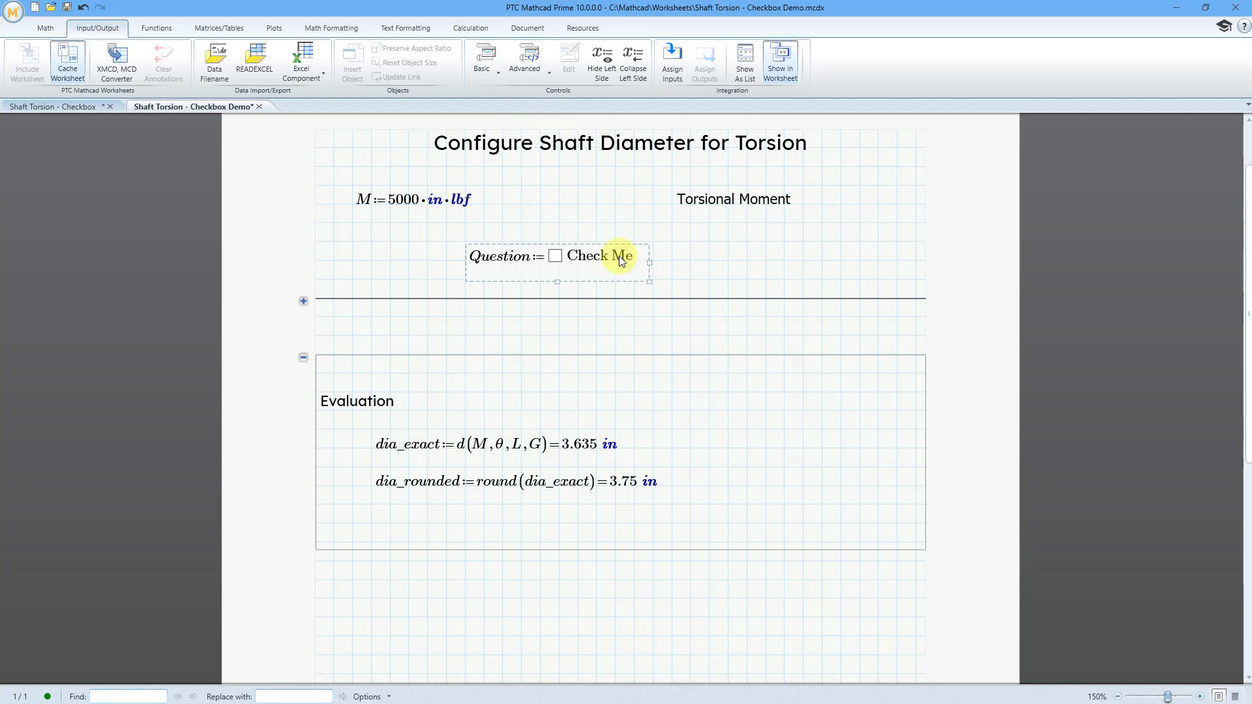
mouse_move(592, 263)
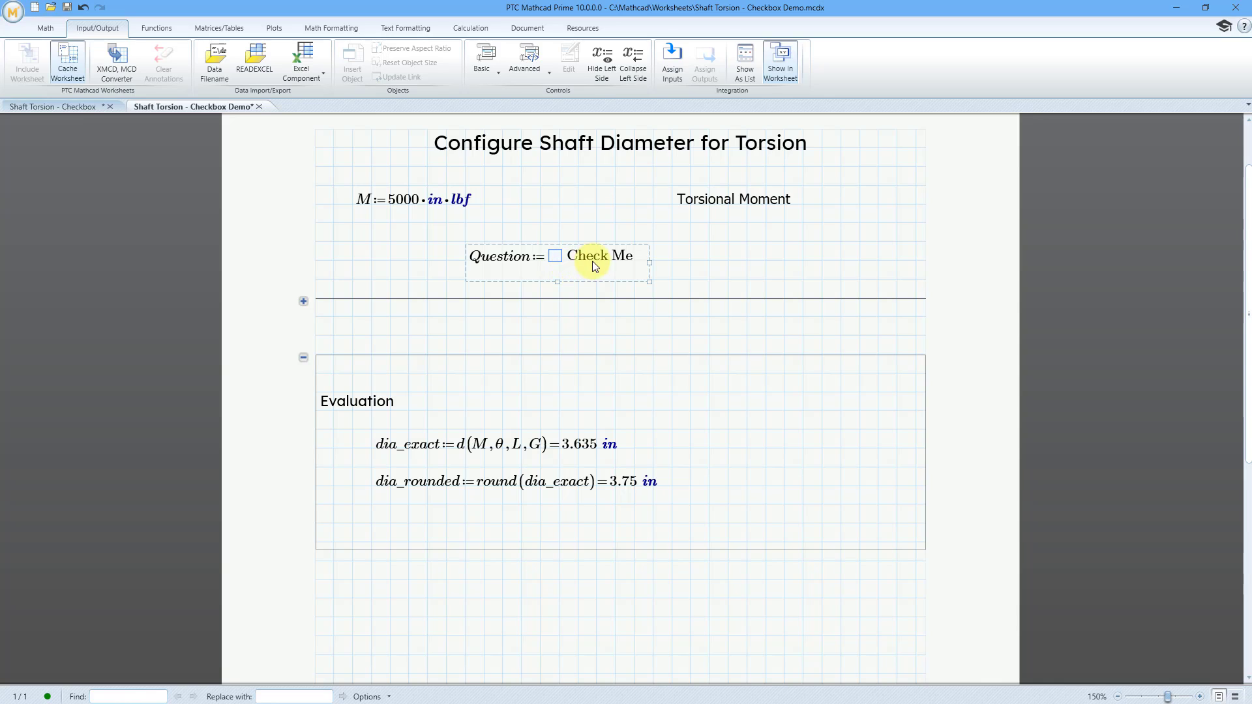
mouse_move(599, 264)
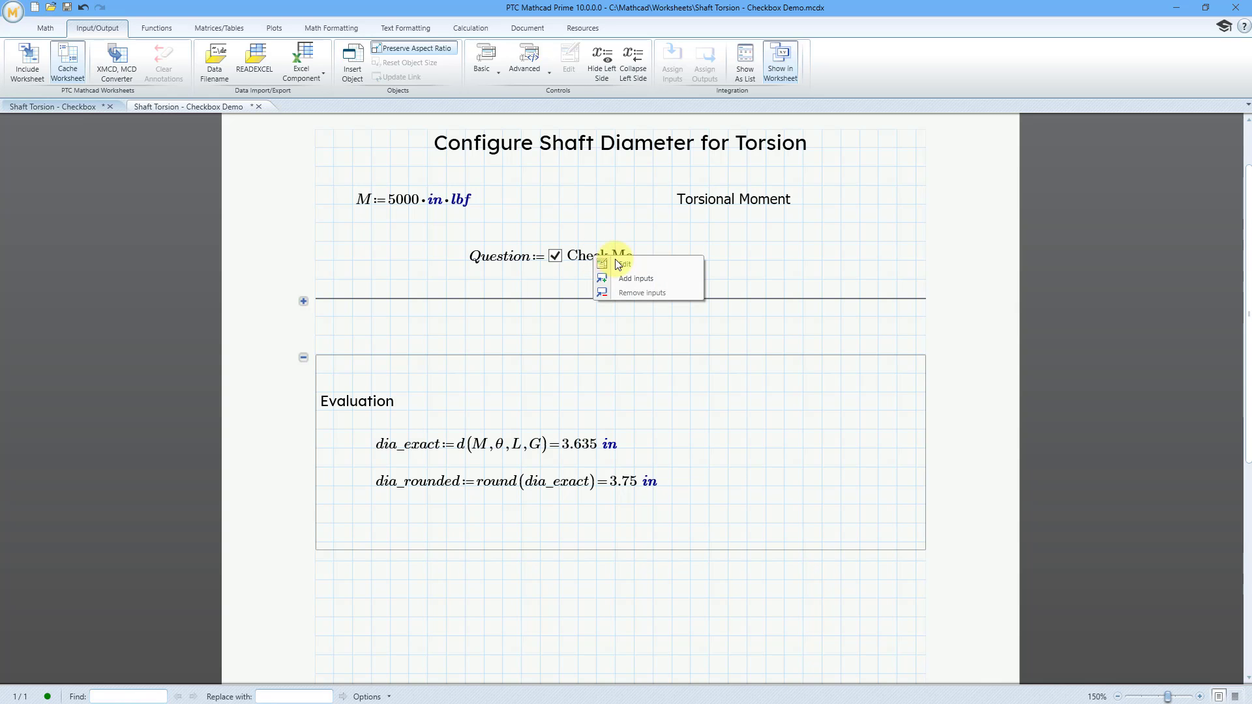
Rename the checkbox from Check Me to Rounded Value in its Properties and close the editor
left_click(625, 265)
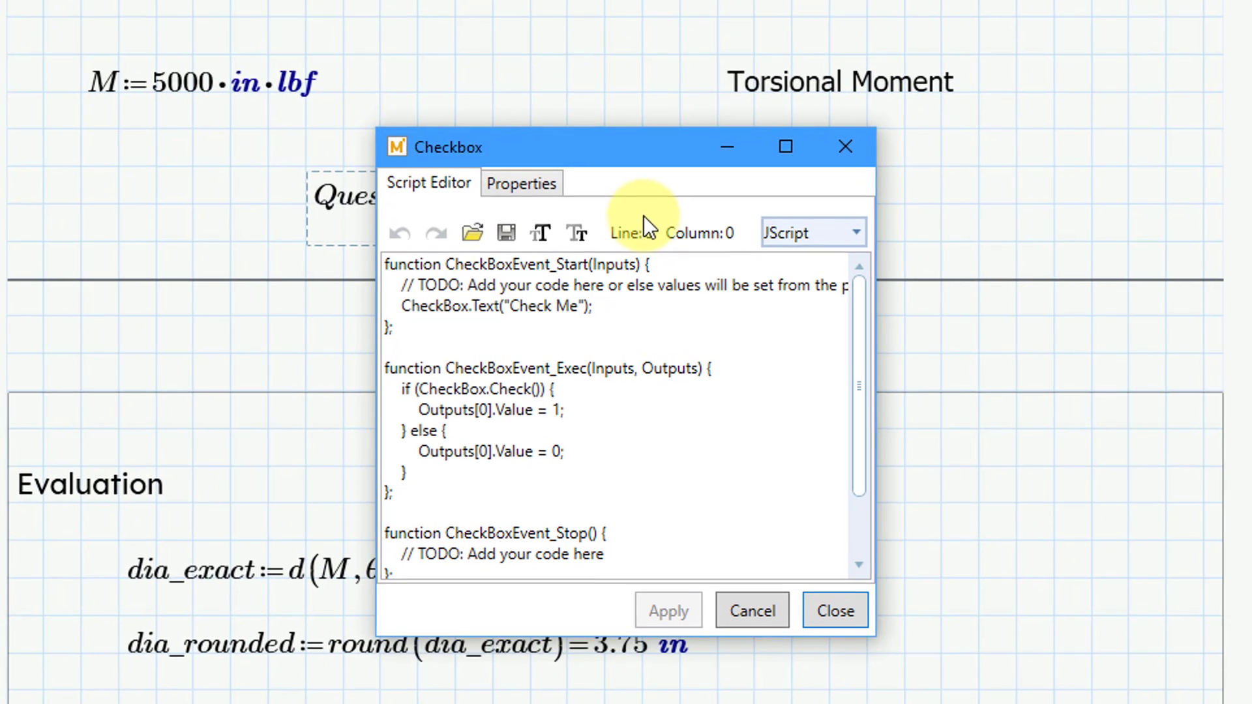
mouse_move(581, 358)
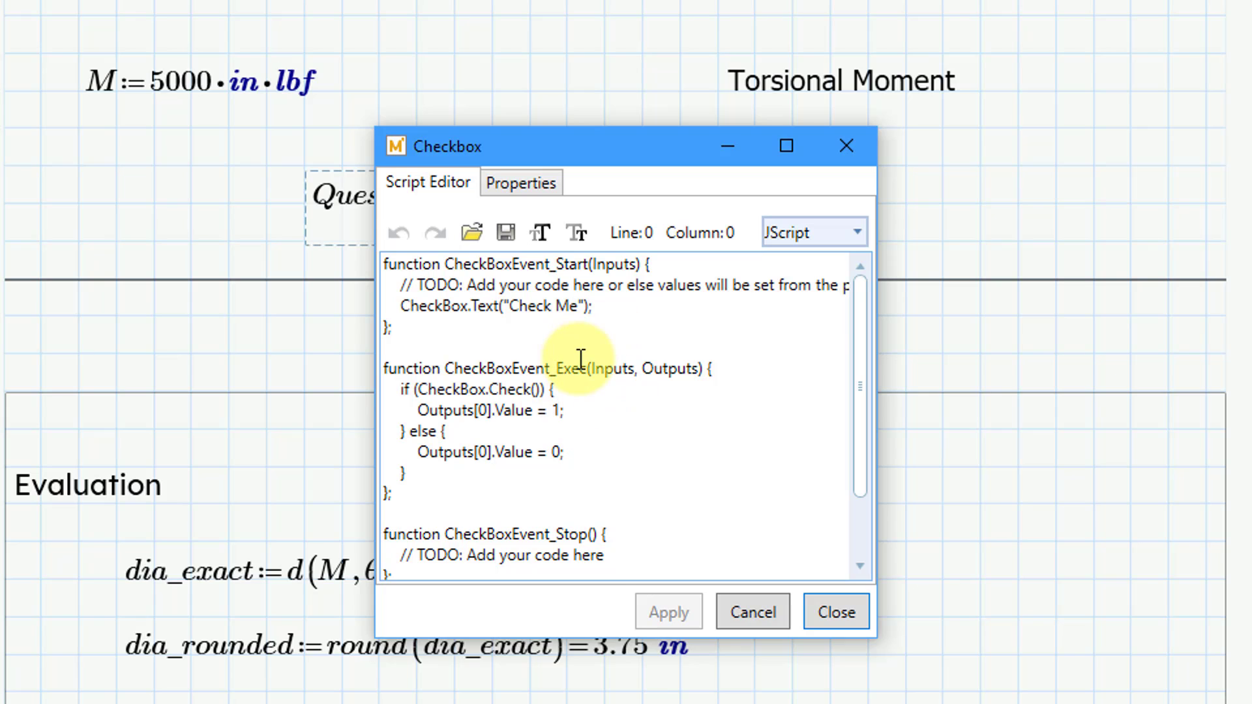
left_click(858, 232)
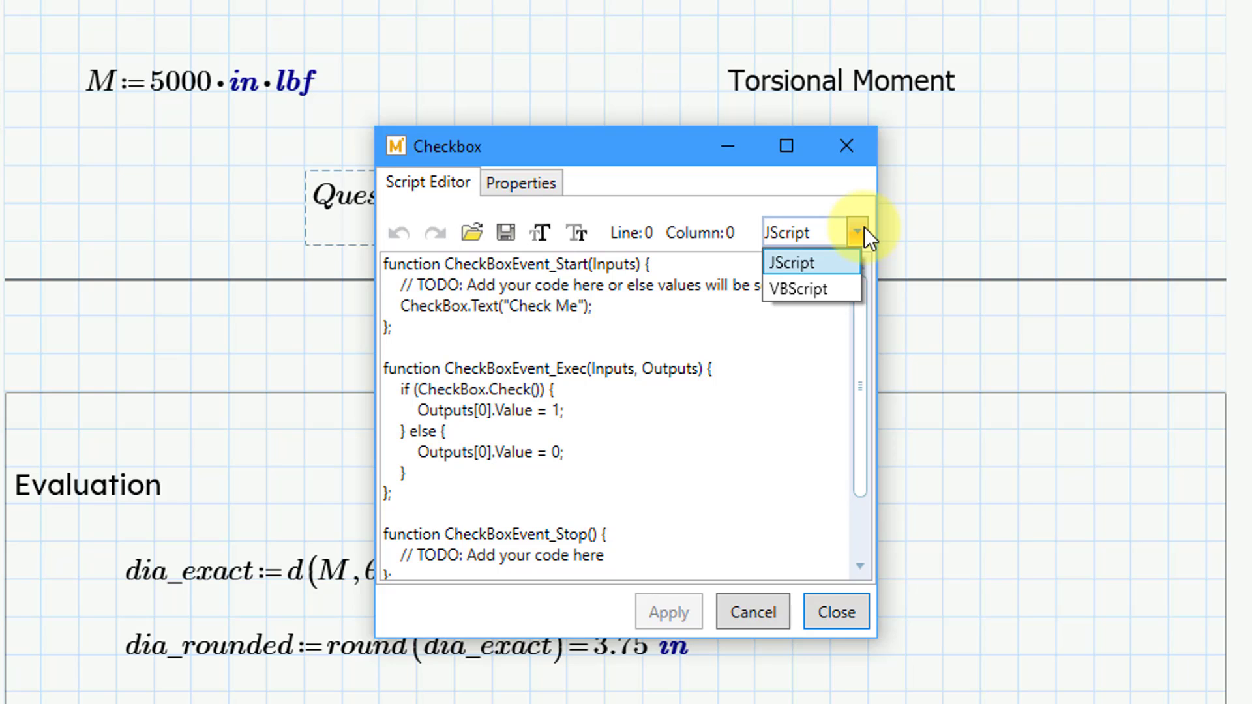
left_click(792, 262)
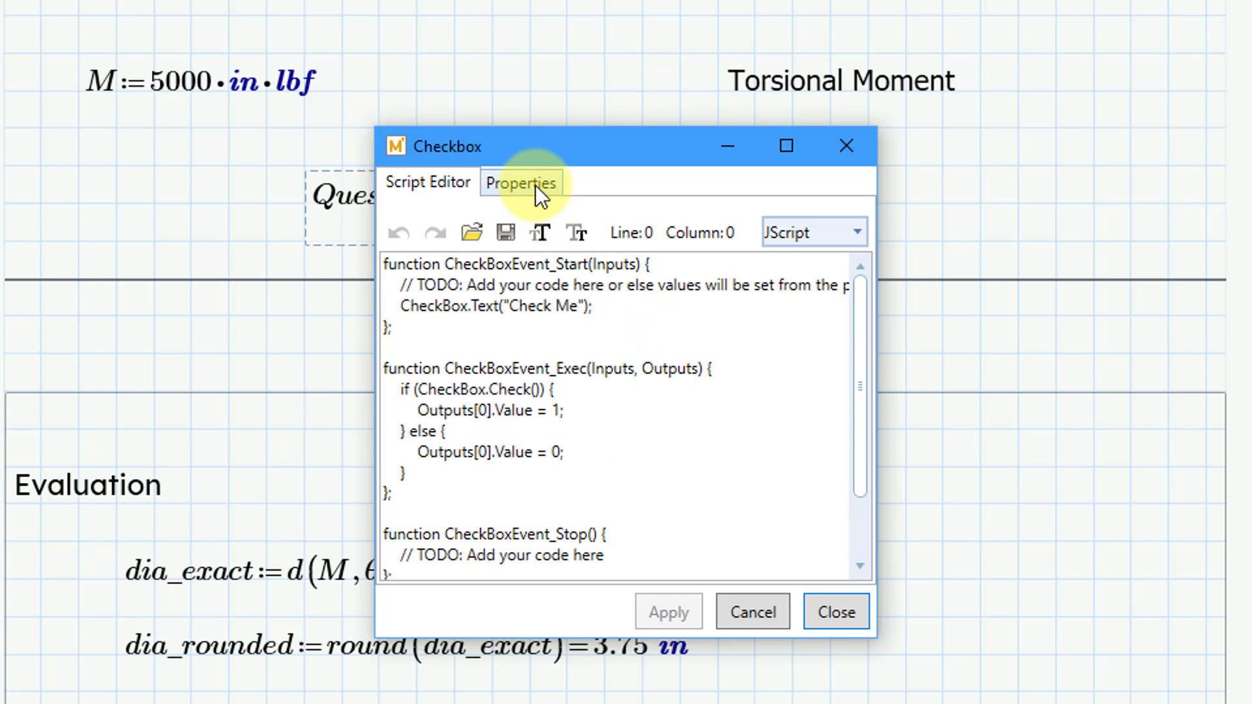
left_click(522, 183)
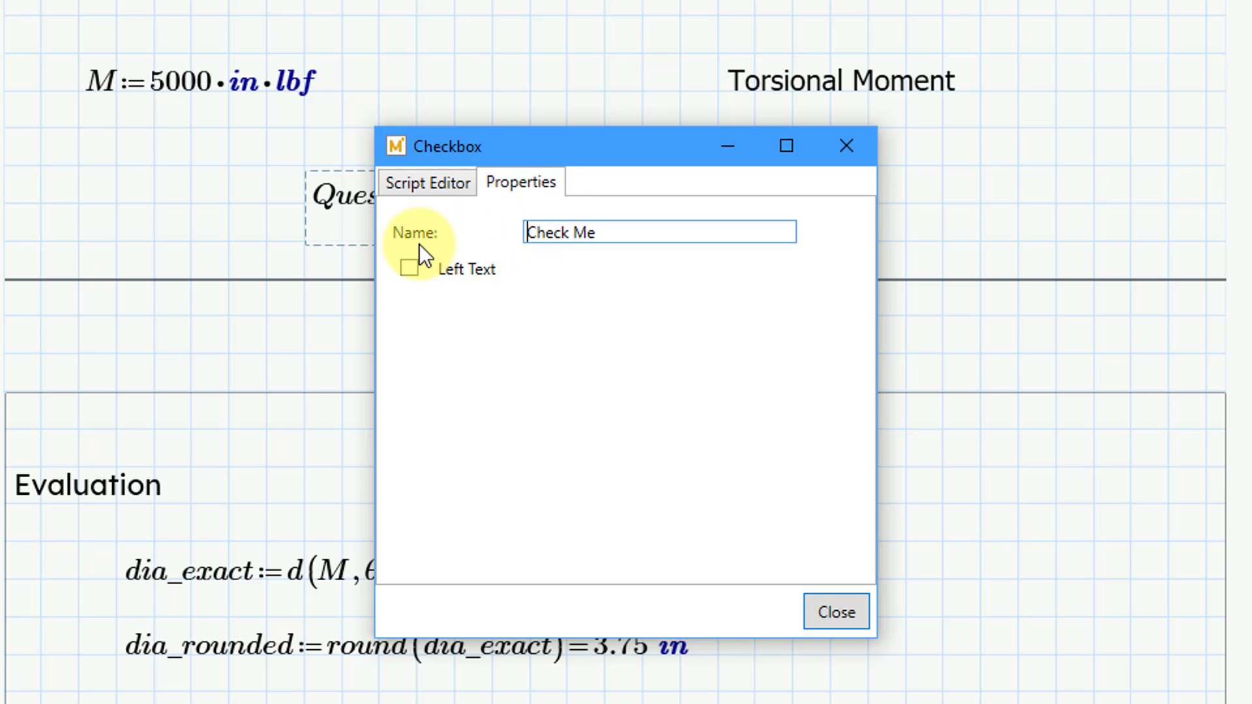
mouse_move(644, 234)
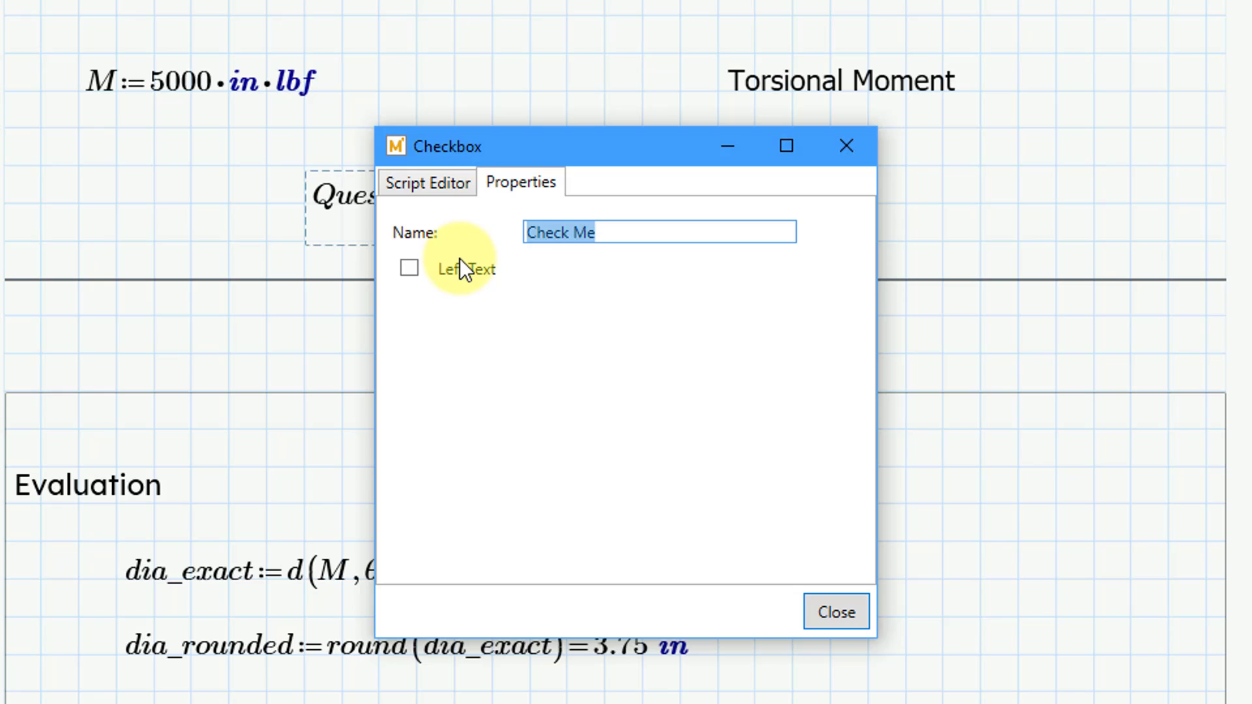
type("Rounded")
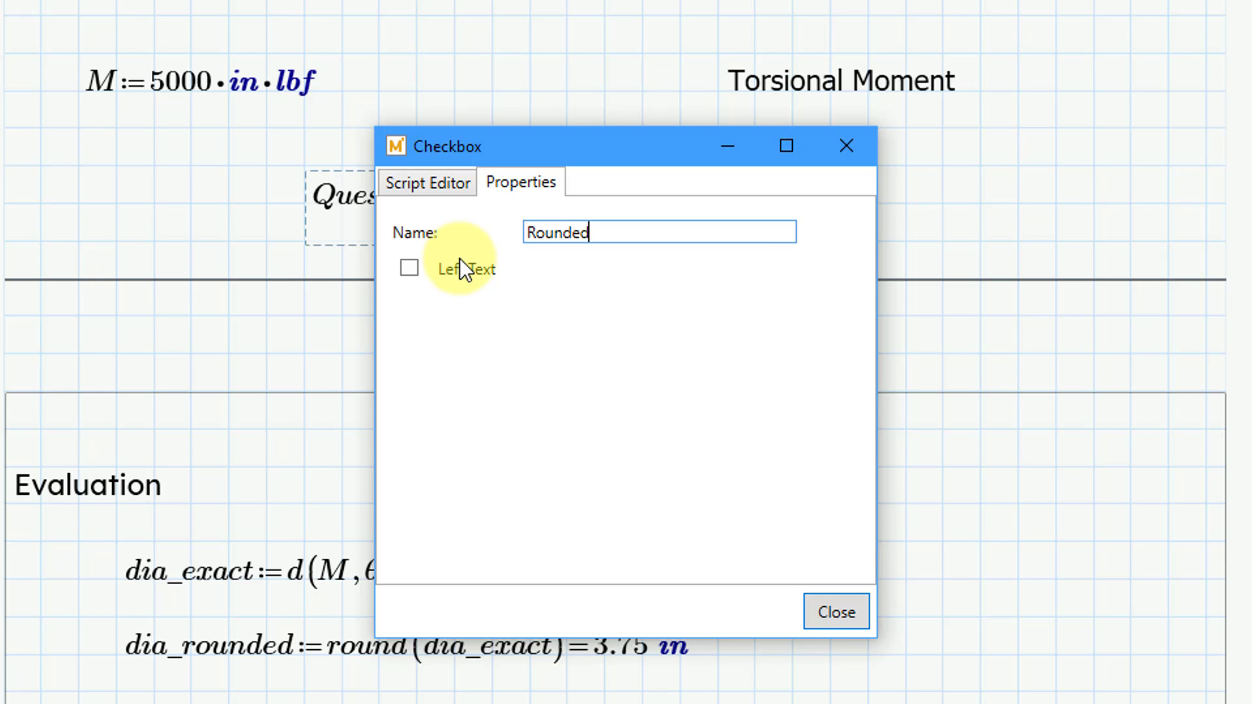
type("Value")
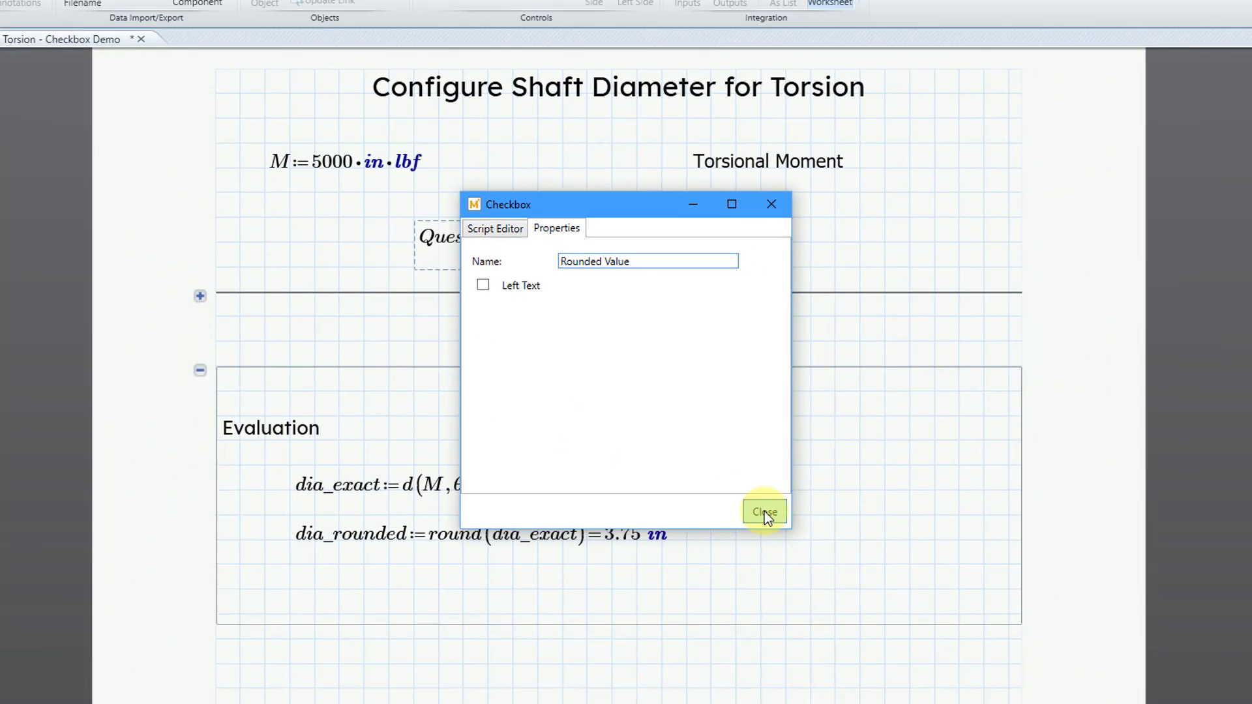
left_click(763, 511)
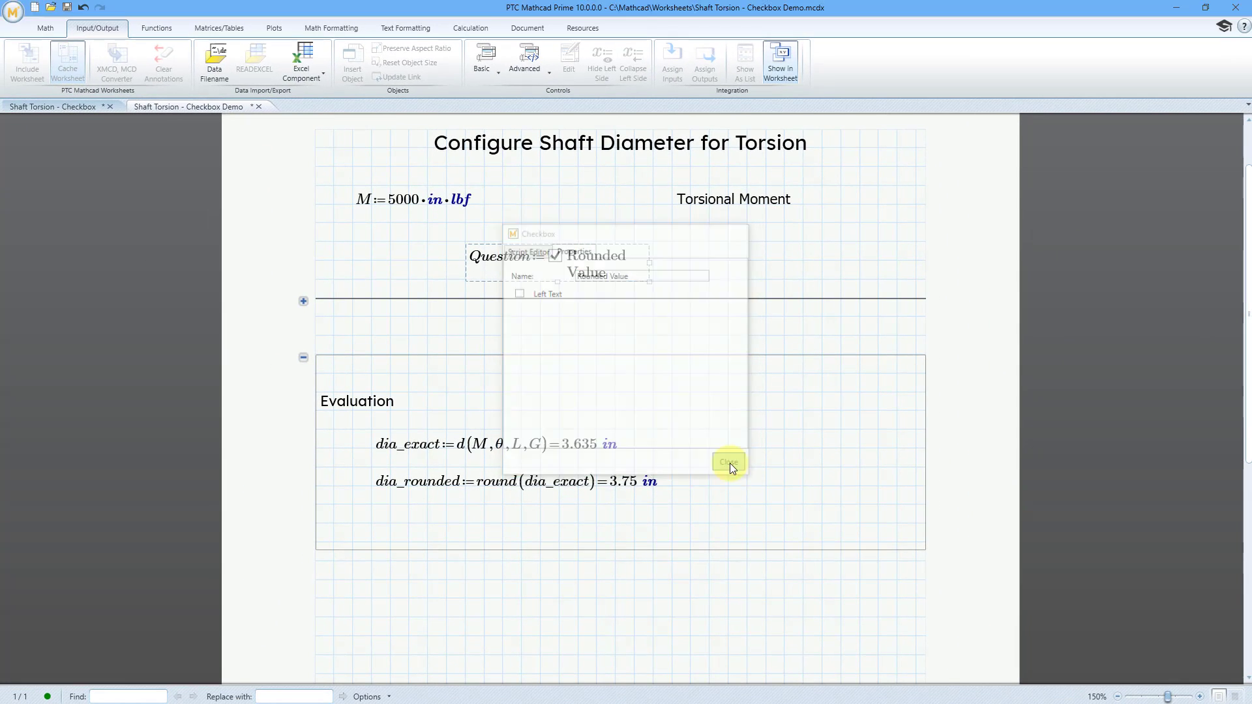
Evaluate Question= beside the checkbox to display its current value
left_click(727, 462)
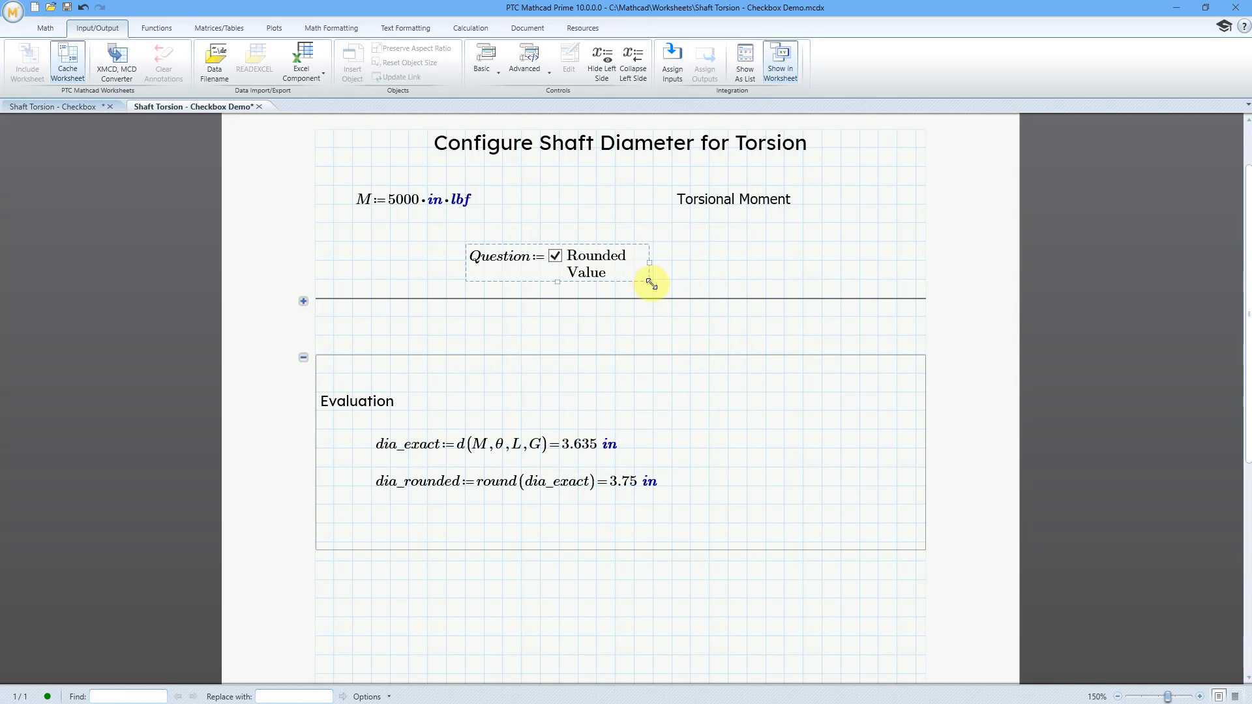
mouse_move(728, 270)
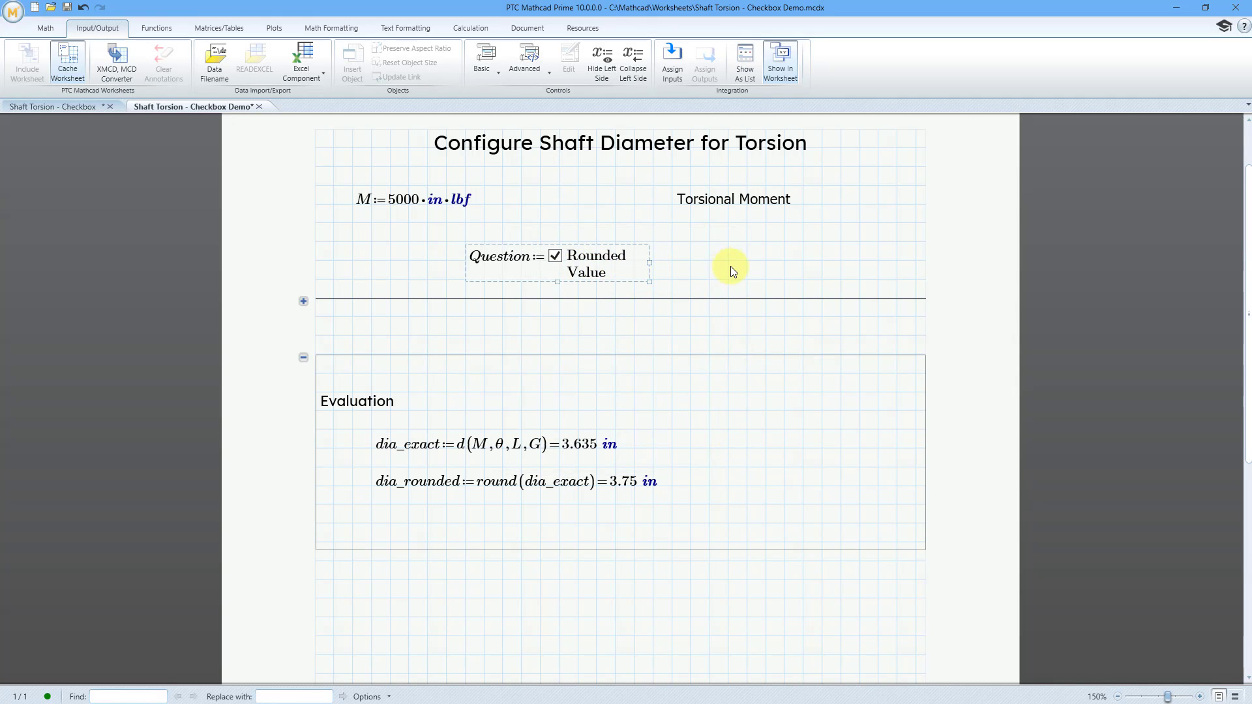
left_click(685, 323)
type("Qu")
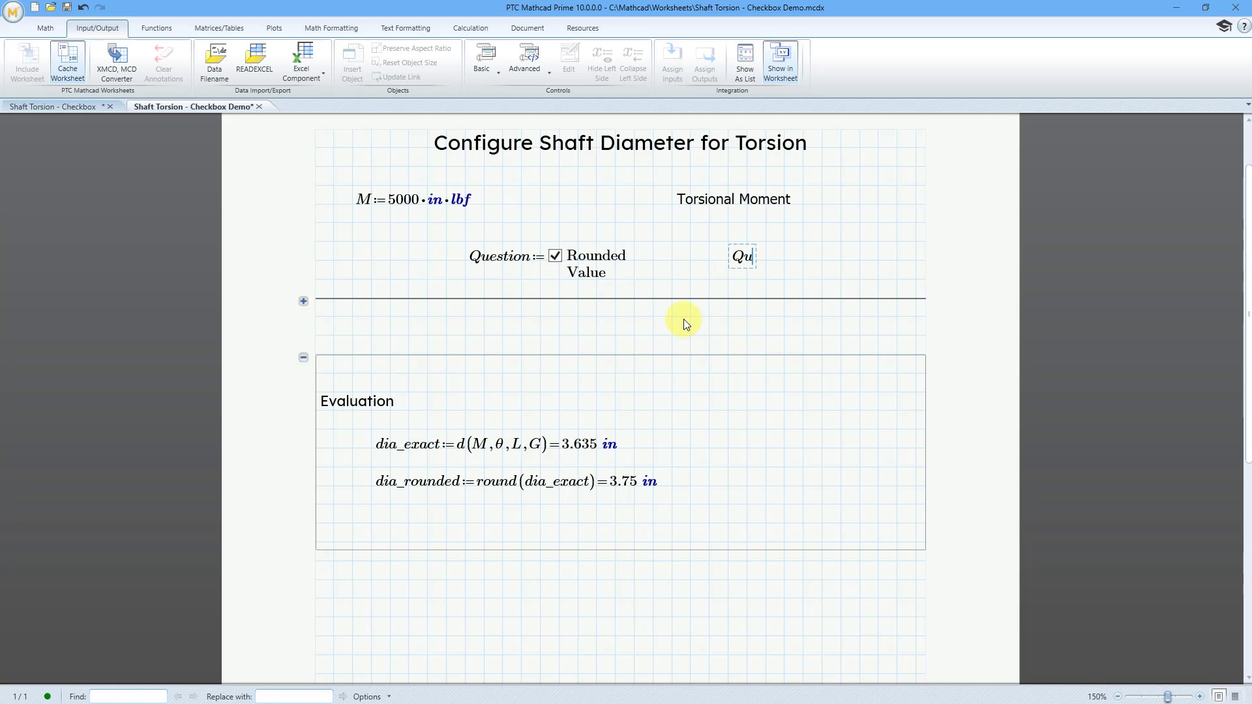
type("estion")
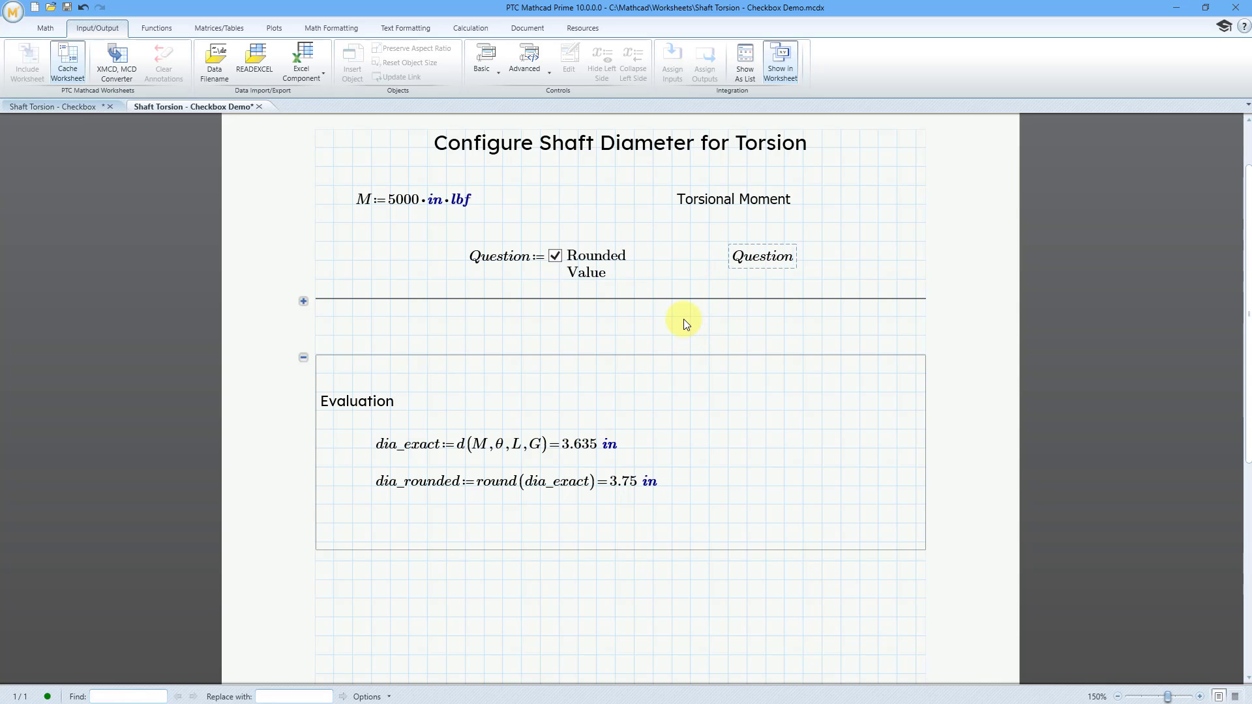
left_click(760, 256)
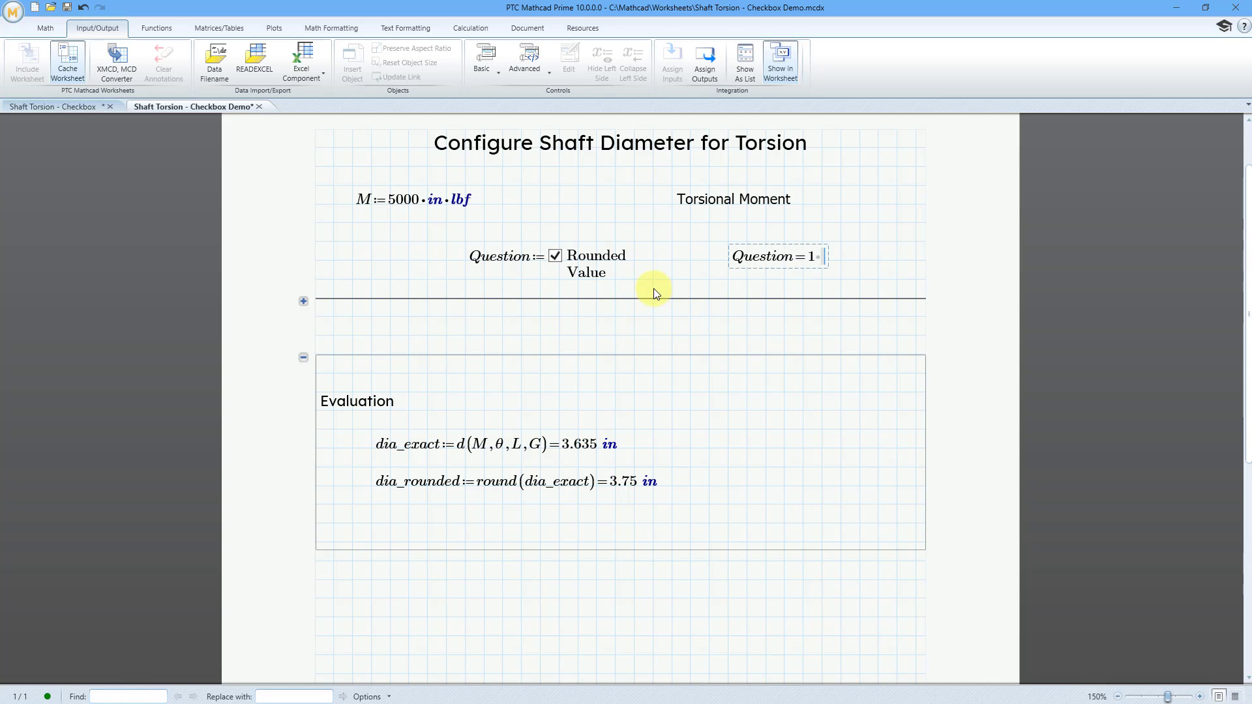
Toggle Rounded Value to confirm Question reads 1 ticked and 0 unticked
left_click(556, 256)
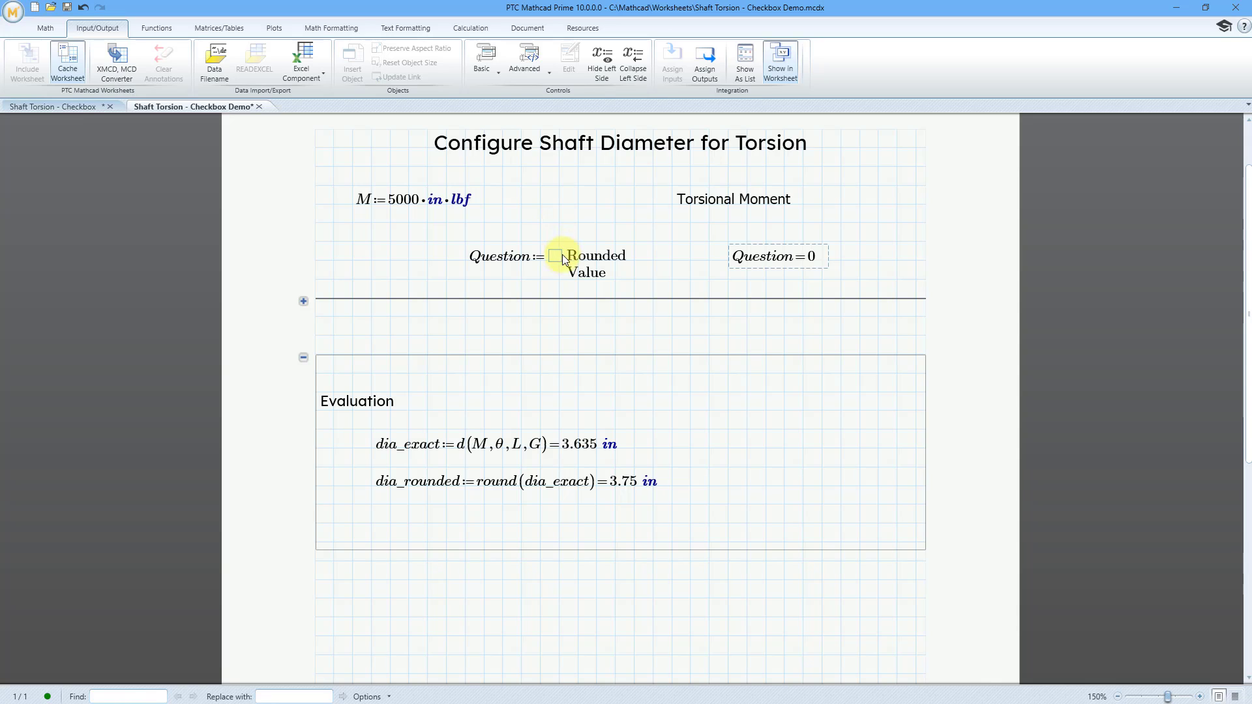
left_click(554, 256)
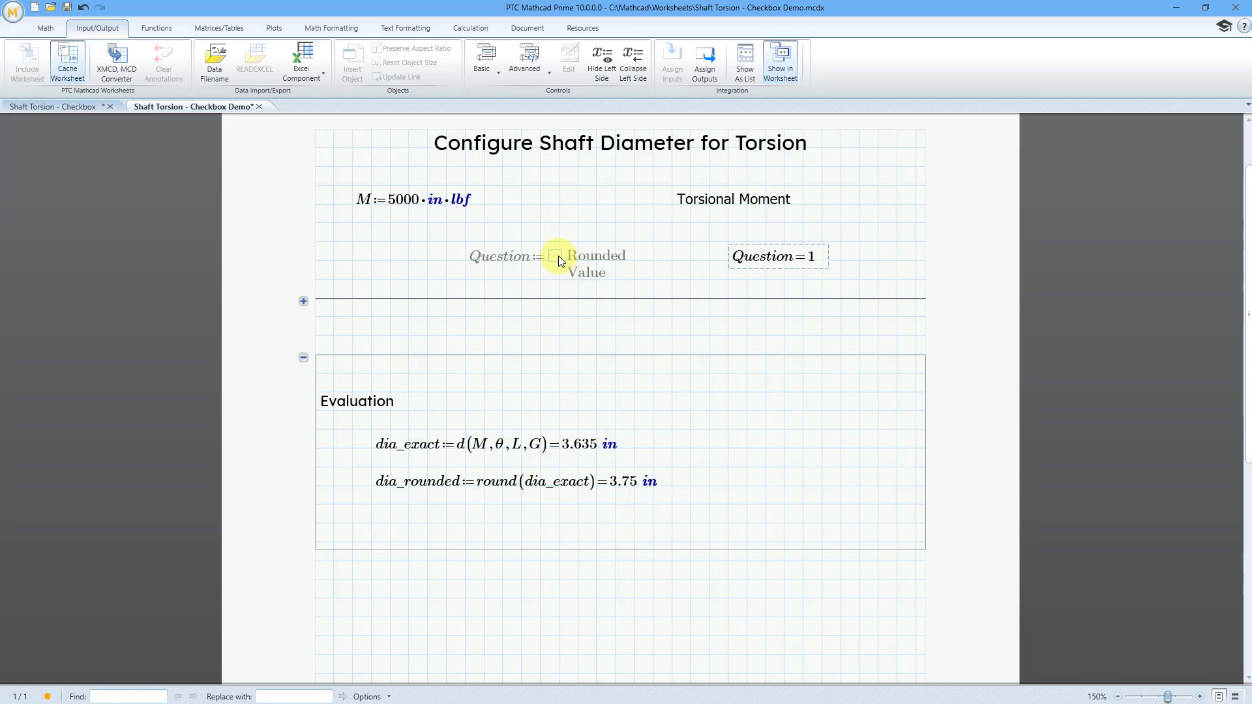
left_click(557, 257)
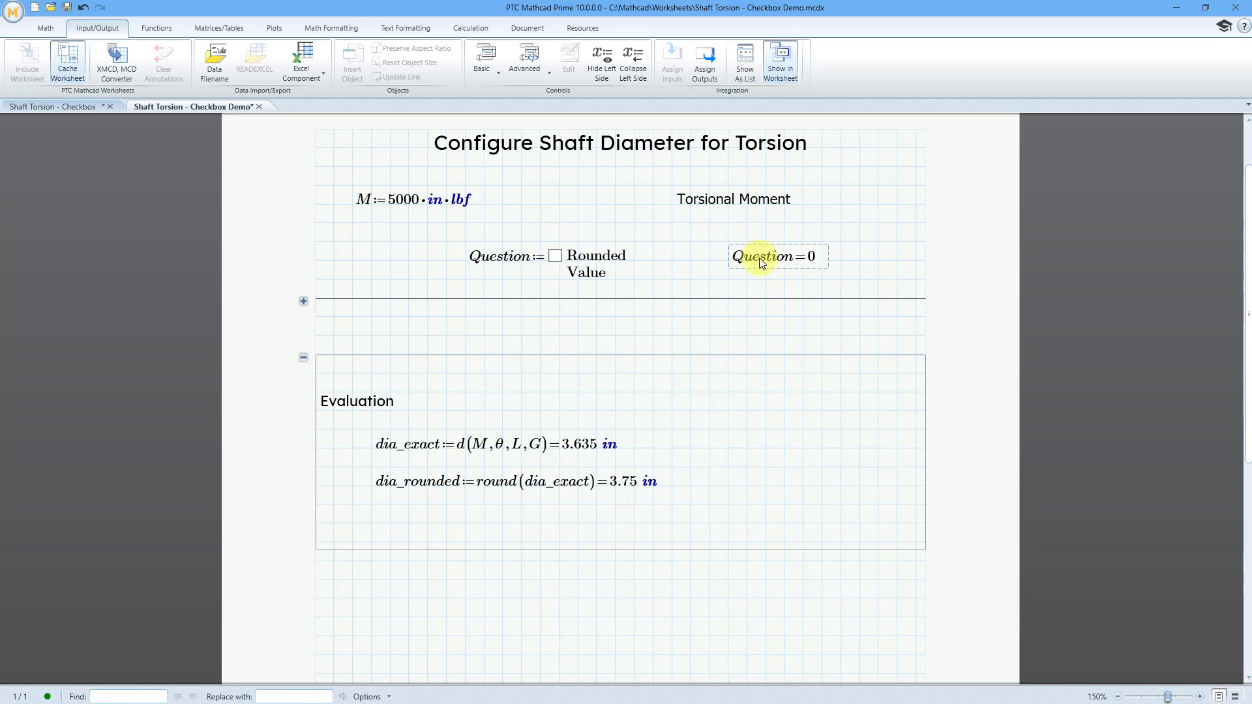
Delete the Question readout, re-tick Rounded Value and hide the definition's left side
left_click(777, 257)
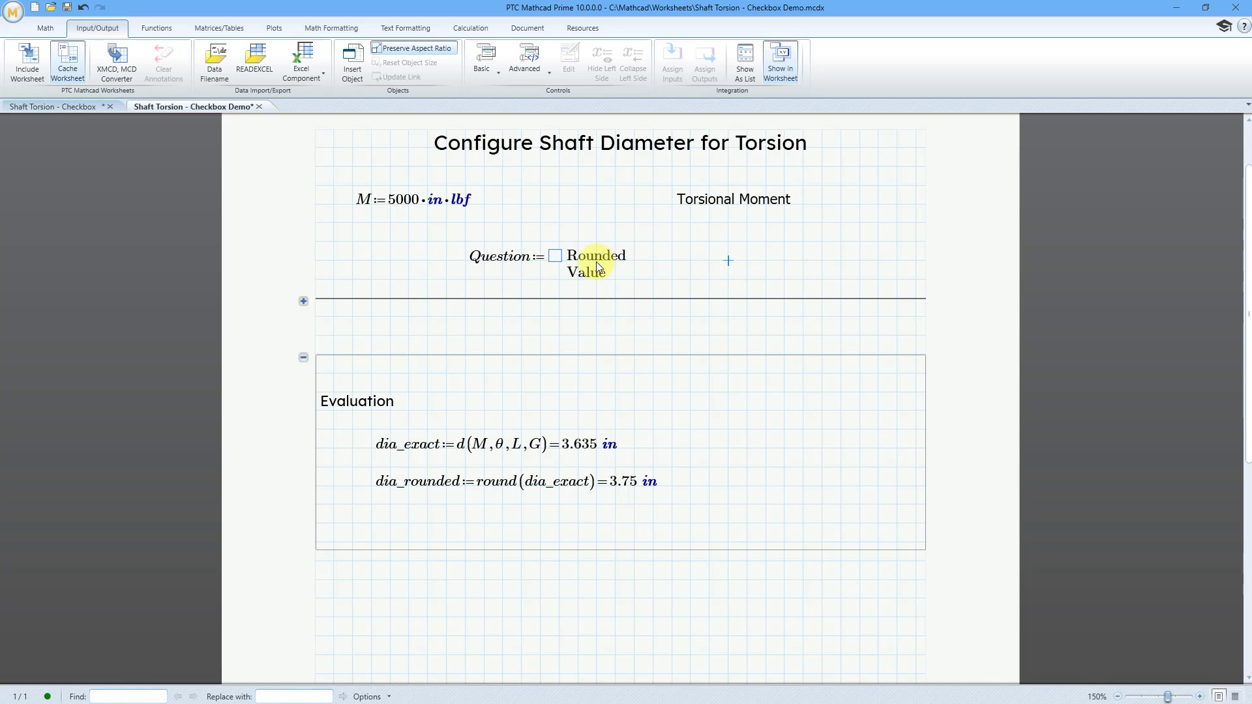
left_click(555, 256)
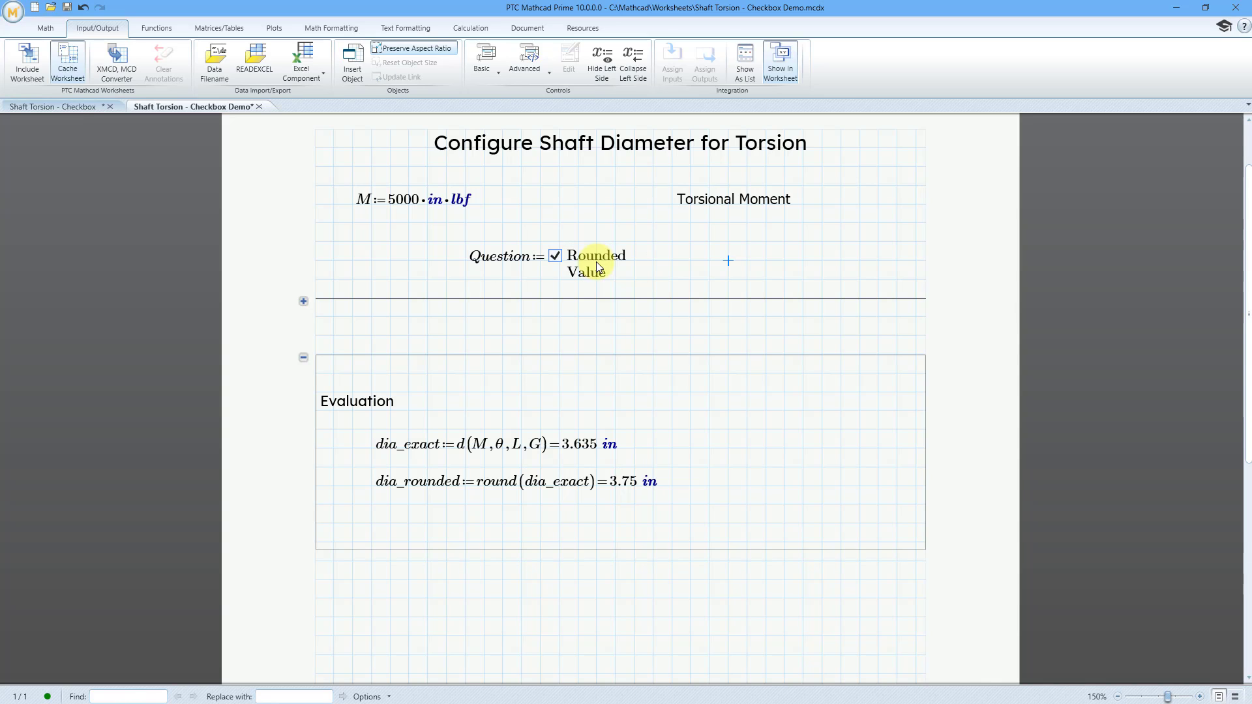
left_click(556, 256)
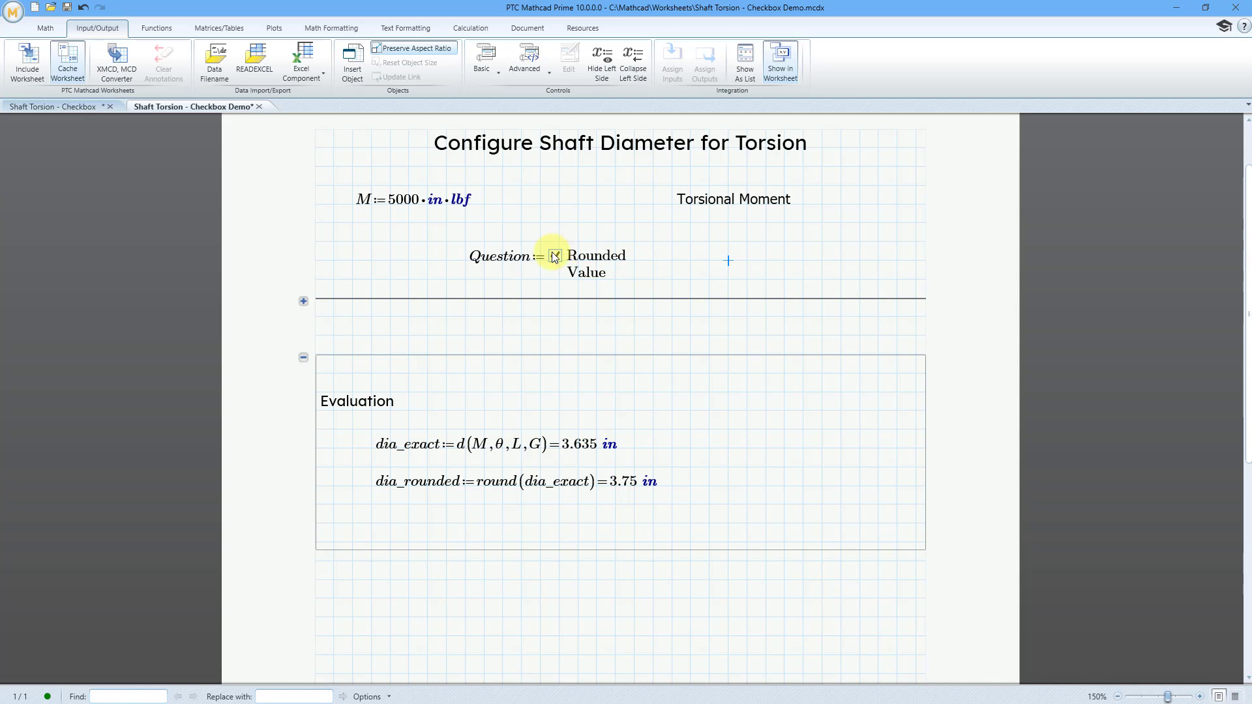
left_click(554, 255)
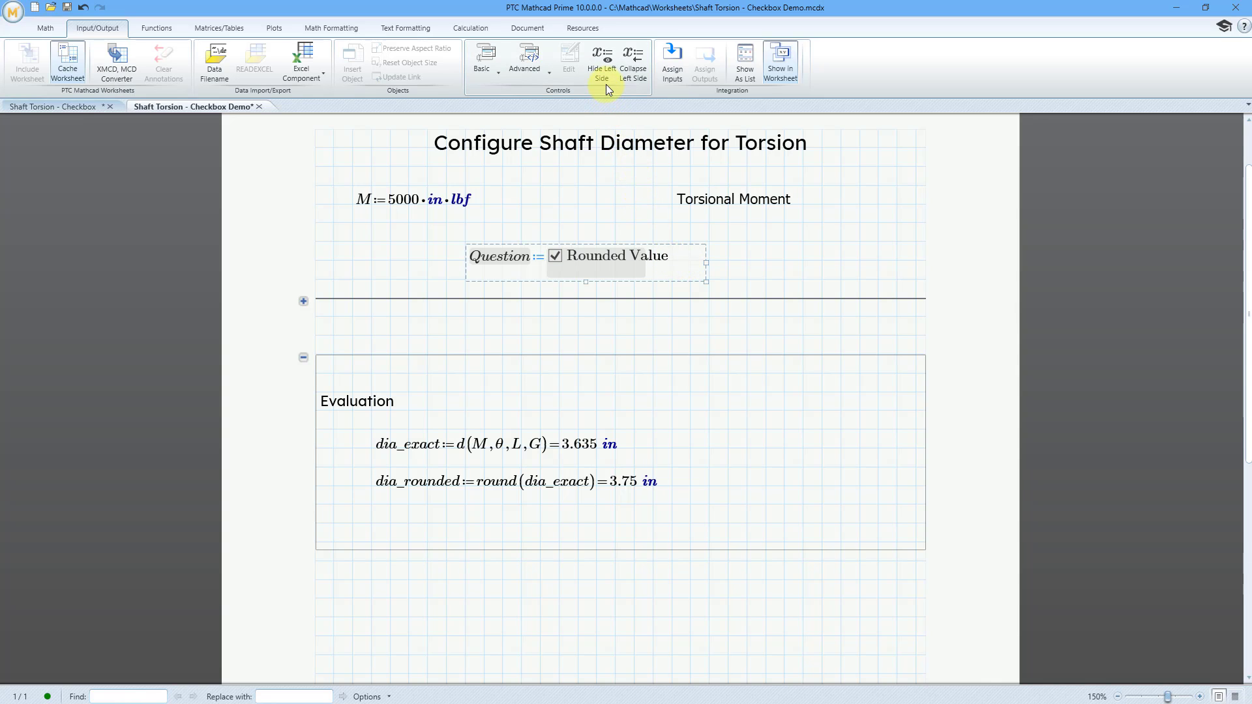
mouse_move(600, 62)
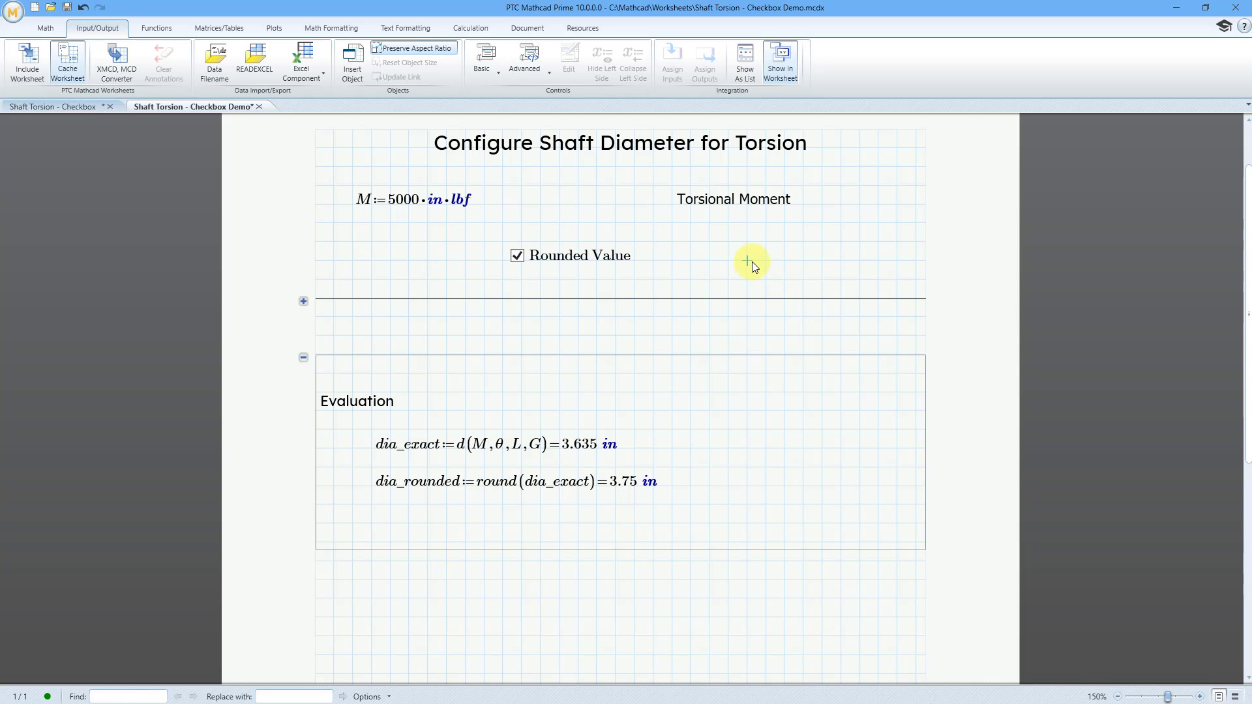
mouse_move(496, 453)
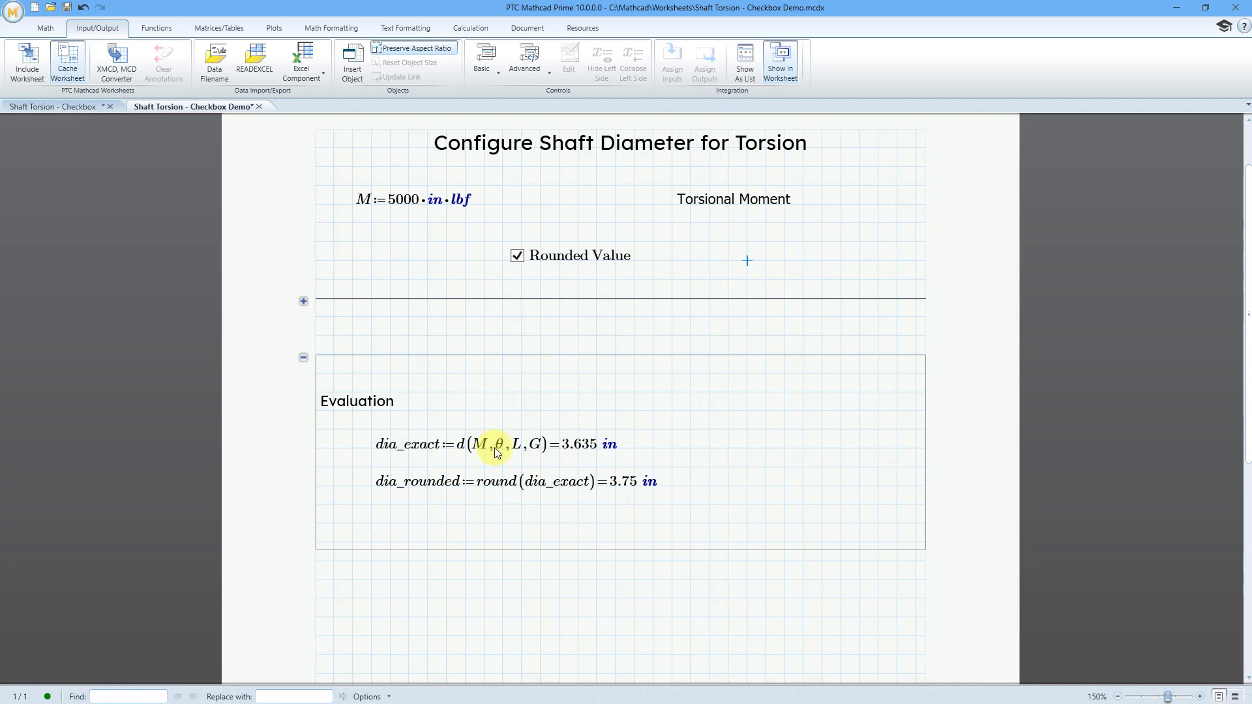
mouse_move(557, 269)
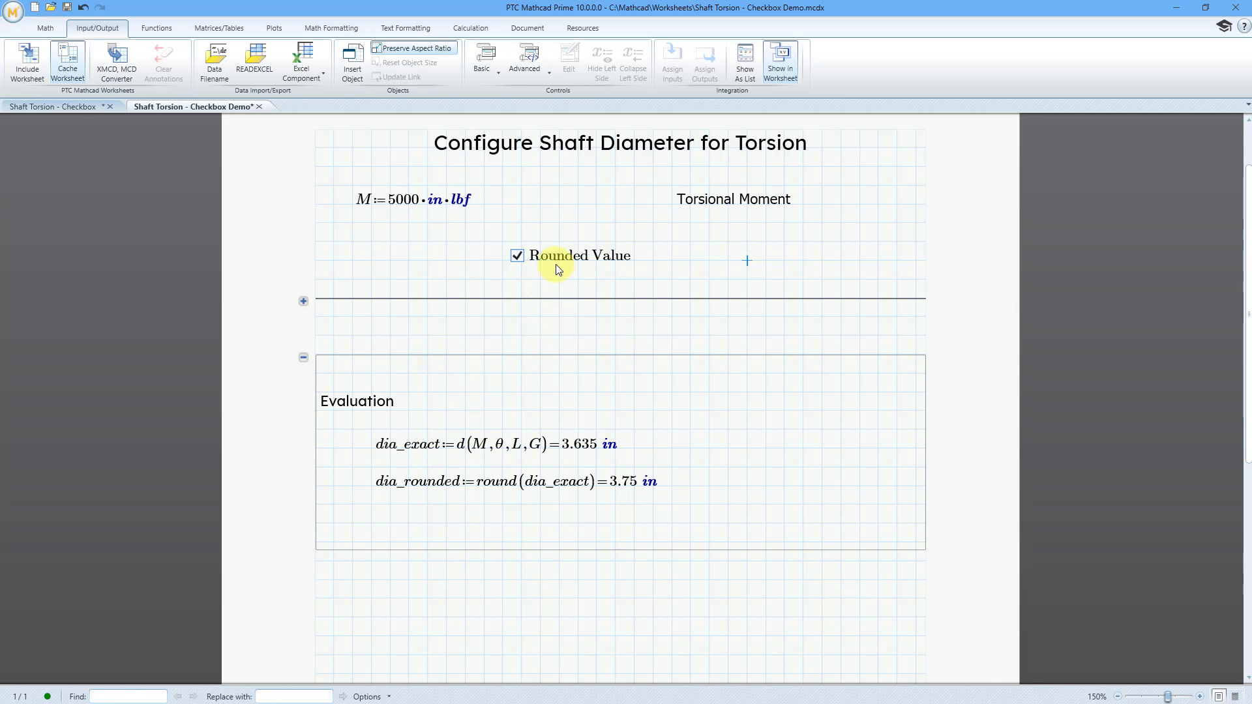
mouse_move(583, 274)
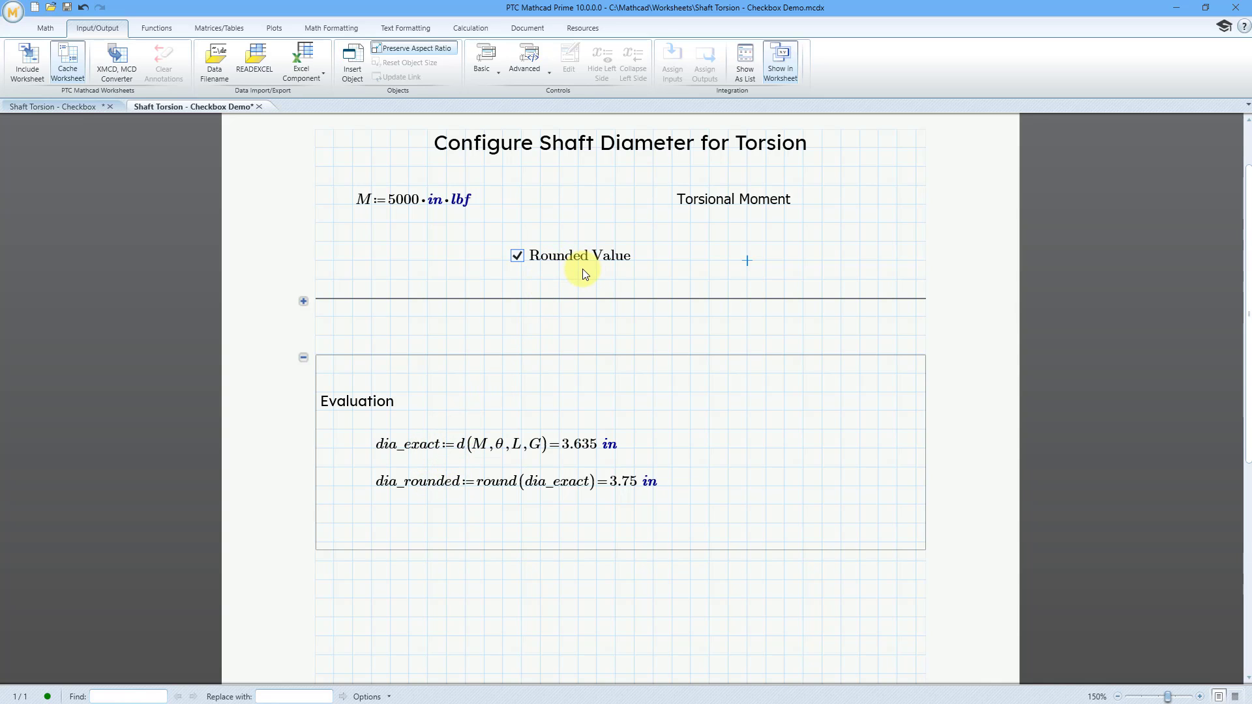
mouse_move(369, 536)
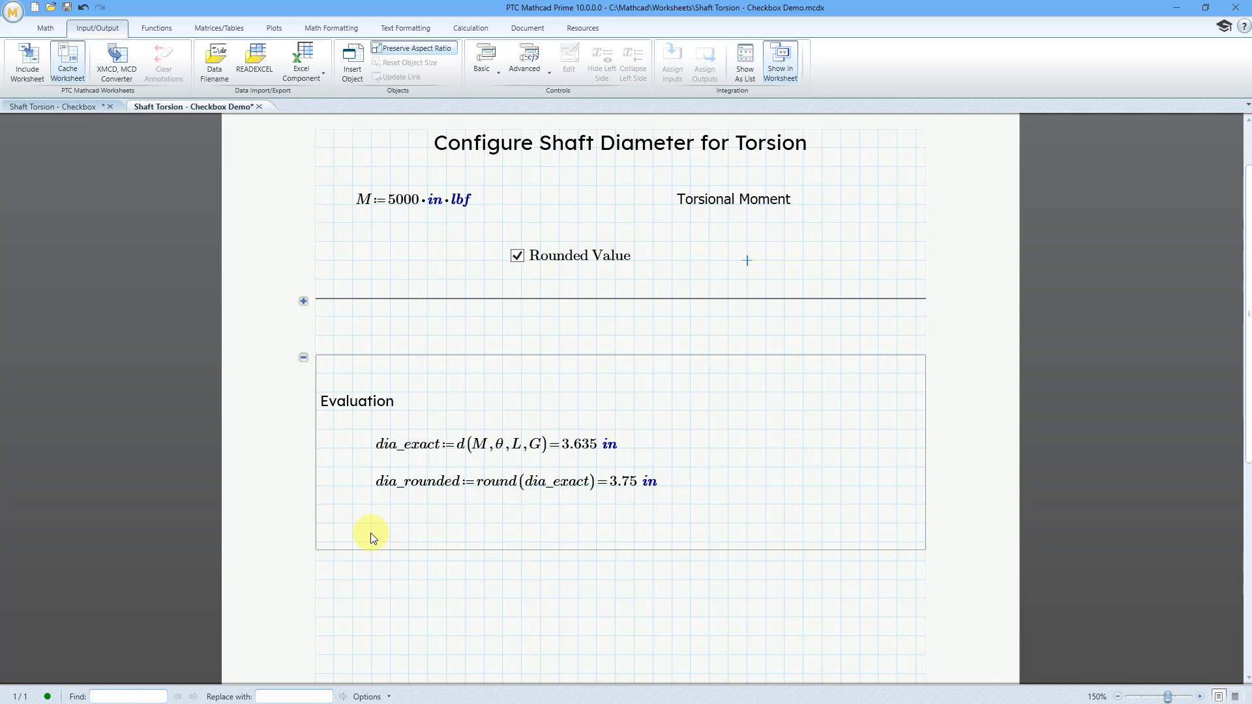
Define diameter := below dia_rounded in the Evaluation area, right side left empty
left_click(343, 527)
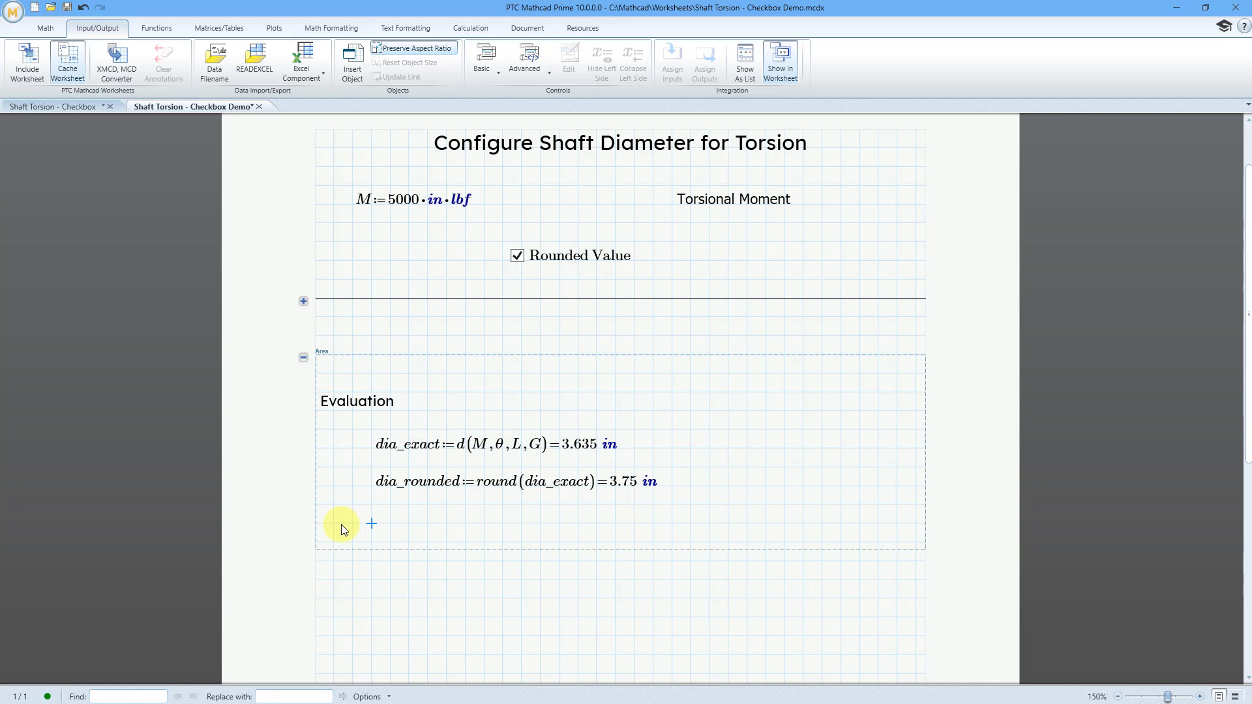
mouse_move(327, 579)
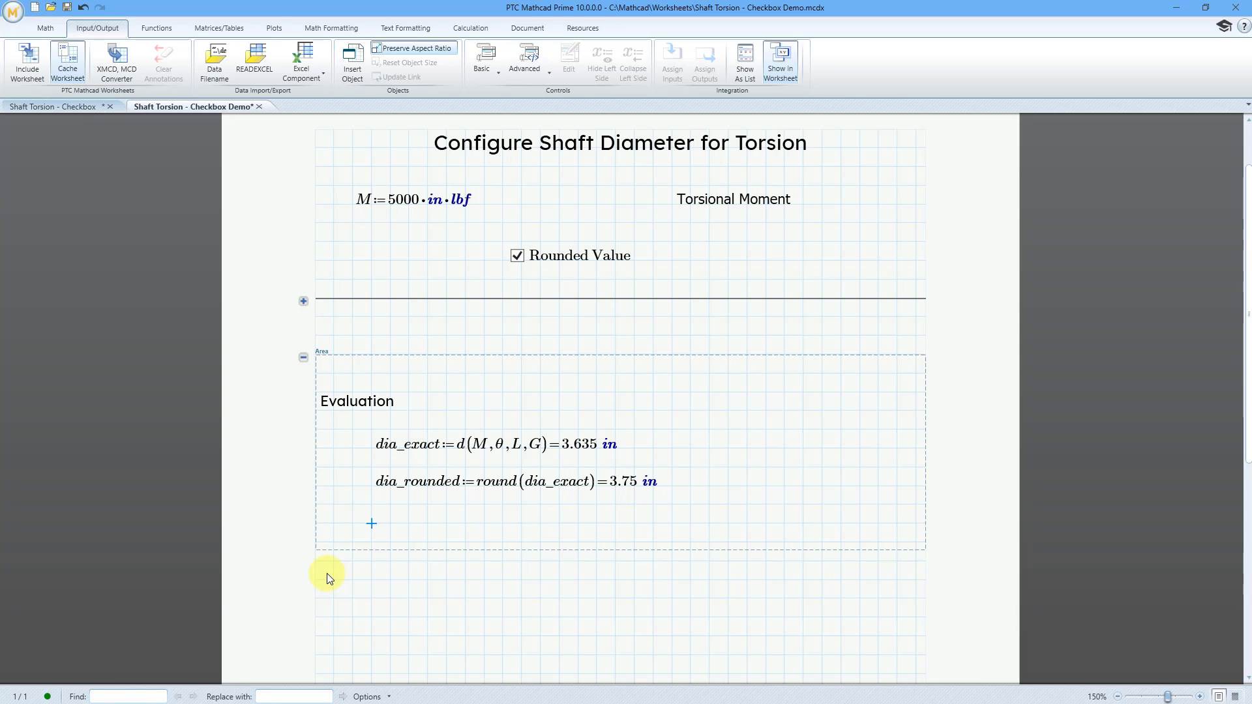
type("diam")
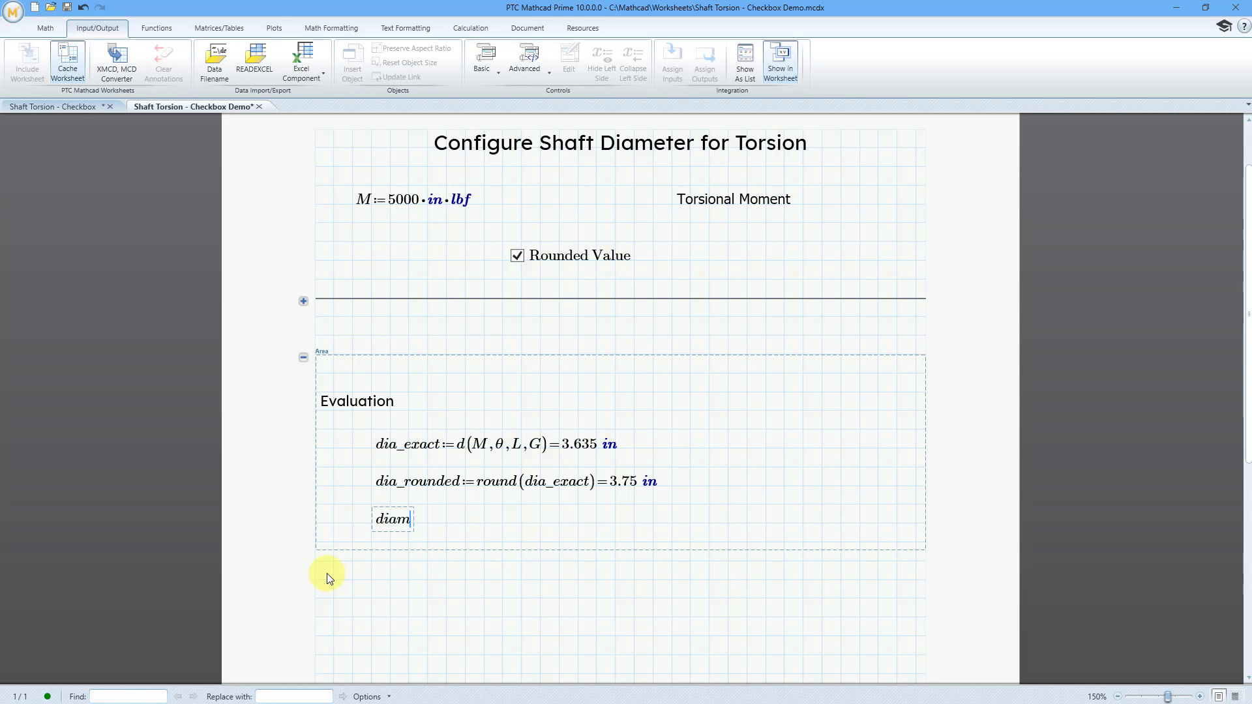
type("eter")
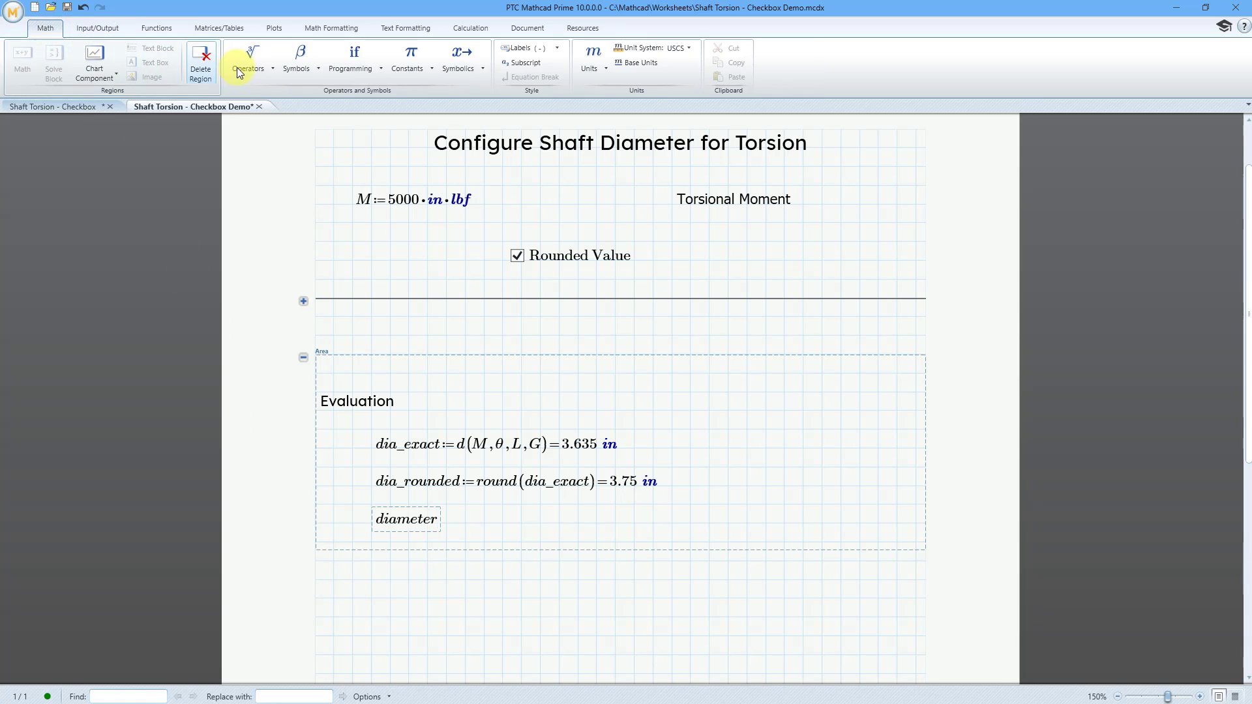
left_click(250, 57)
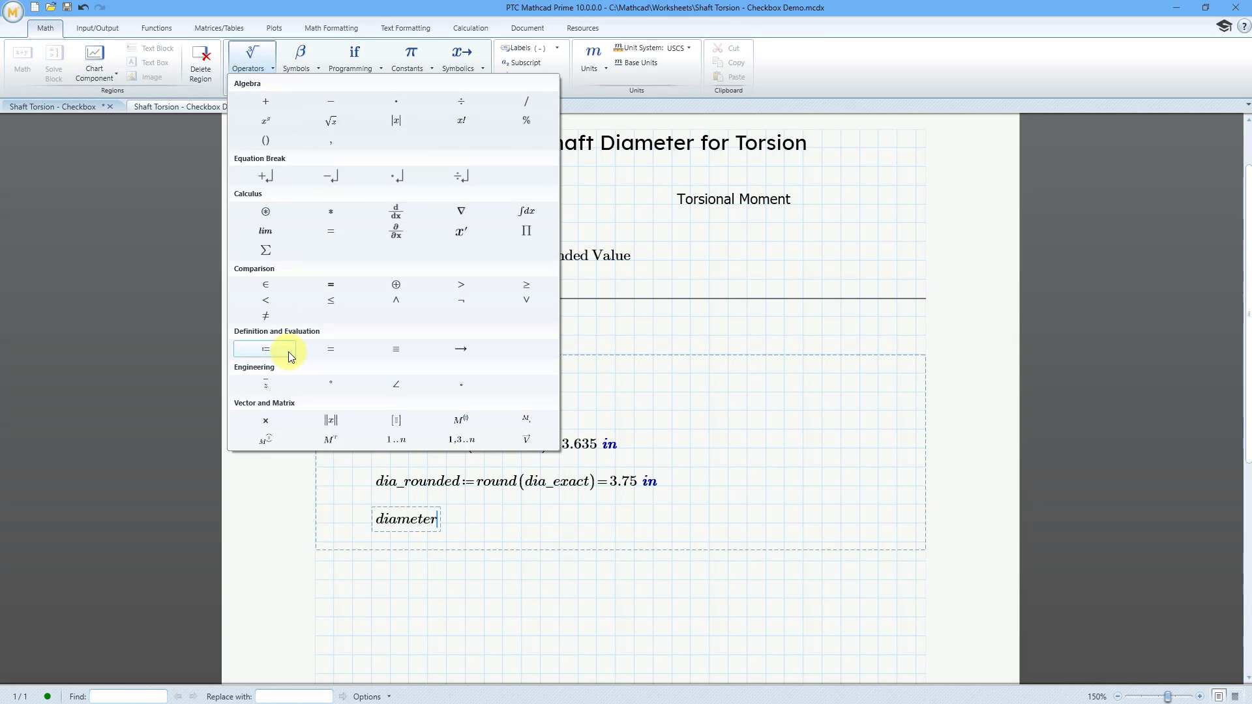
left_click(264, 349)
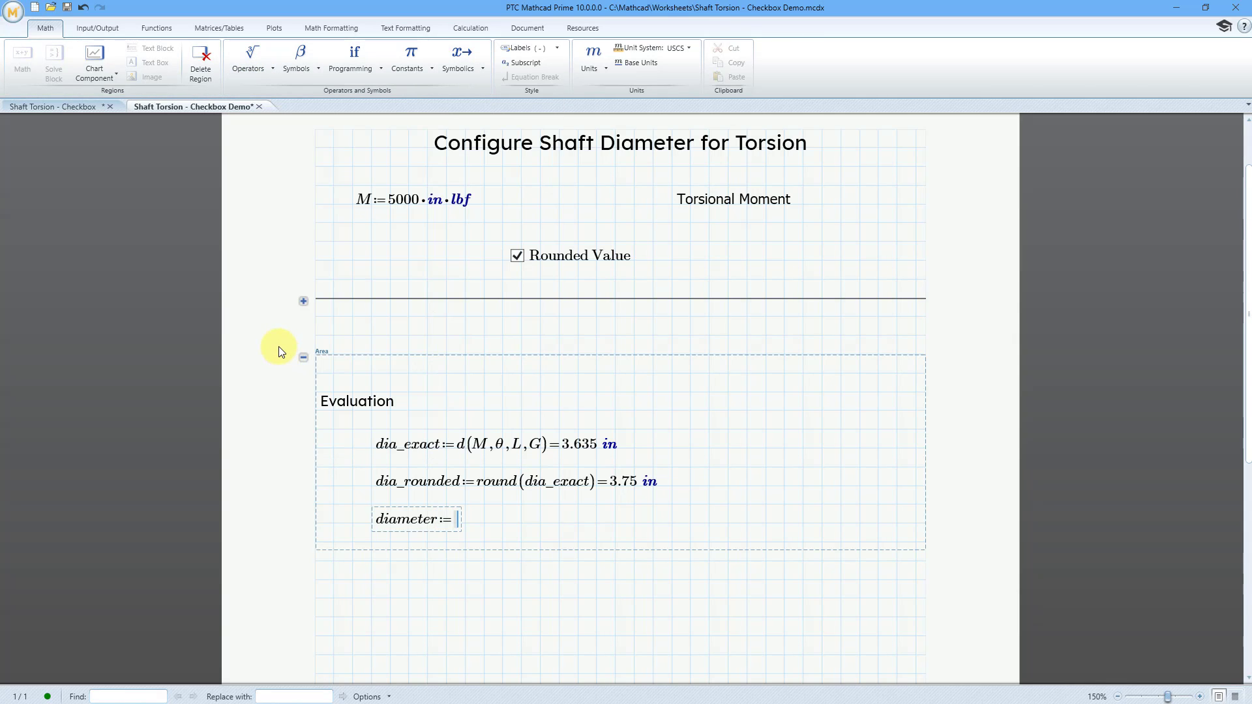
mouse_move(248, 177)
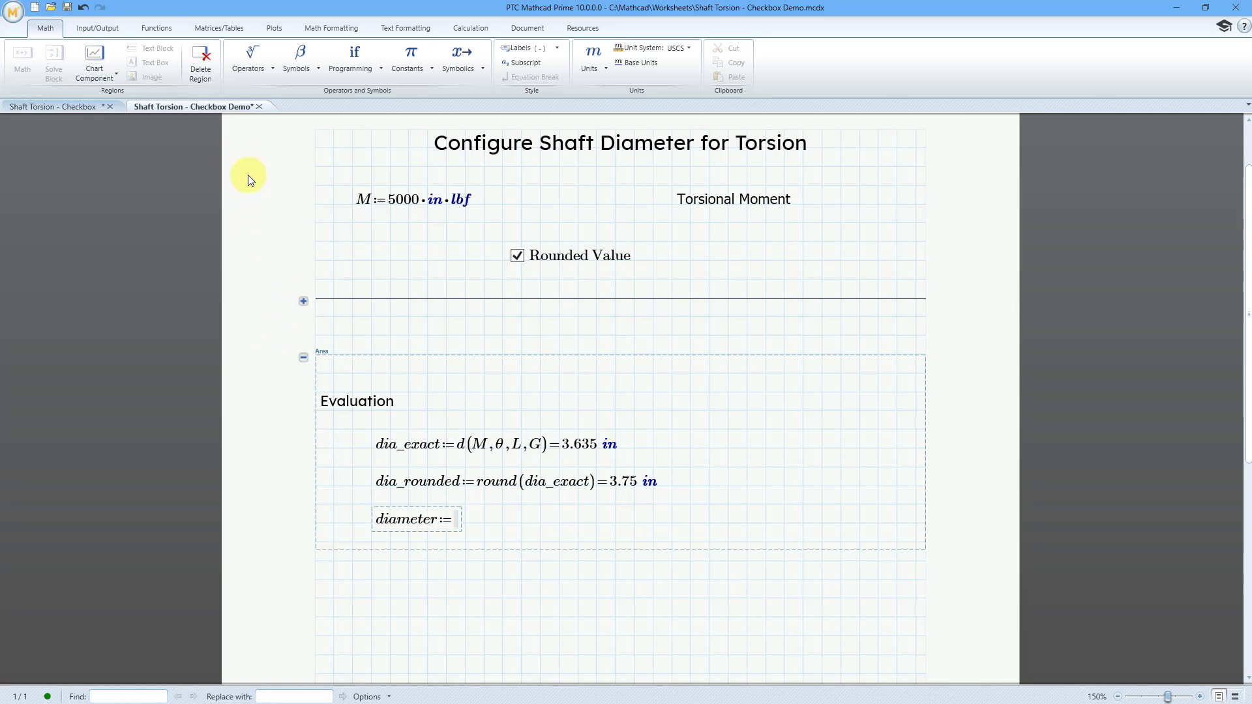
Browse the Functions menu to the full function list for the if function
left_click(156, 28)
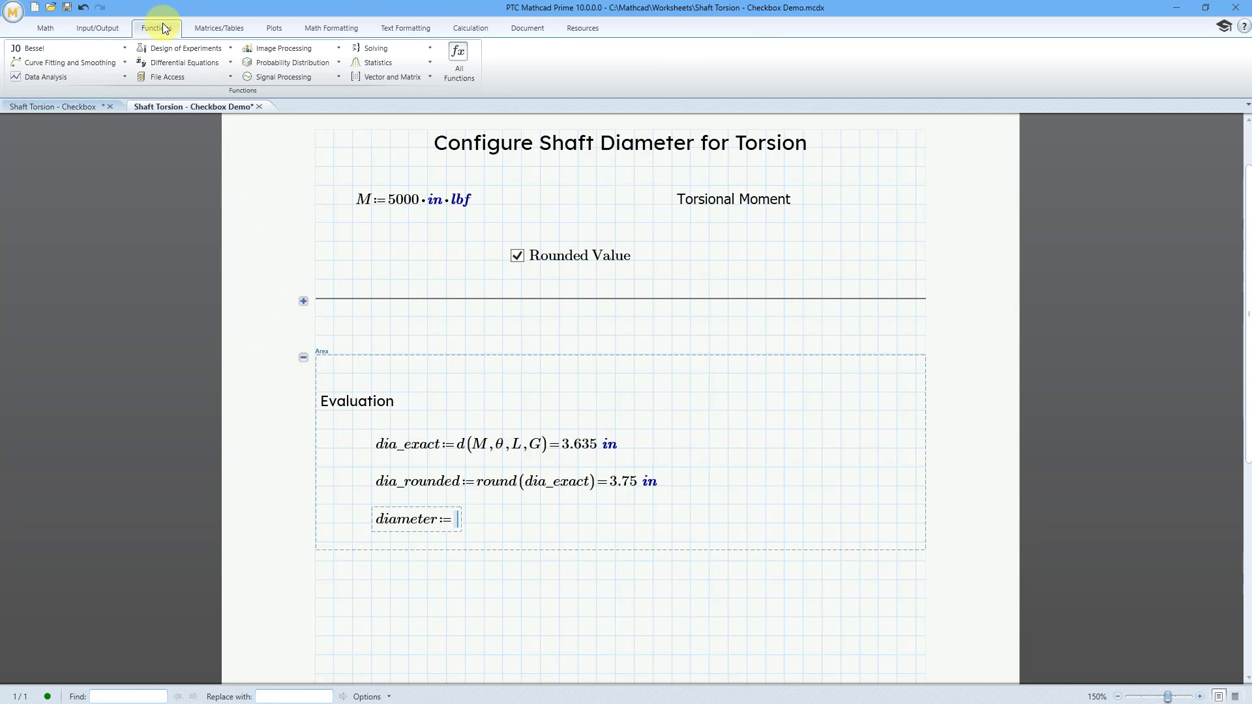
left_click(458, 60)
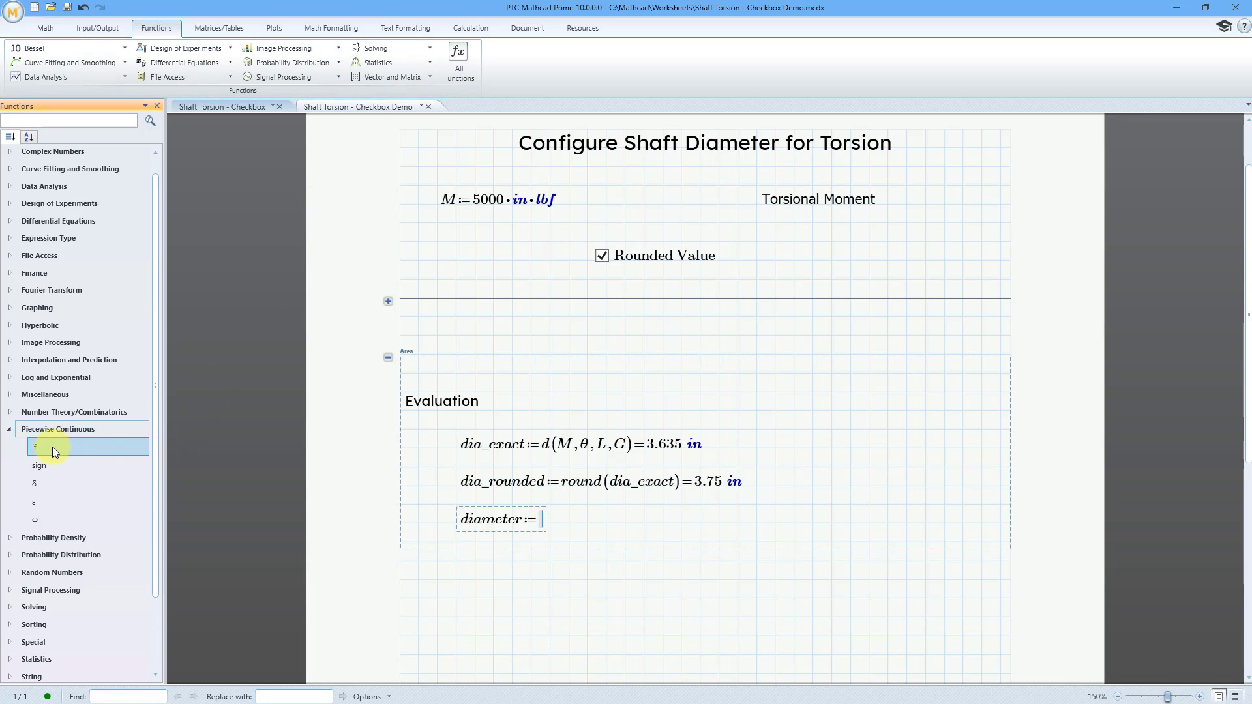
mouse_move(34, 447)
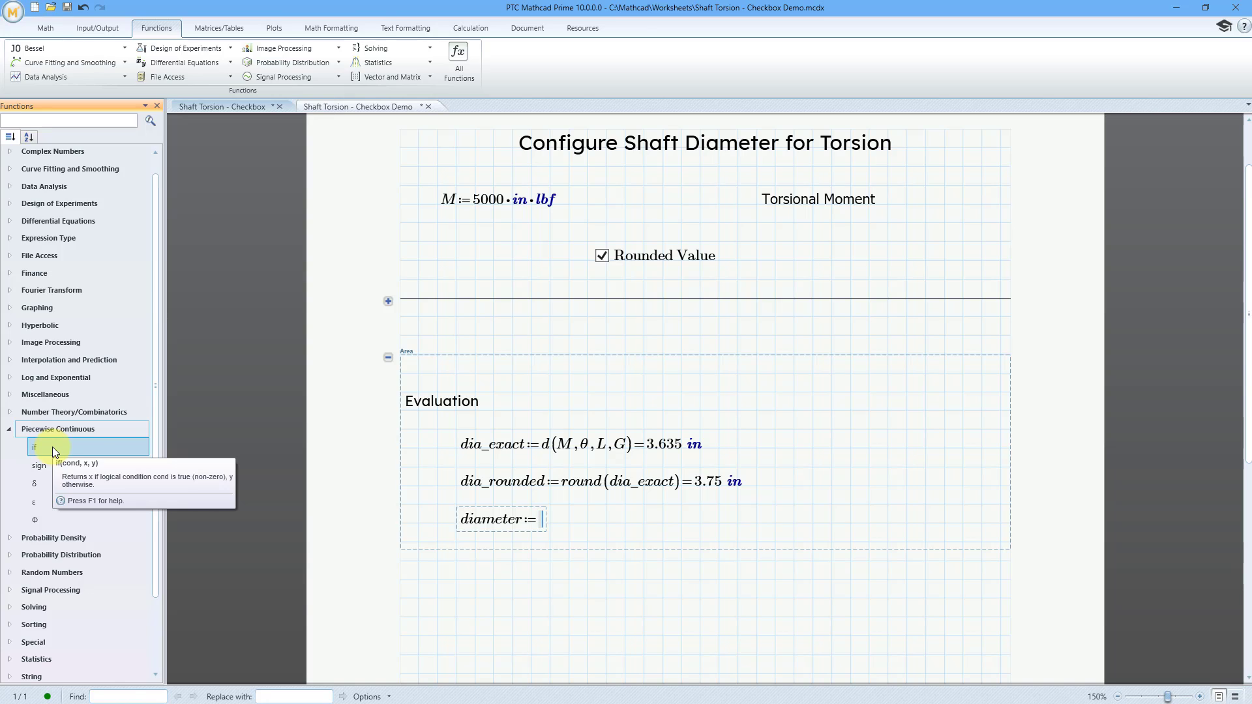
mouse_move(90, 453)
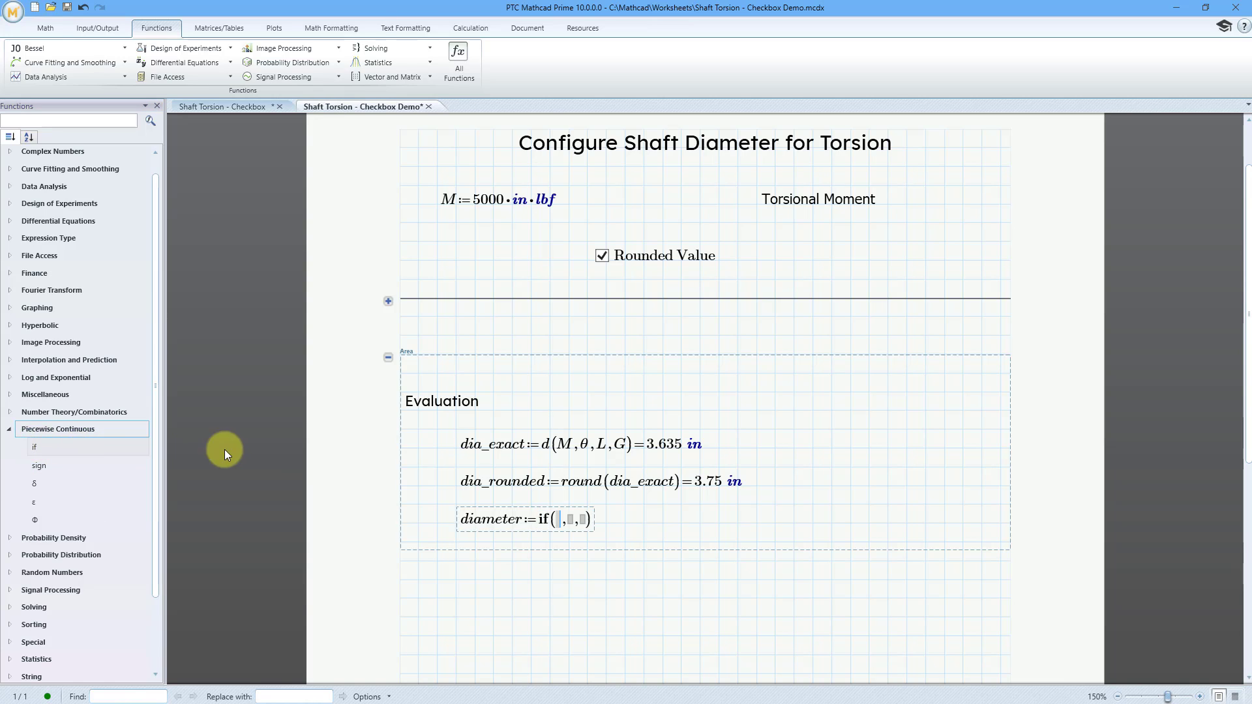
mouse_move(268, 460)
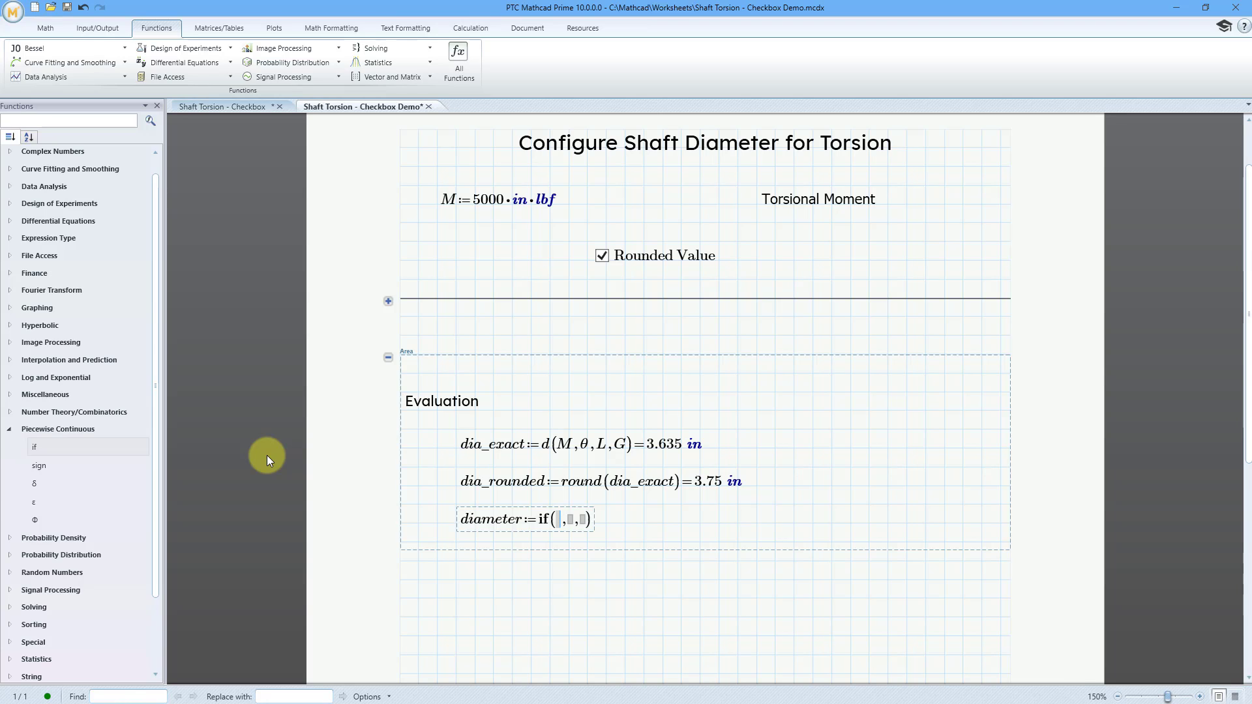
Fill the if() as if(Question, dia_rounded, dia_exact) to complete the diameter definition
type("Questi")
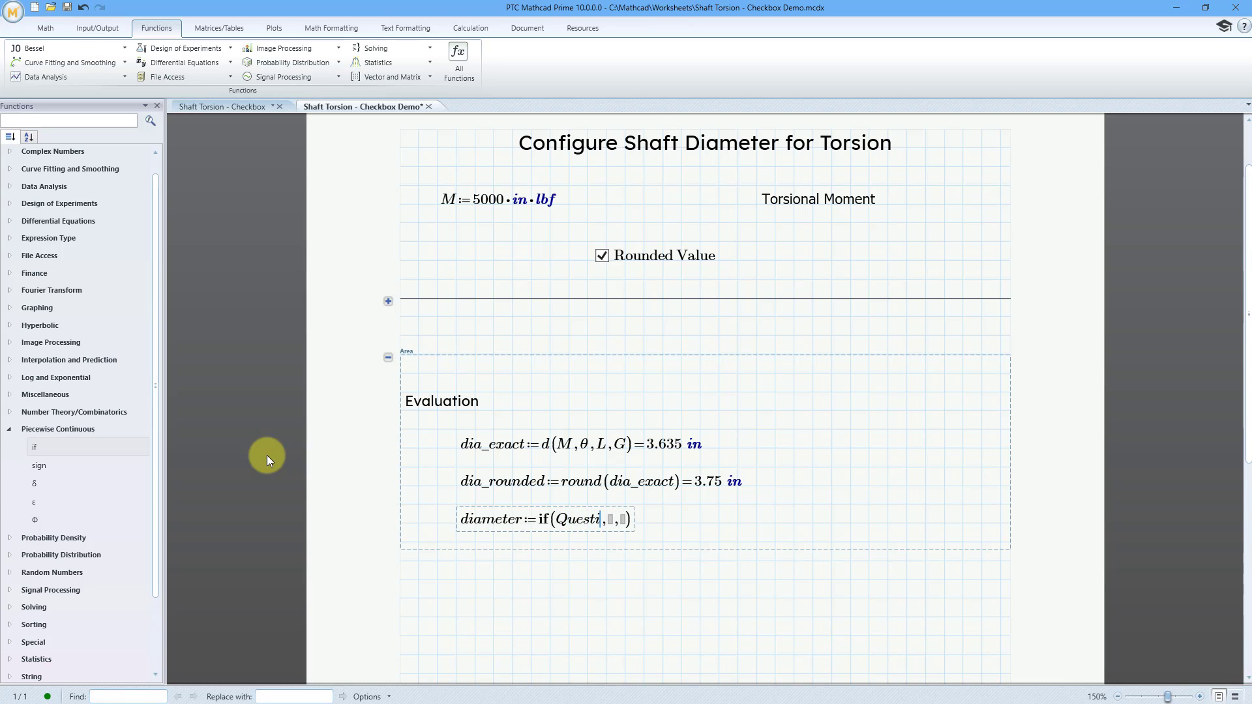
type("on")
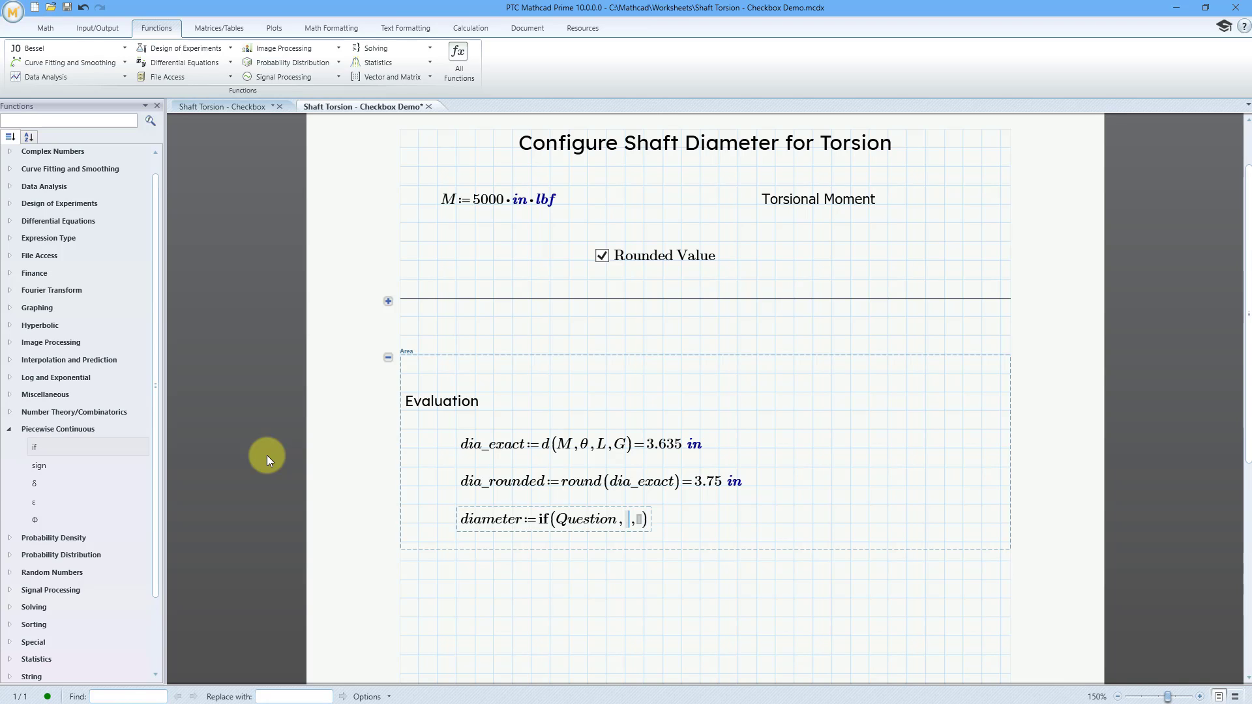
type("d")
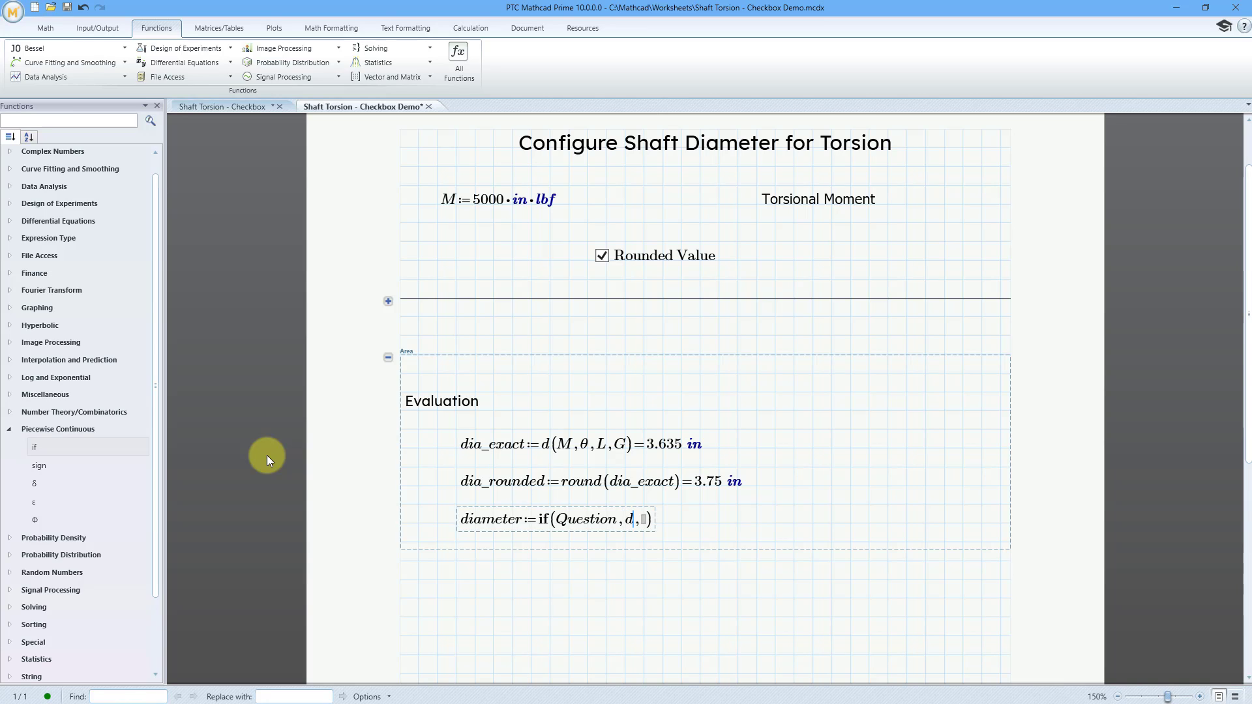
type("ia_rounded")
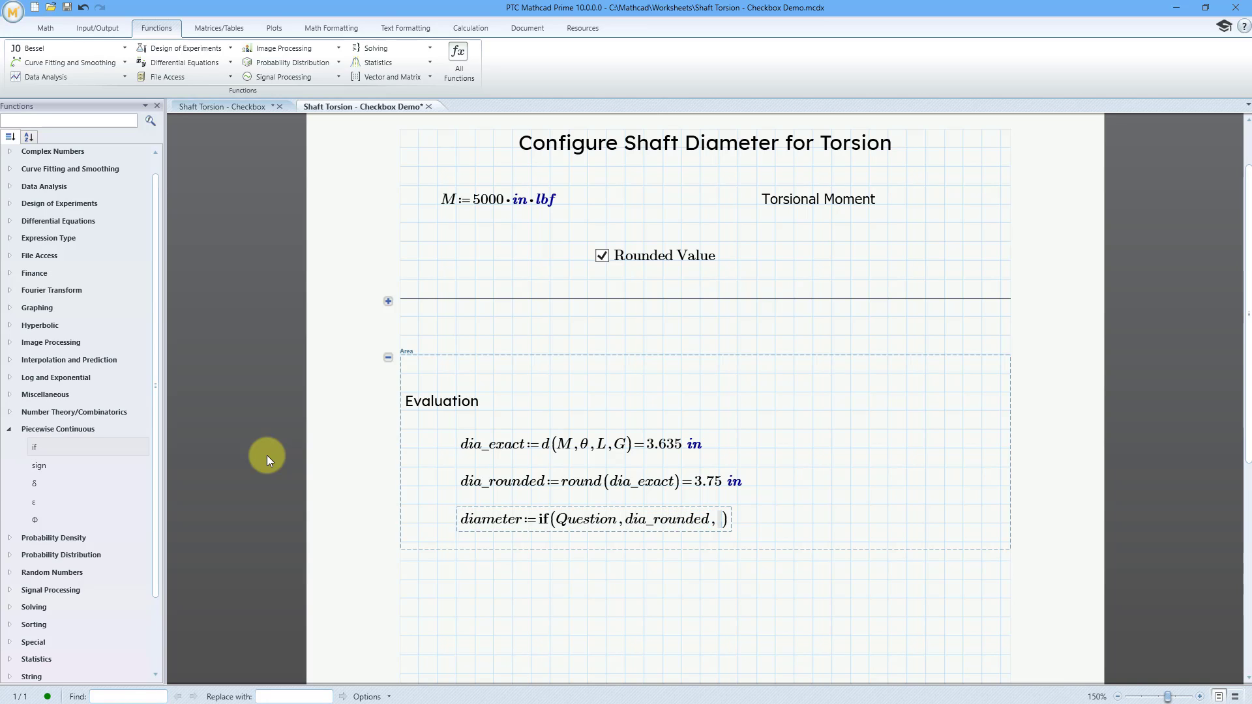
left_click(722, 519)
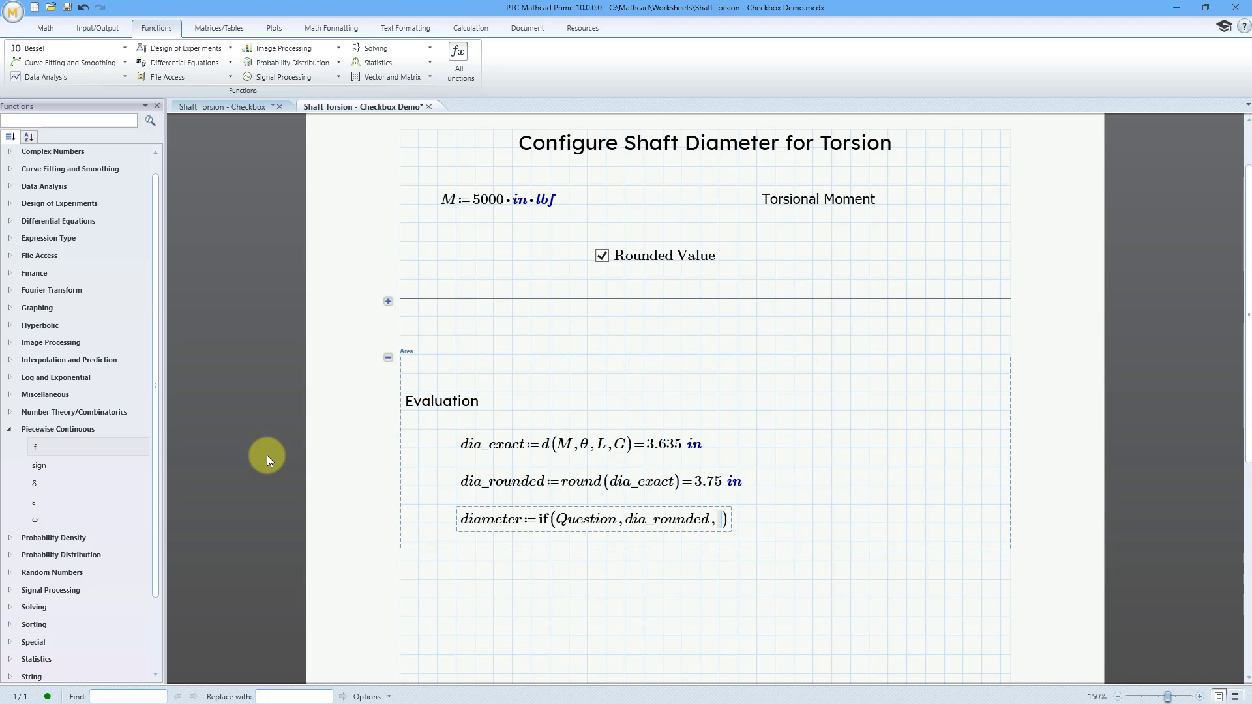
type("dia_exact")
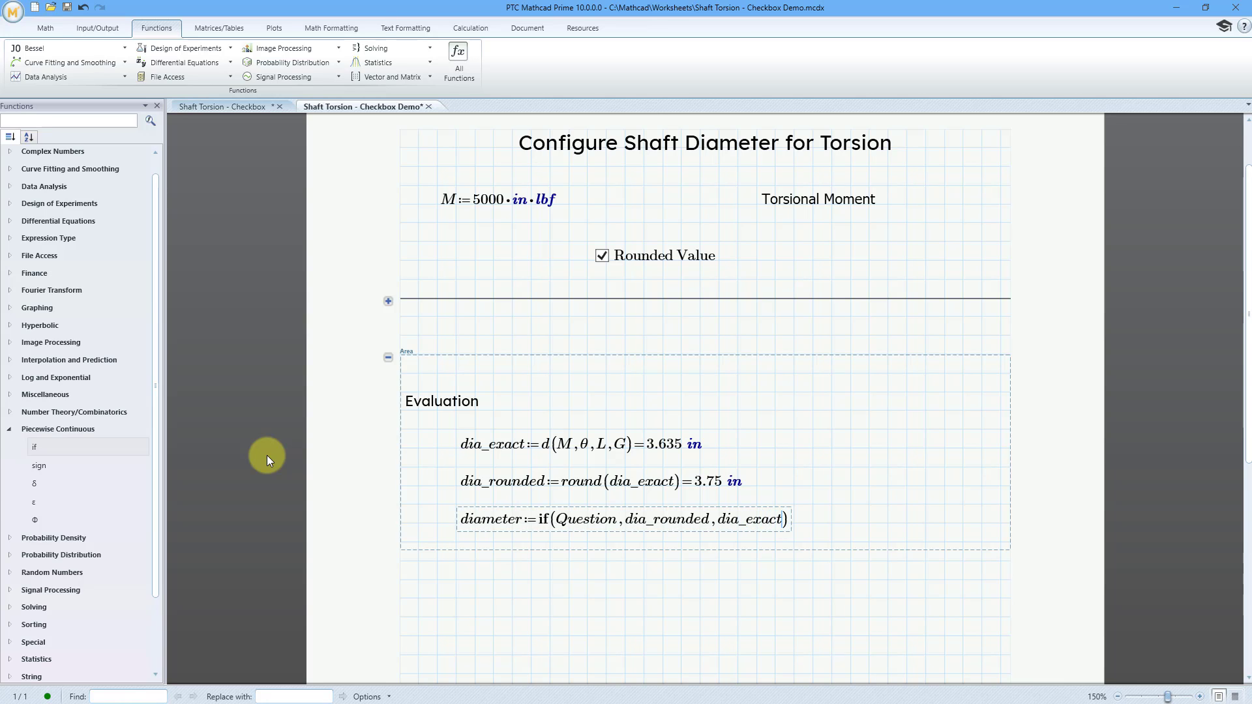
left_click(487, 589)
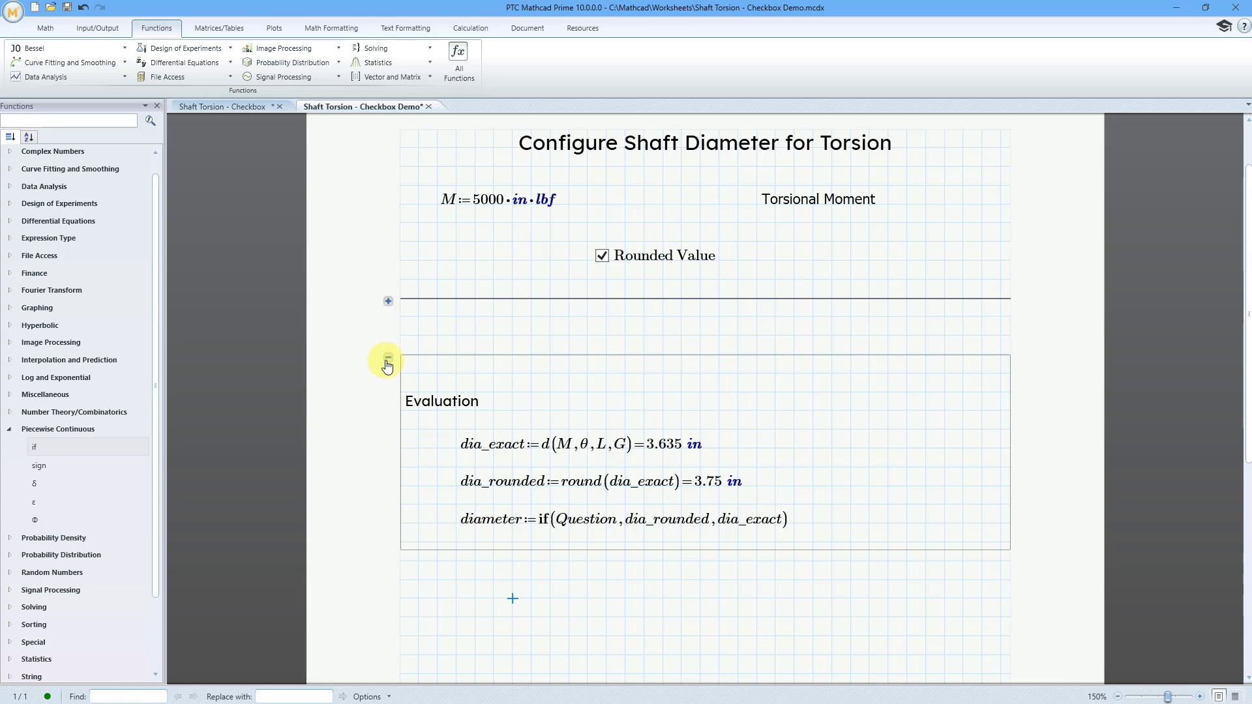
Collapse the Evaluation area and evaluate diameter= below it, giving 3.75 in
left_click(389, 358)
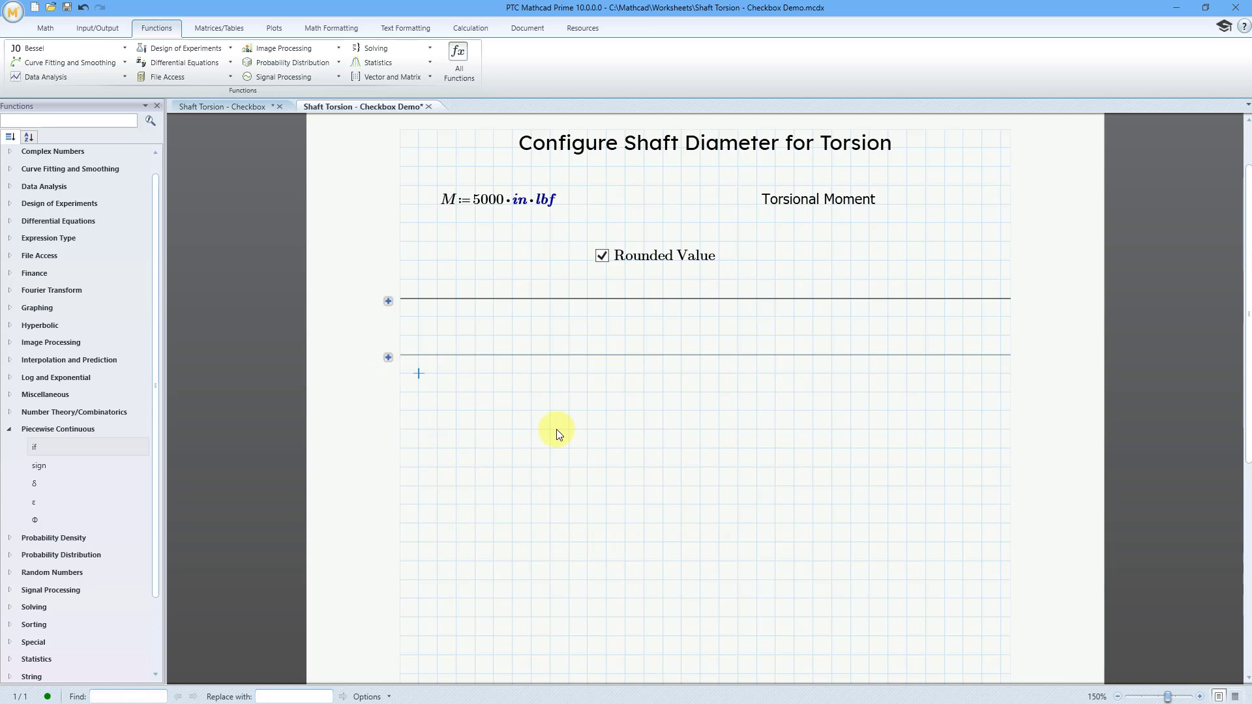
mouse_move(471, 421)
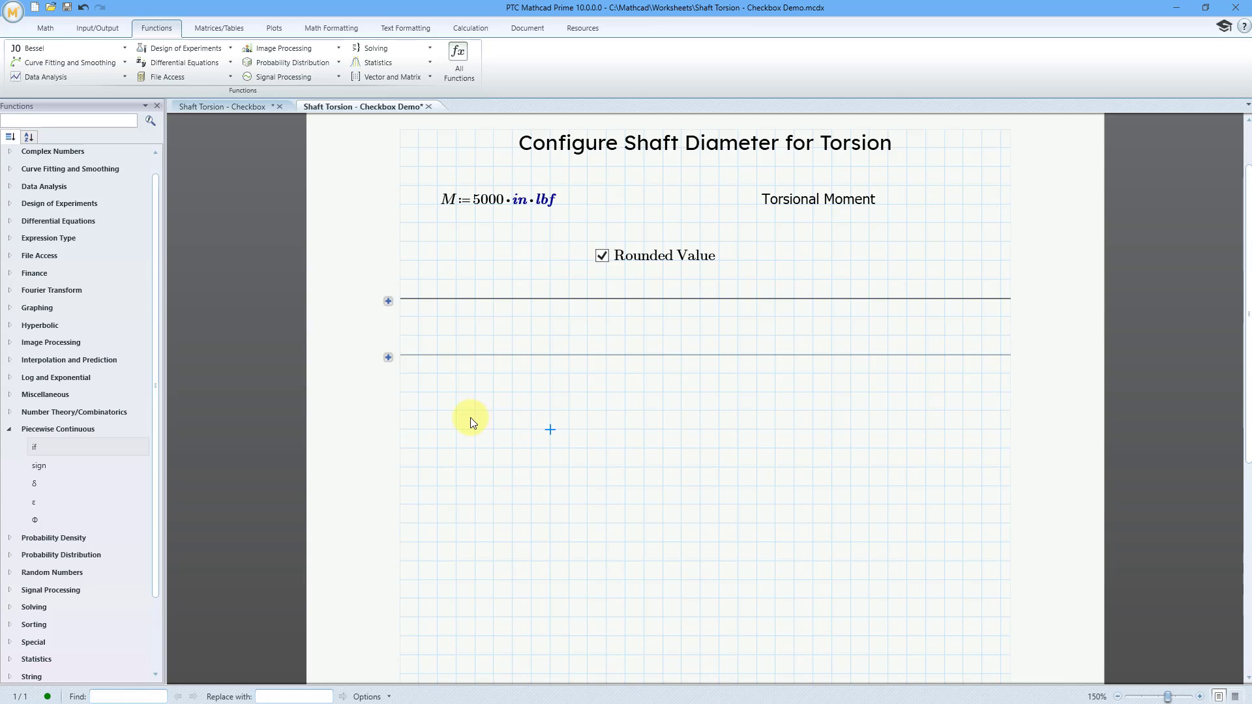
type("diameter=0.313·ft")
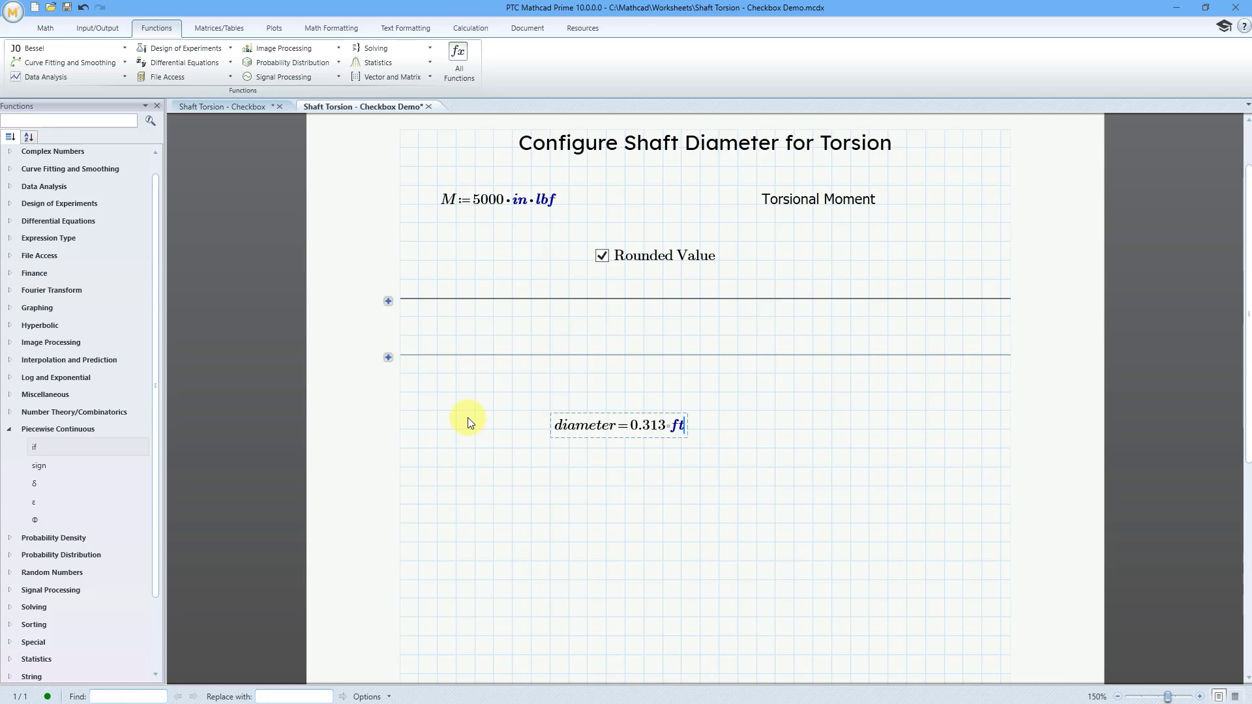
mouse_move(702, 429)
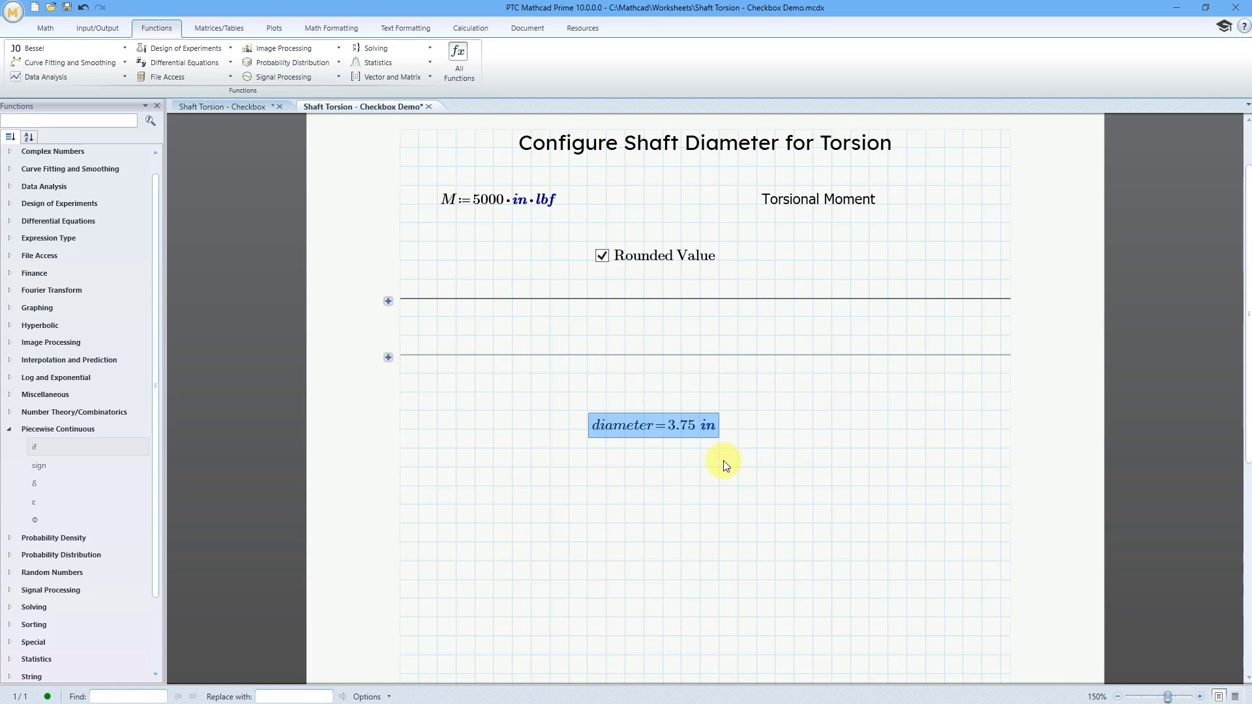
left_click(729, 467)
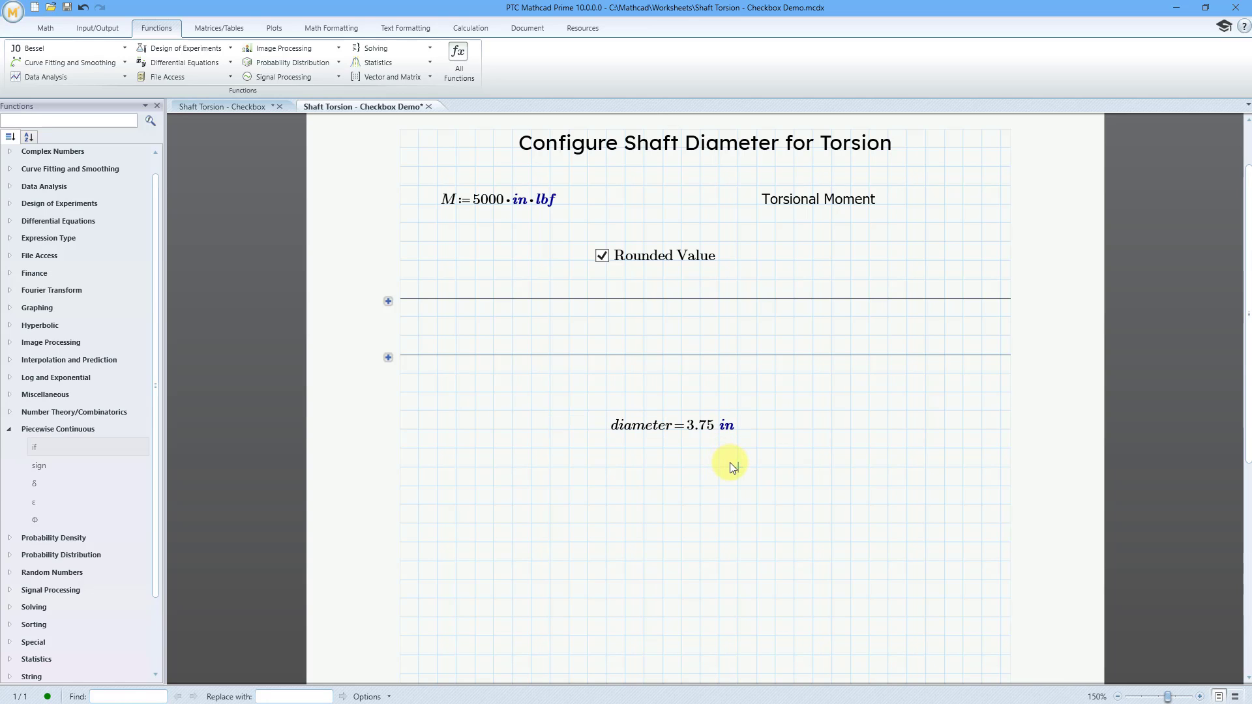
Try M of 2000, 1000 and 500 in·lbf while toggling Rounded Value to compare diameters
left_click(498, 198)
type("2")
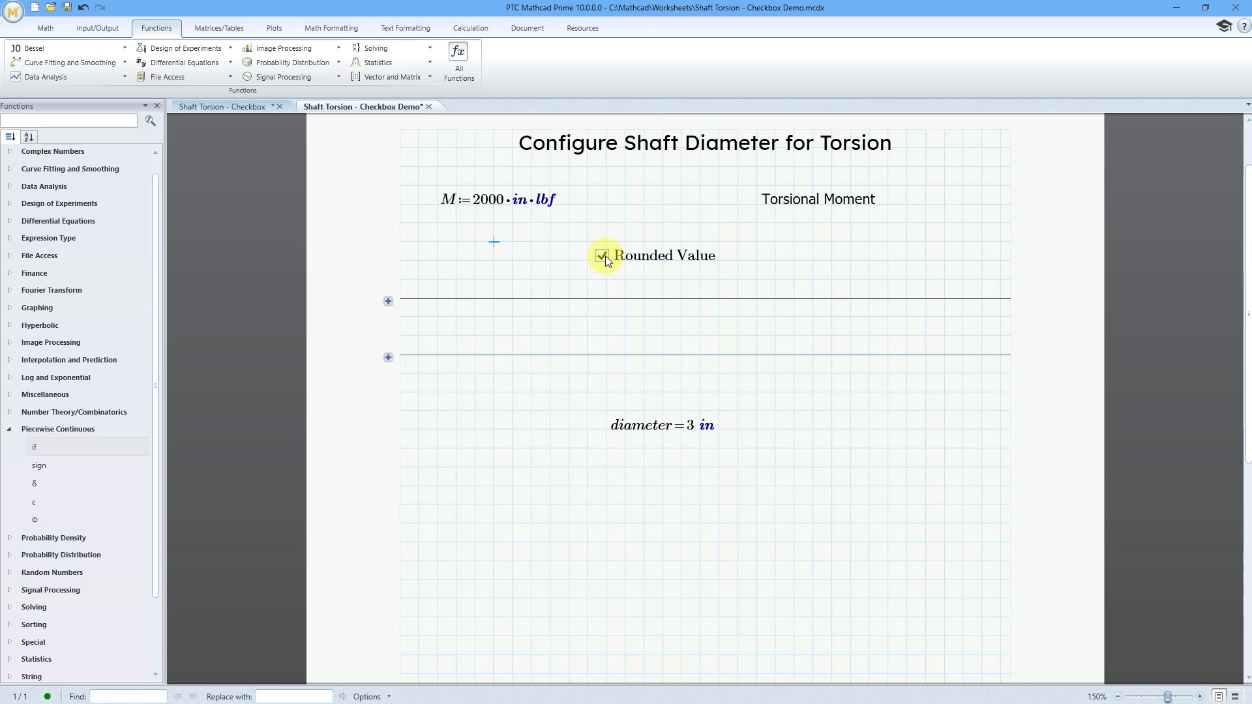
left_click(603, 256)
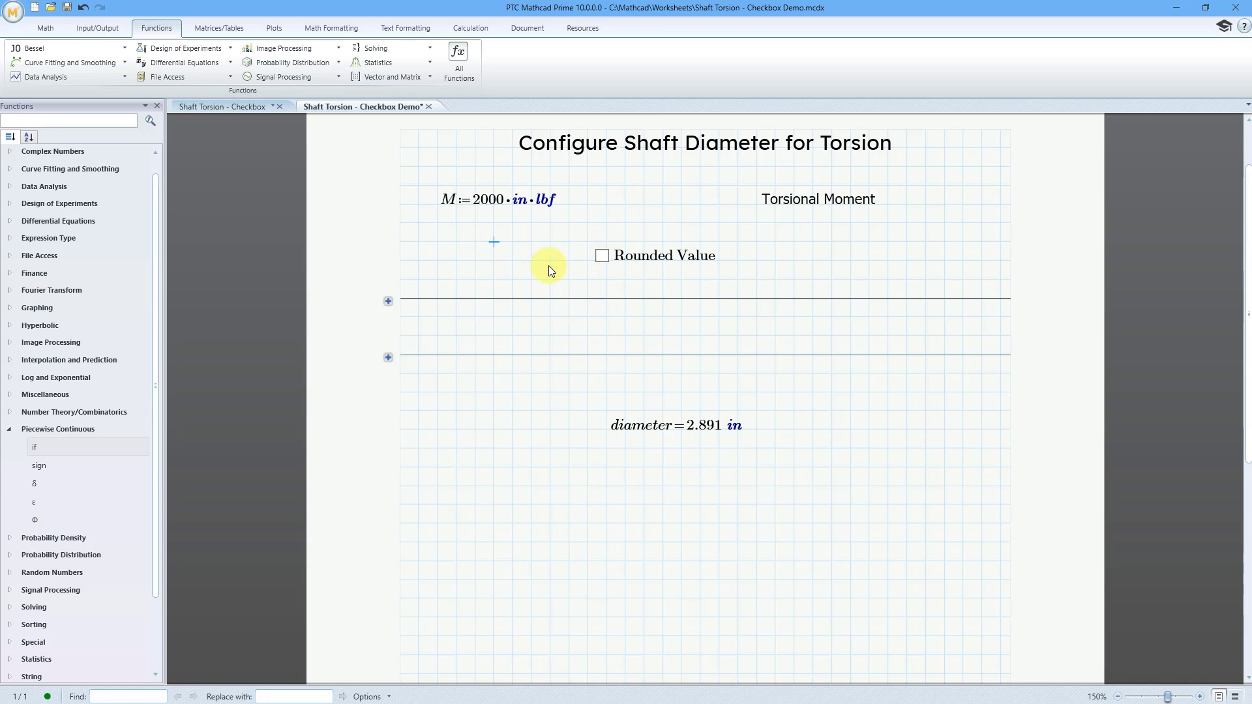
mouse_move(546, 268)
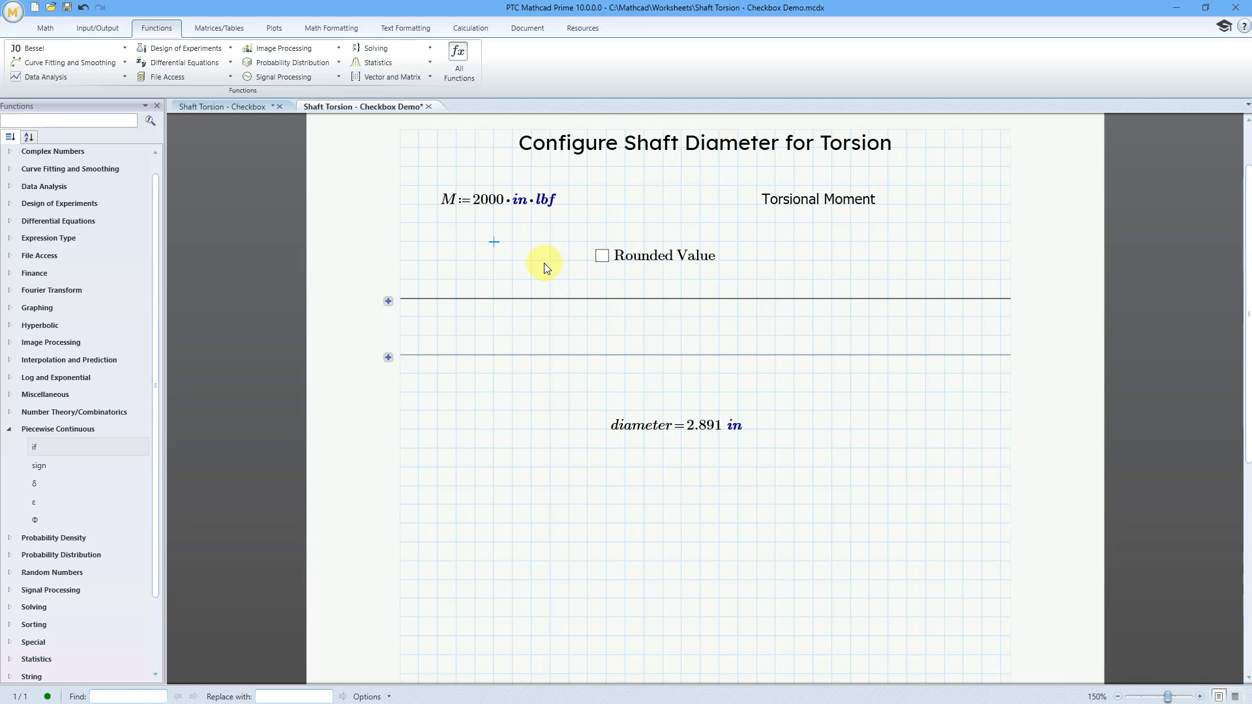
left_click(499, 198)
type("1")
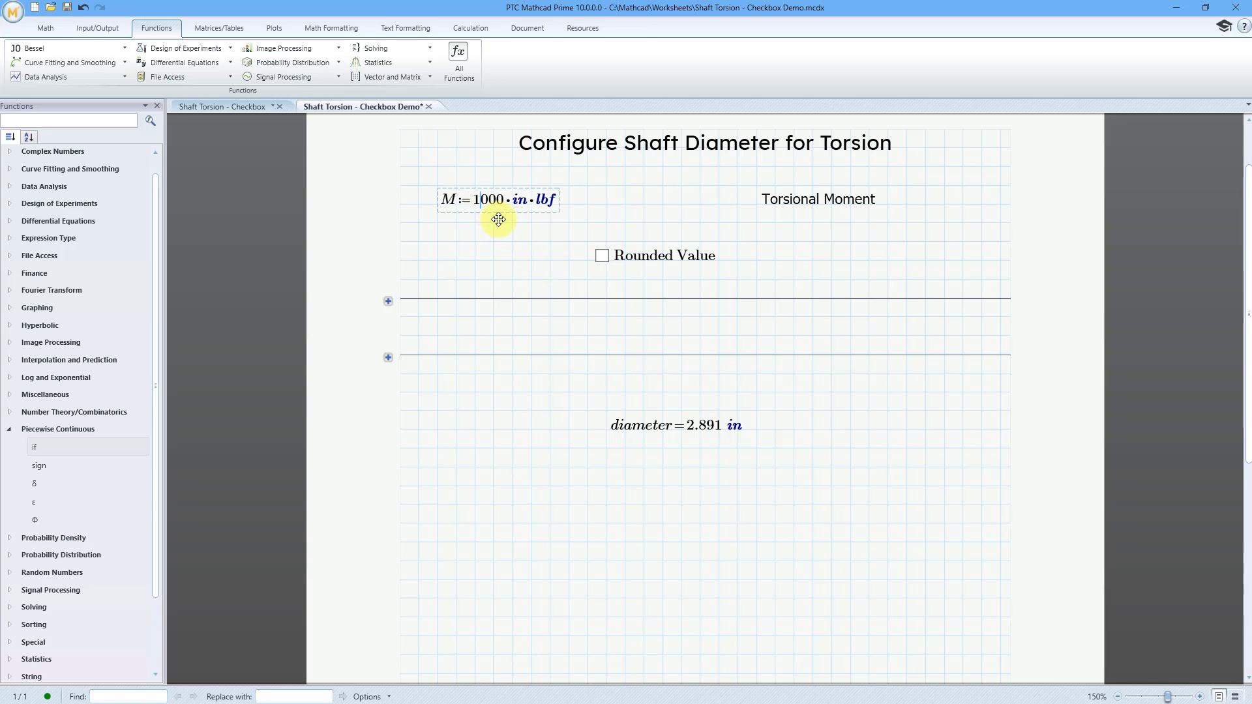
left_click(525, 275)
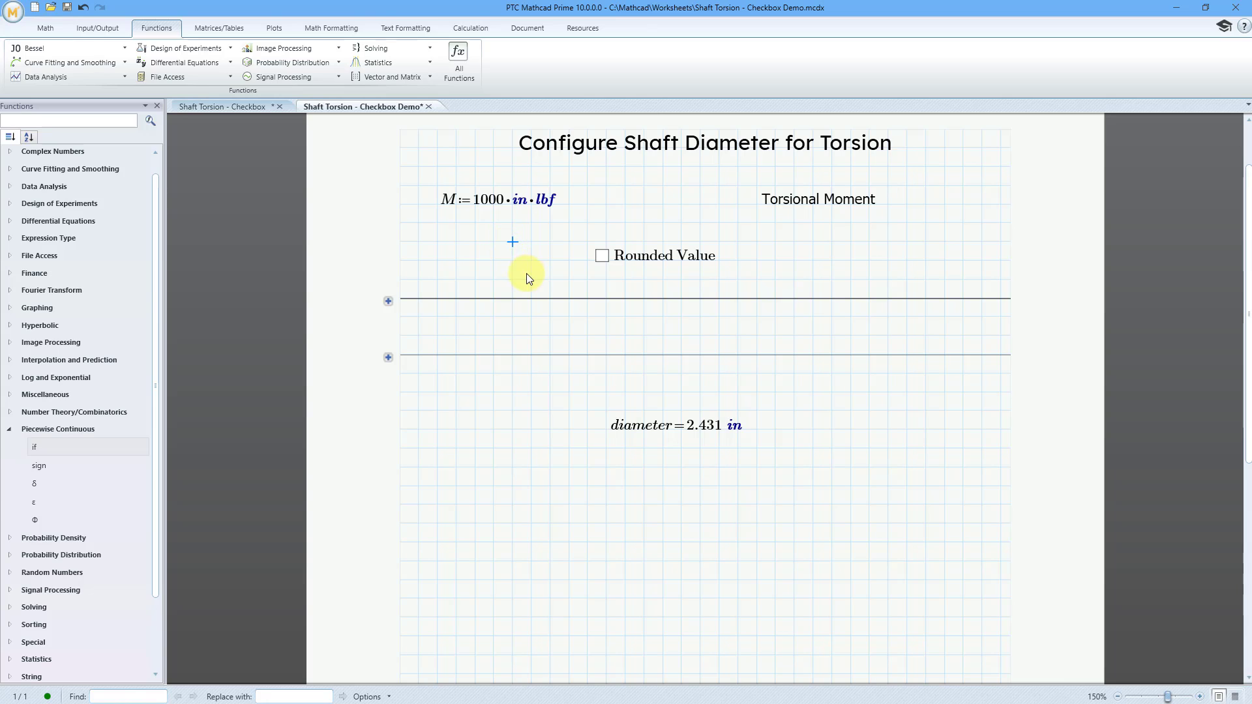
left_click(601, 255)
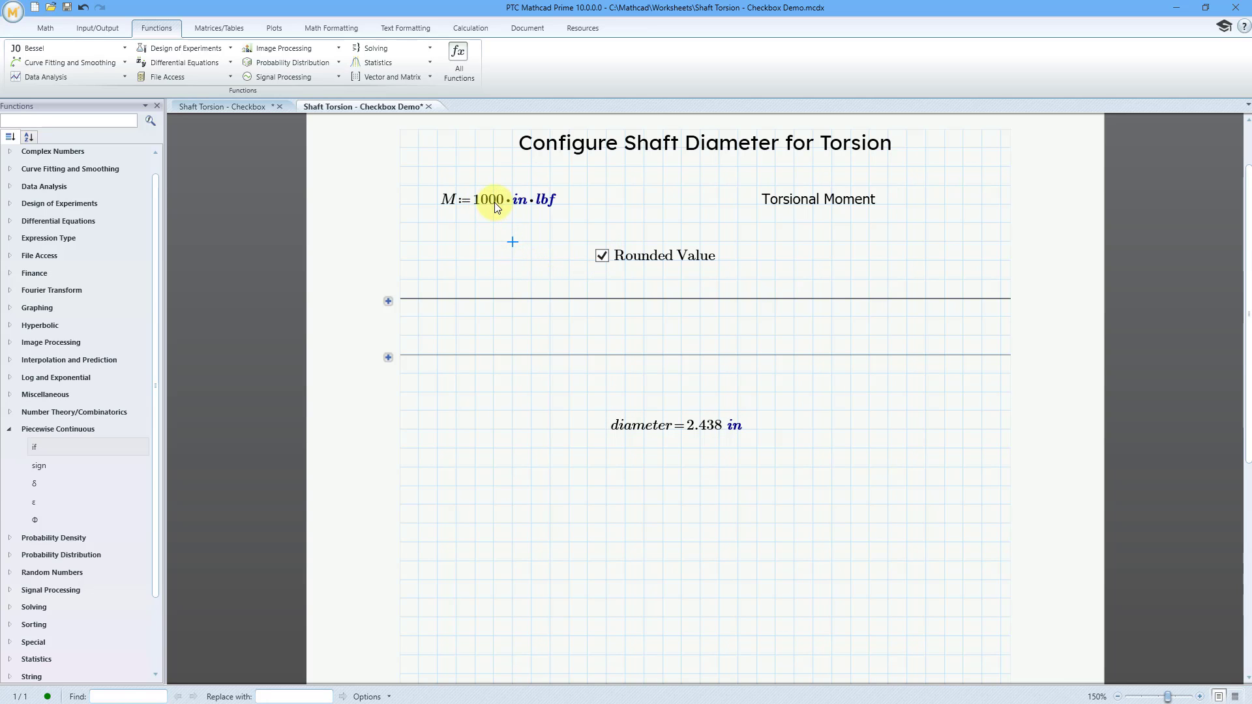
left_click(489, 198)
type("5")
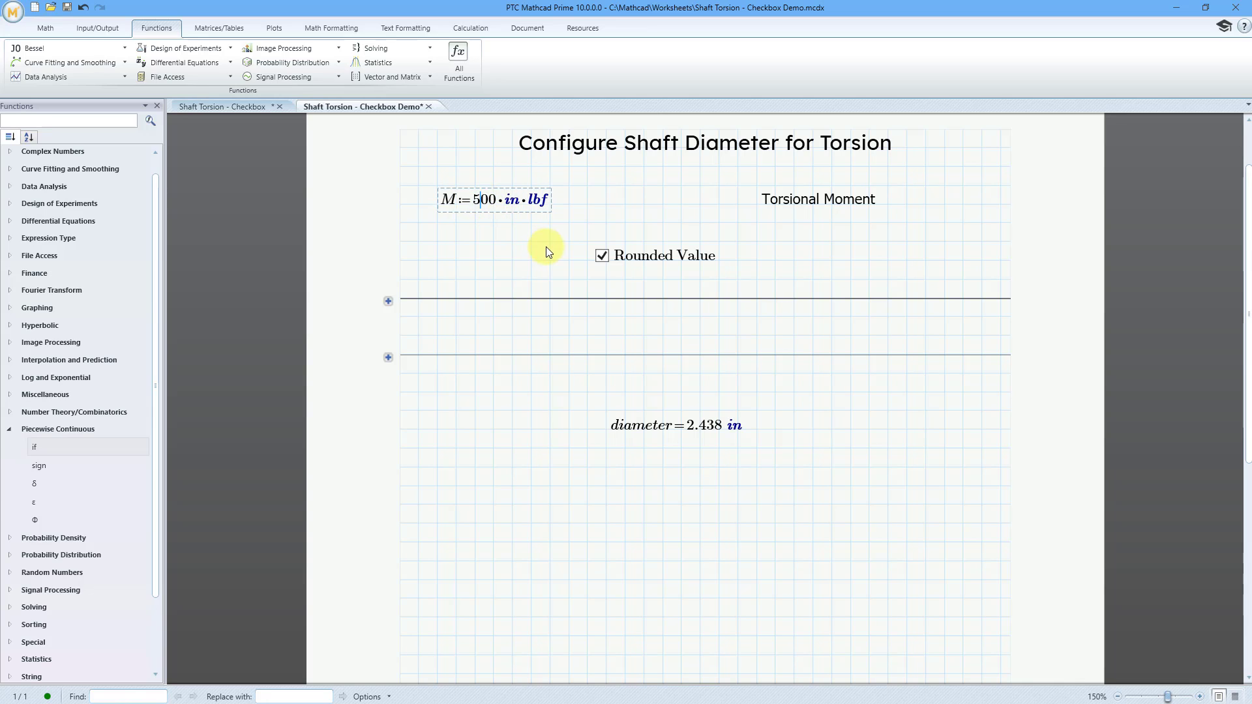
left_click(601, 254)
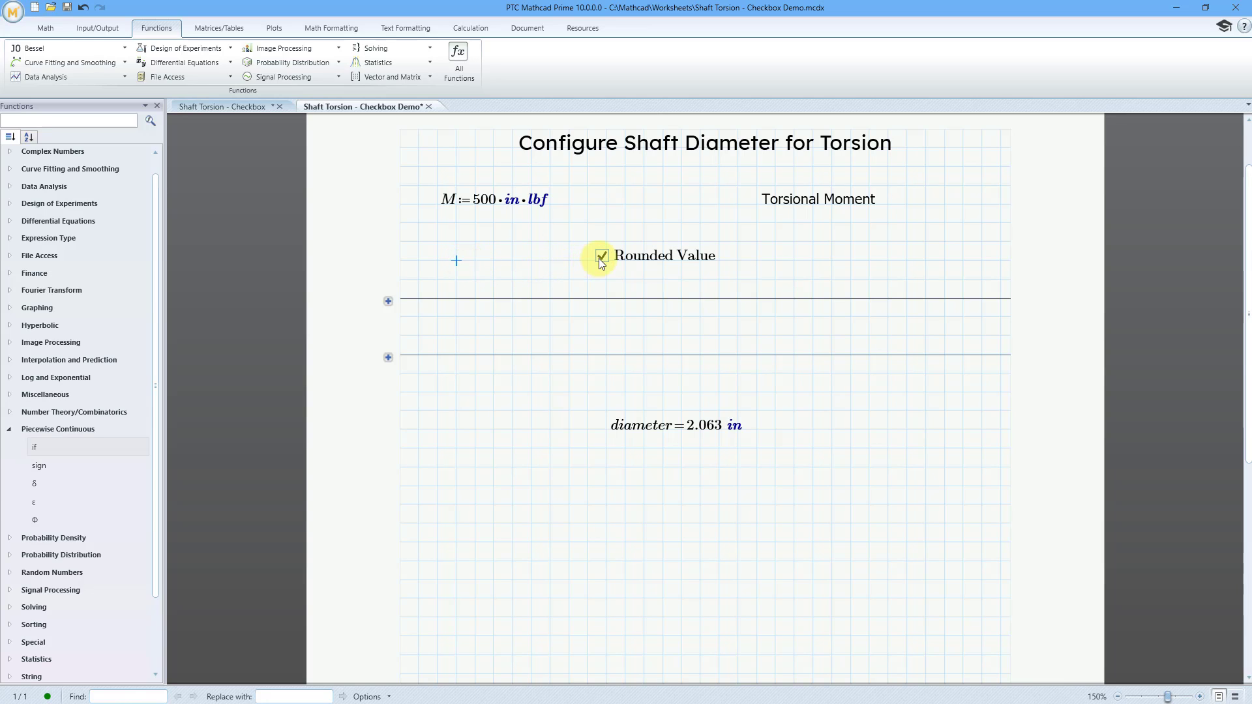
left_click(601, 255)
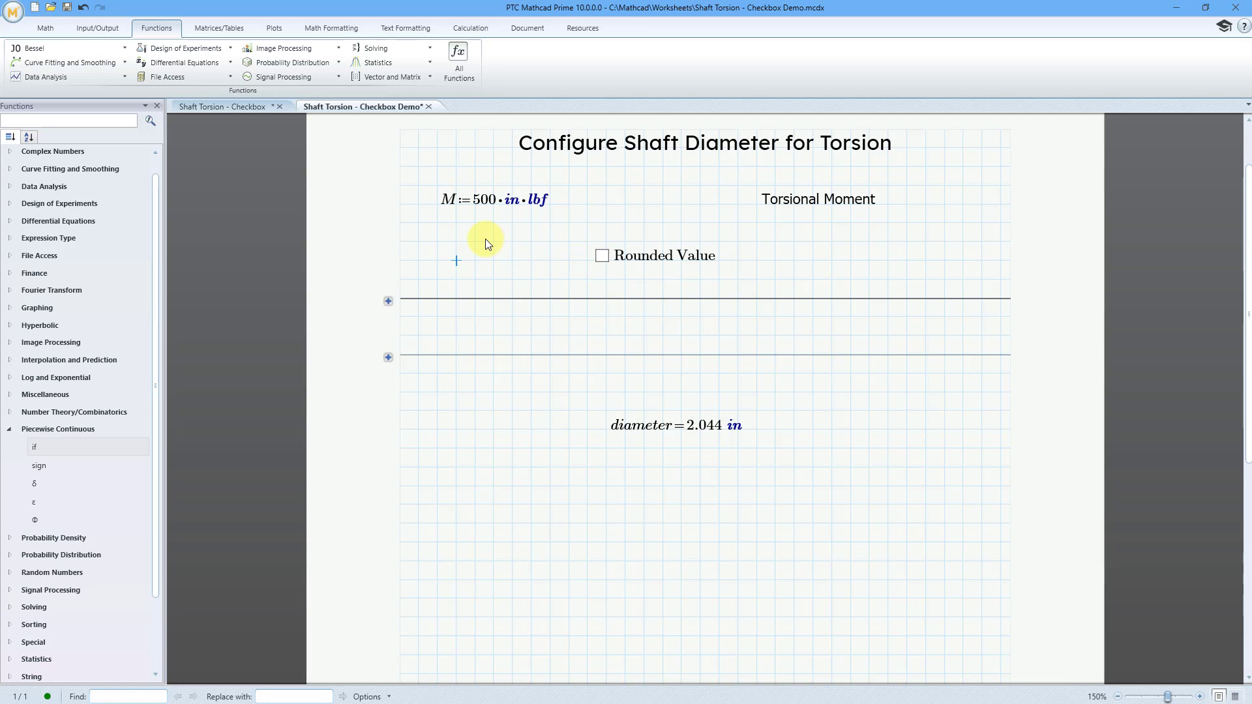
Set M to 50000 in·lbf with Rounded Value on, giving diameter 6.5 in
left_click(491, 198)
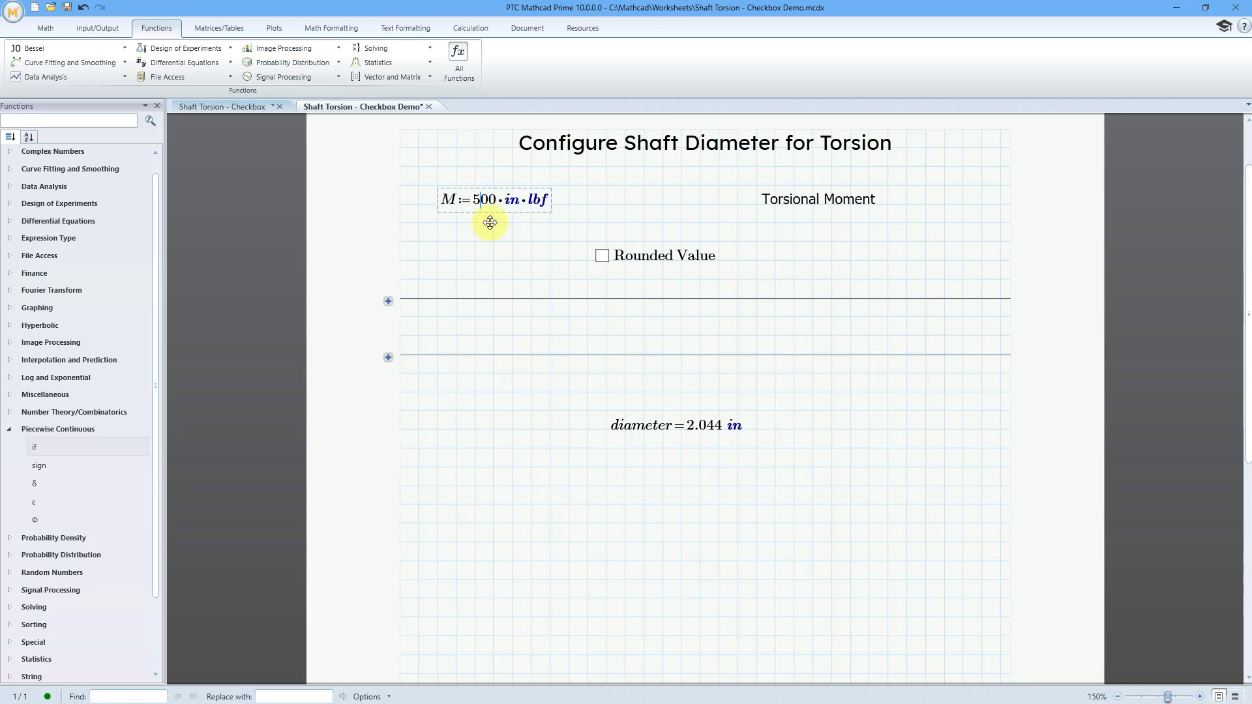
type("0")
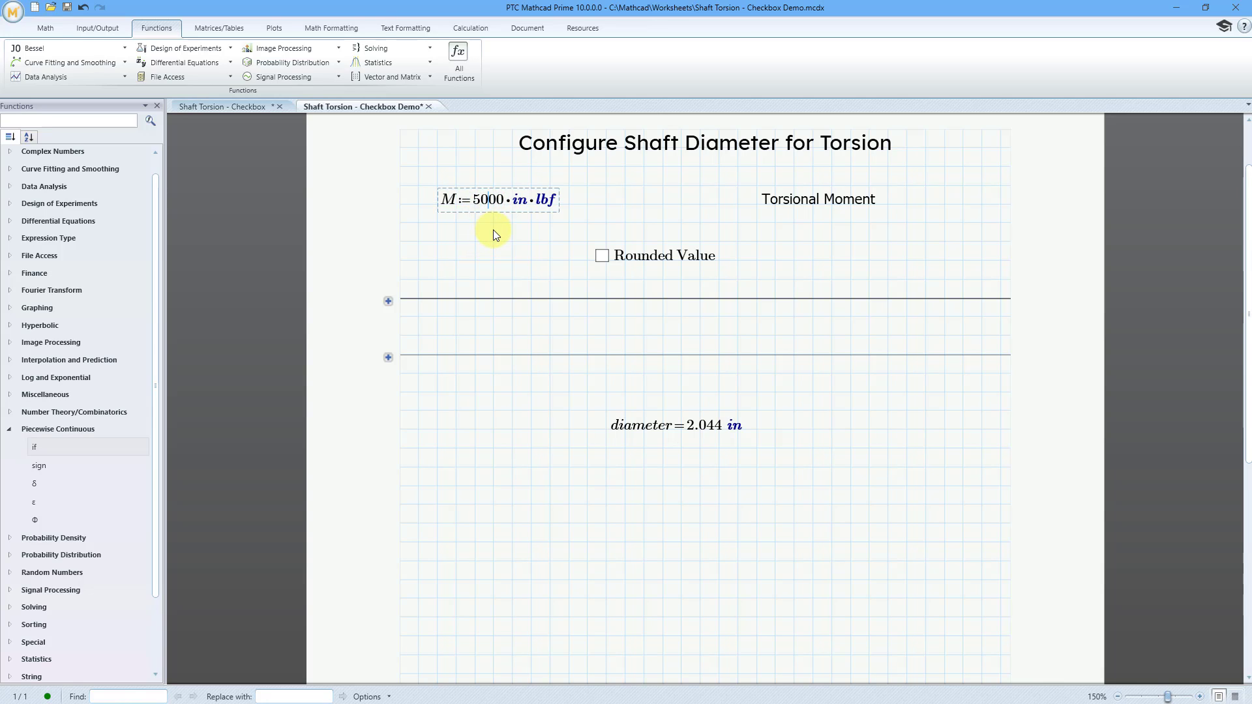
type("0")
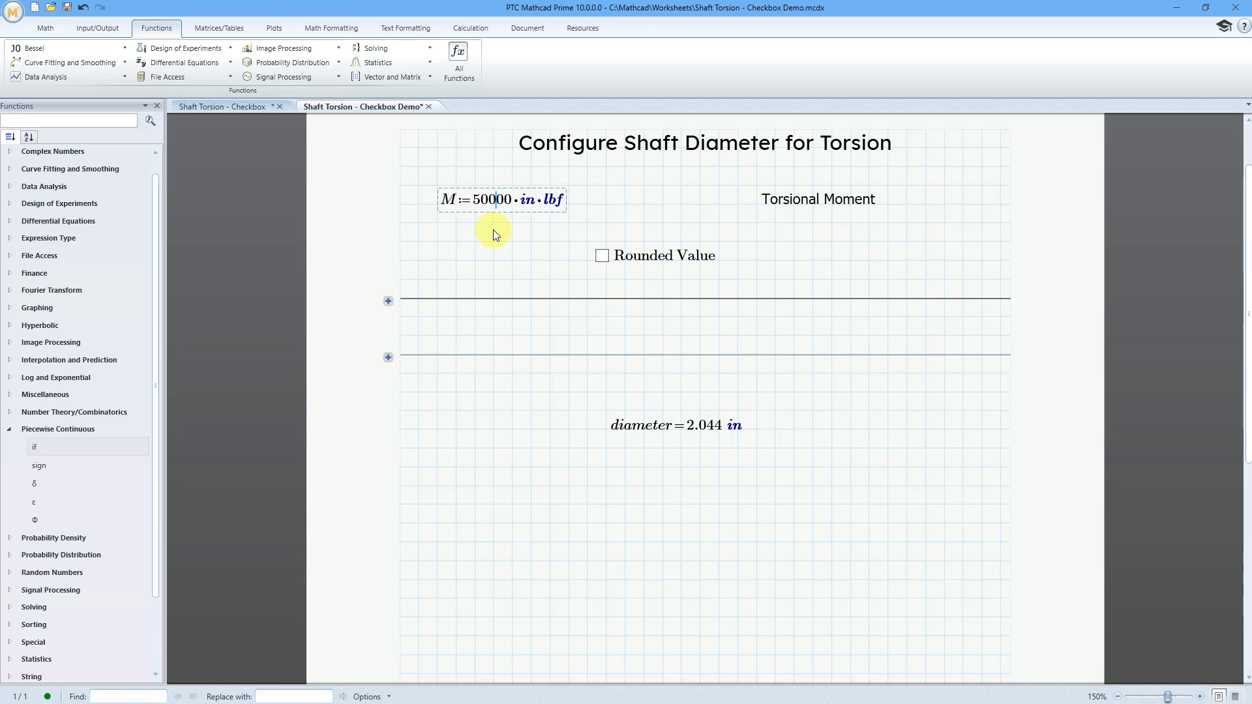
left_click(601, 254)
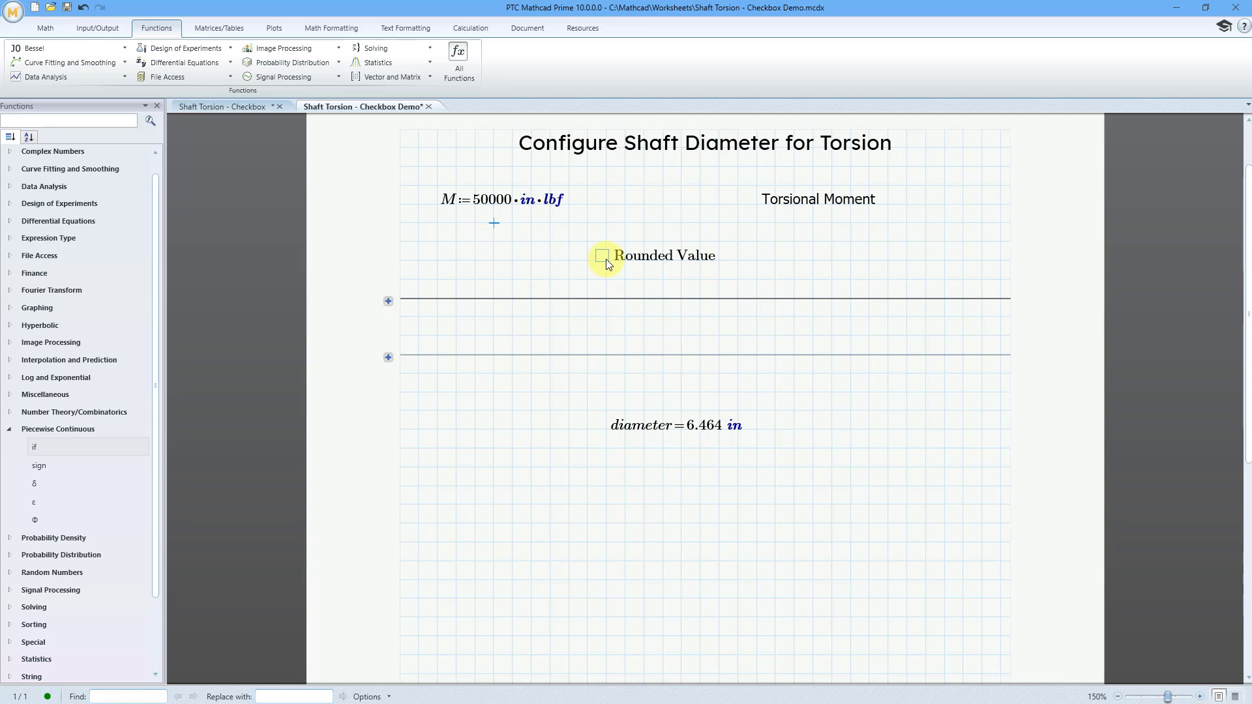
left_click(603, 255)
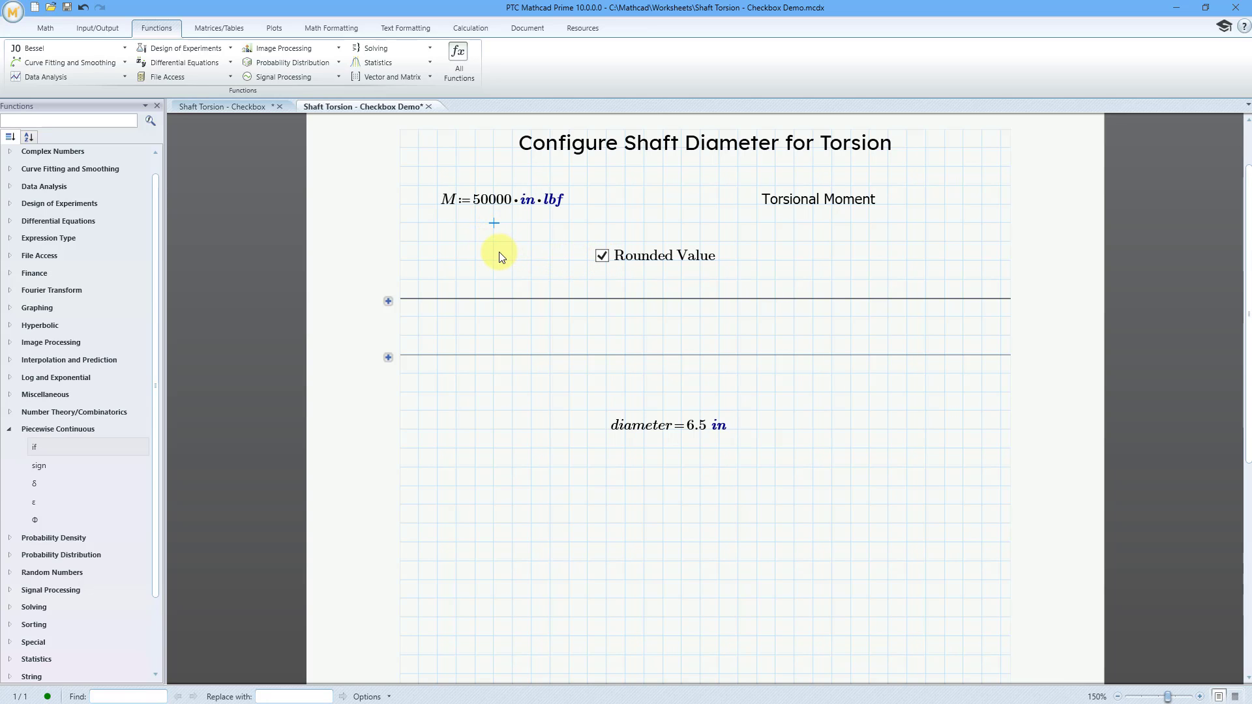